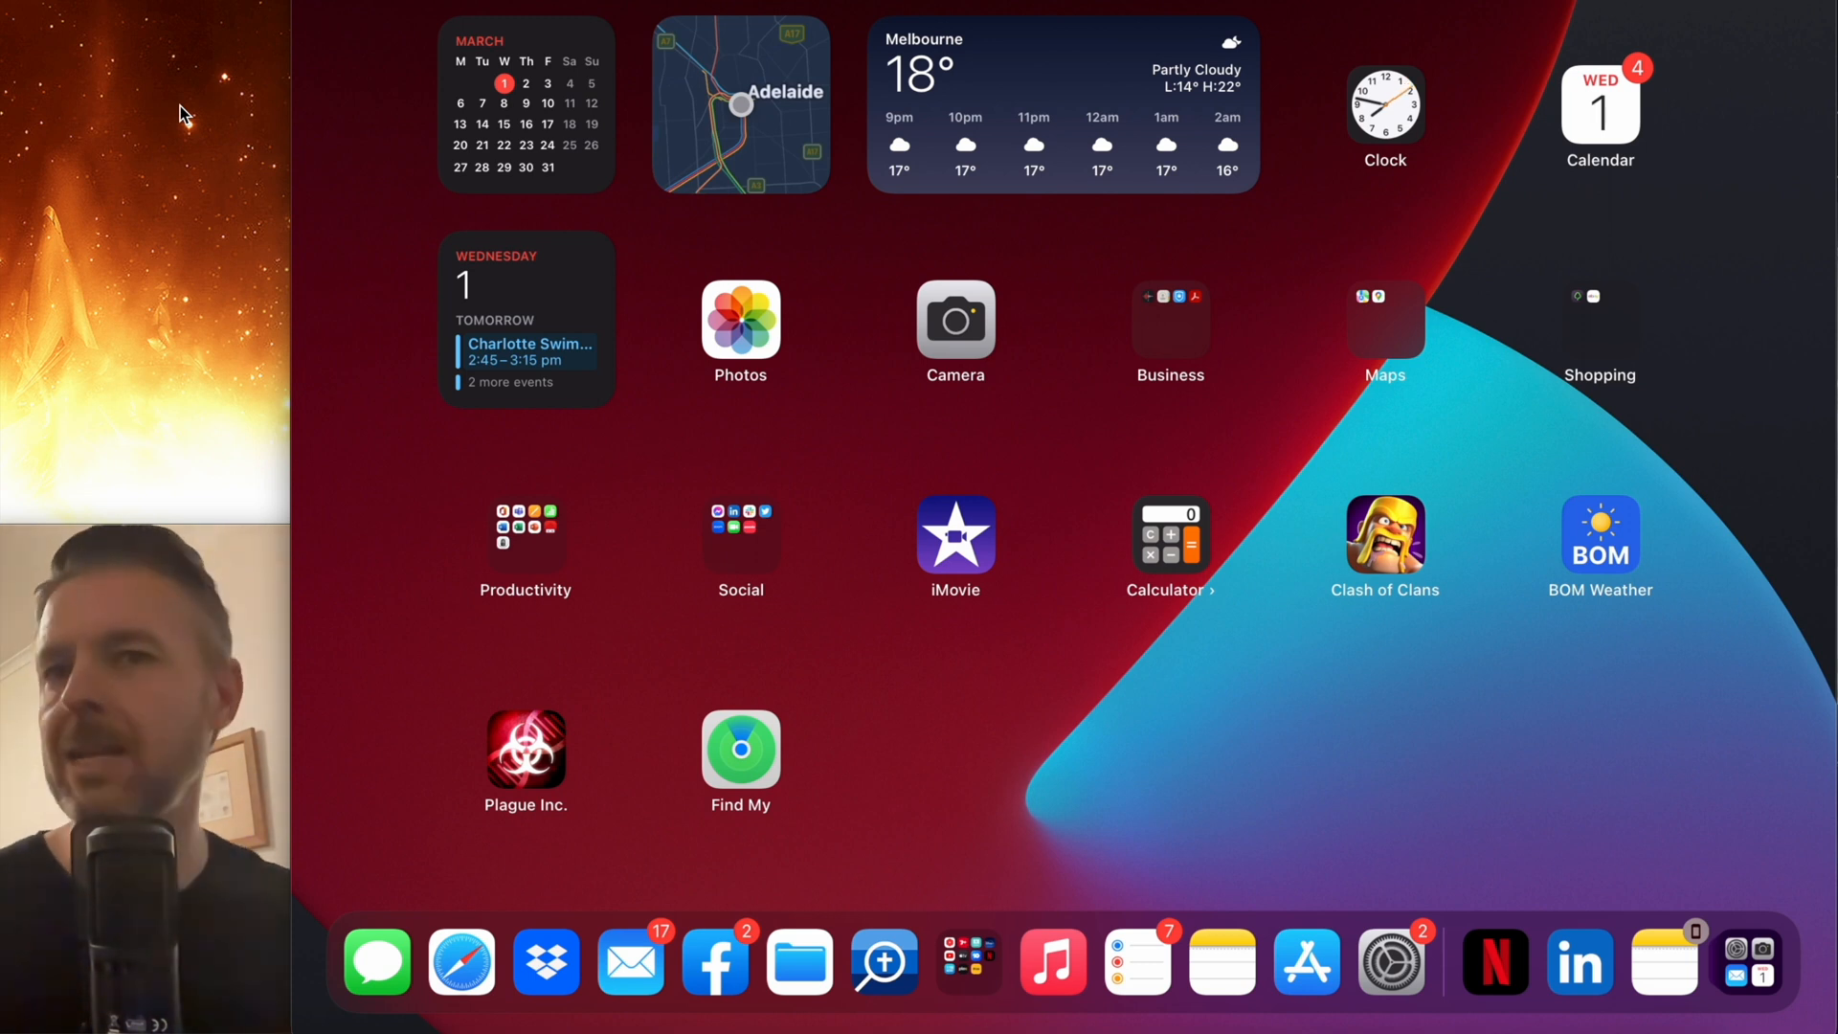
Launch the Settings app from the Dock
left_click(1389, 965)
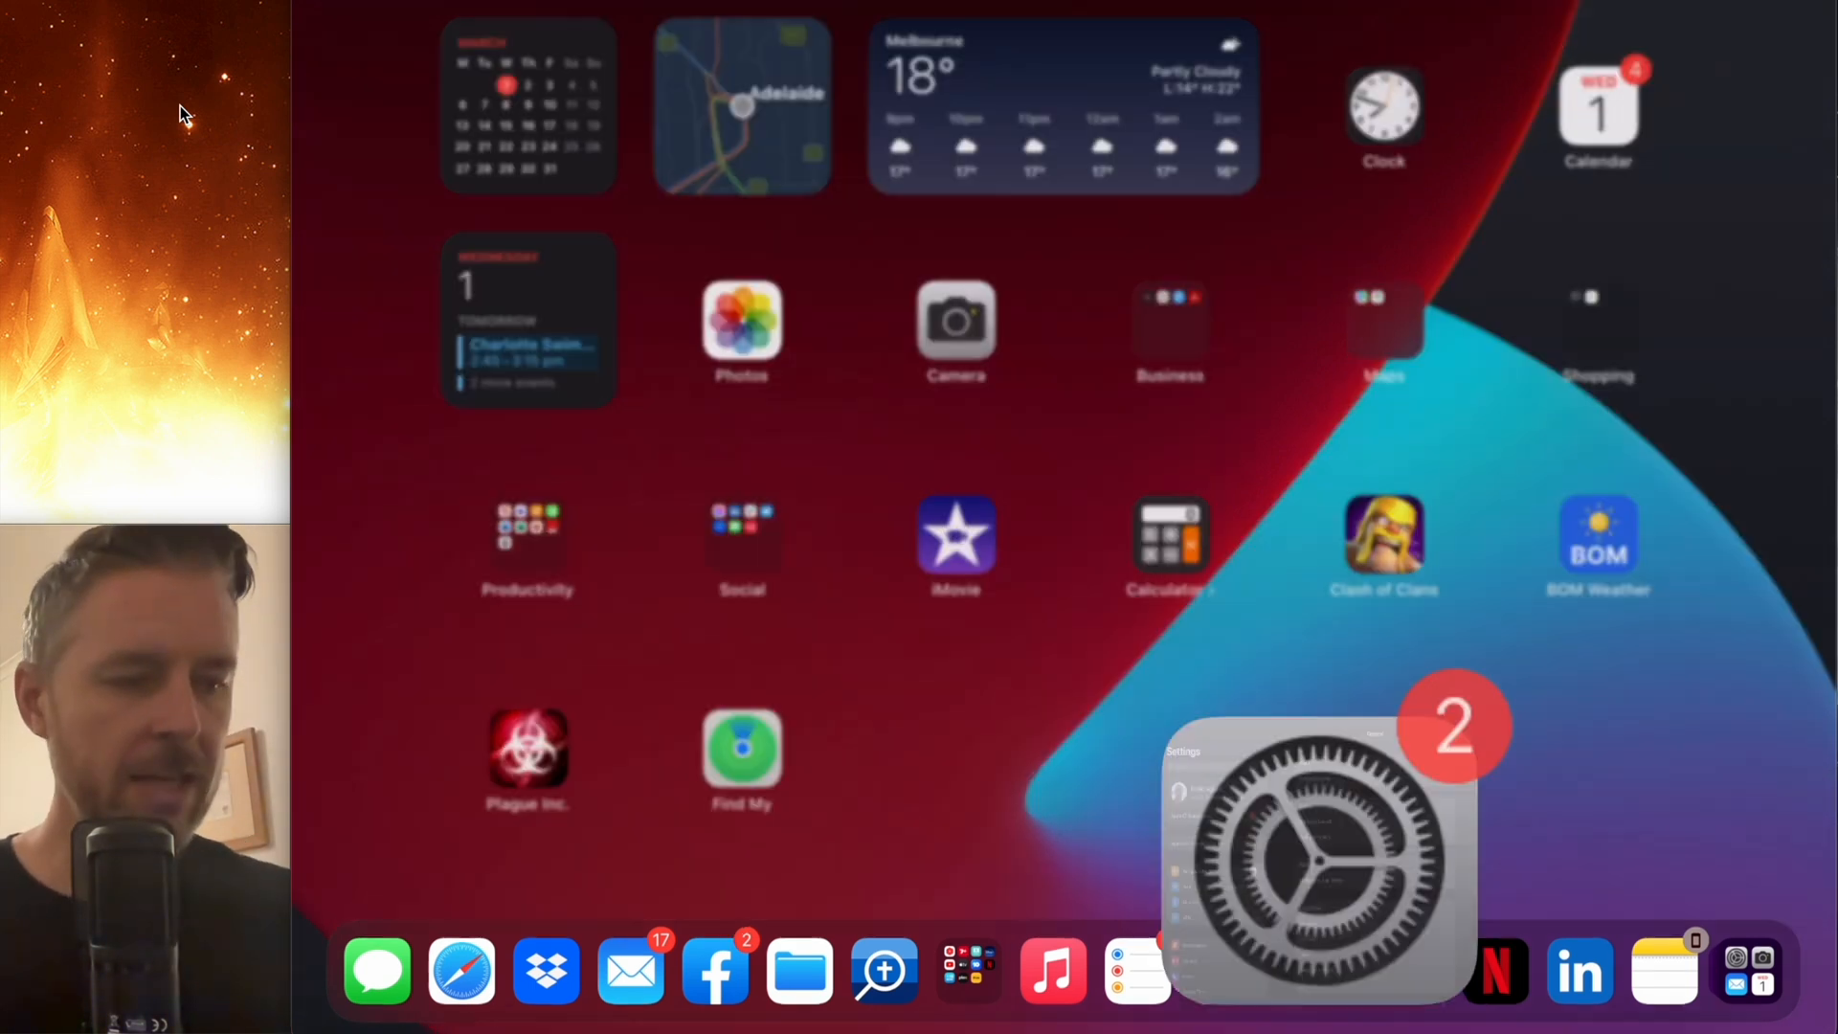
Turn on a passcode in Touch ID & Passcode, required Immediately
left_click(1317, 850)
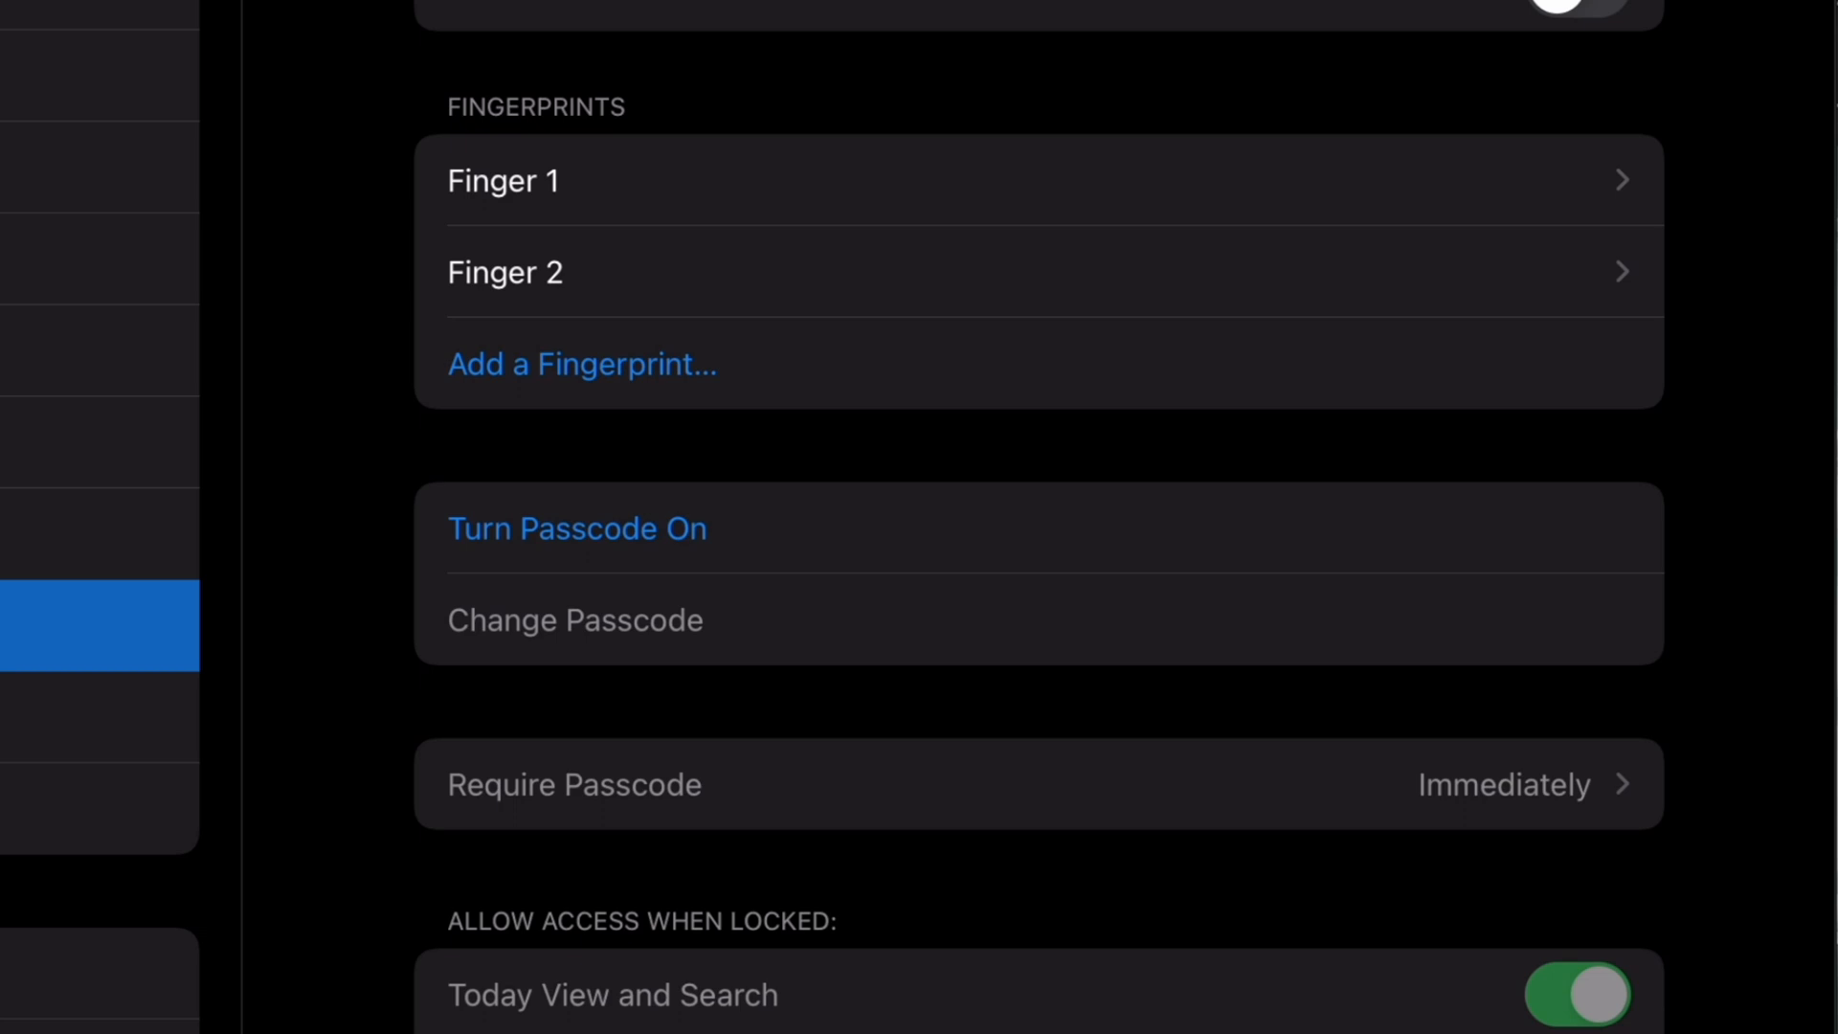
left_click(575, 527)
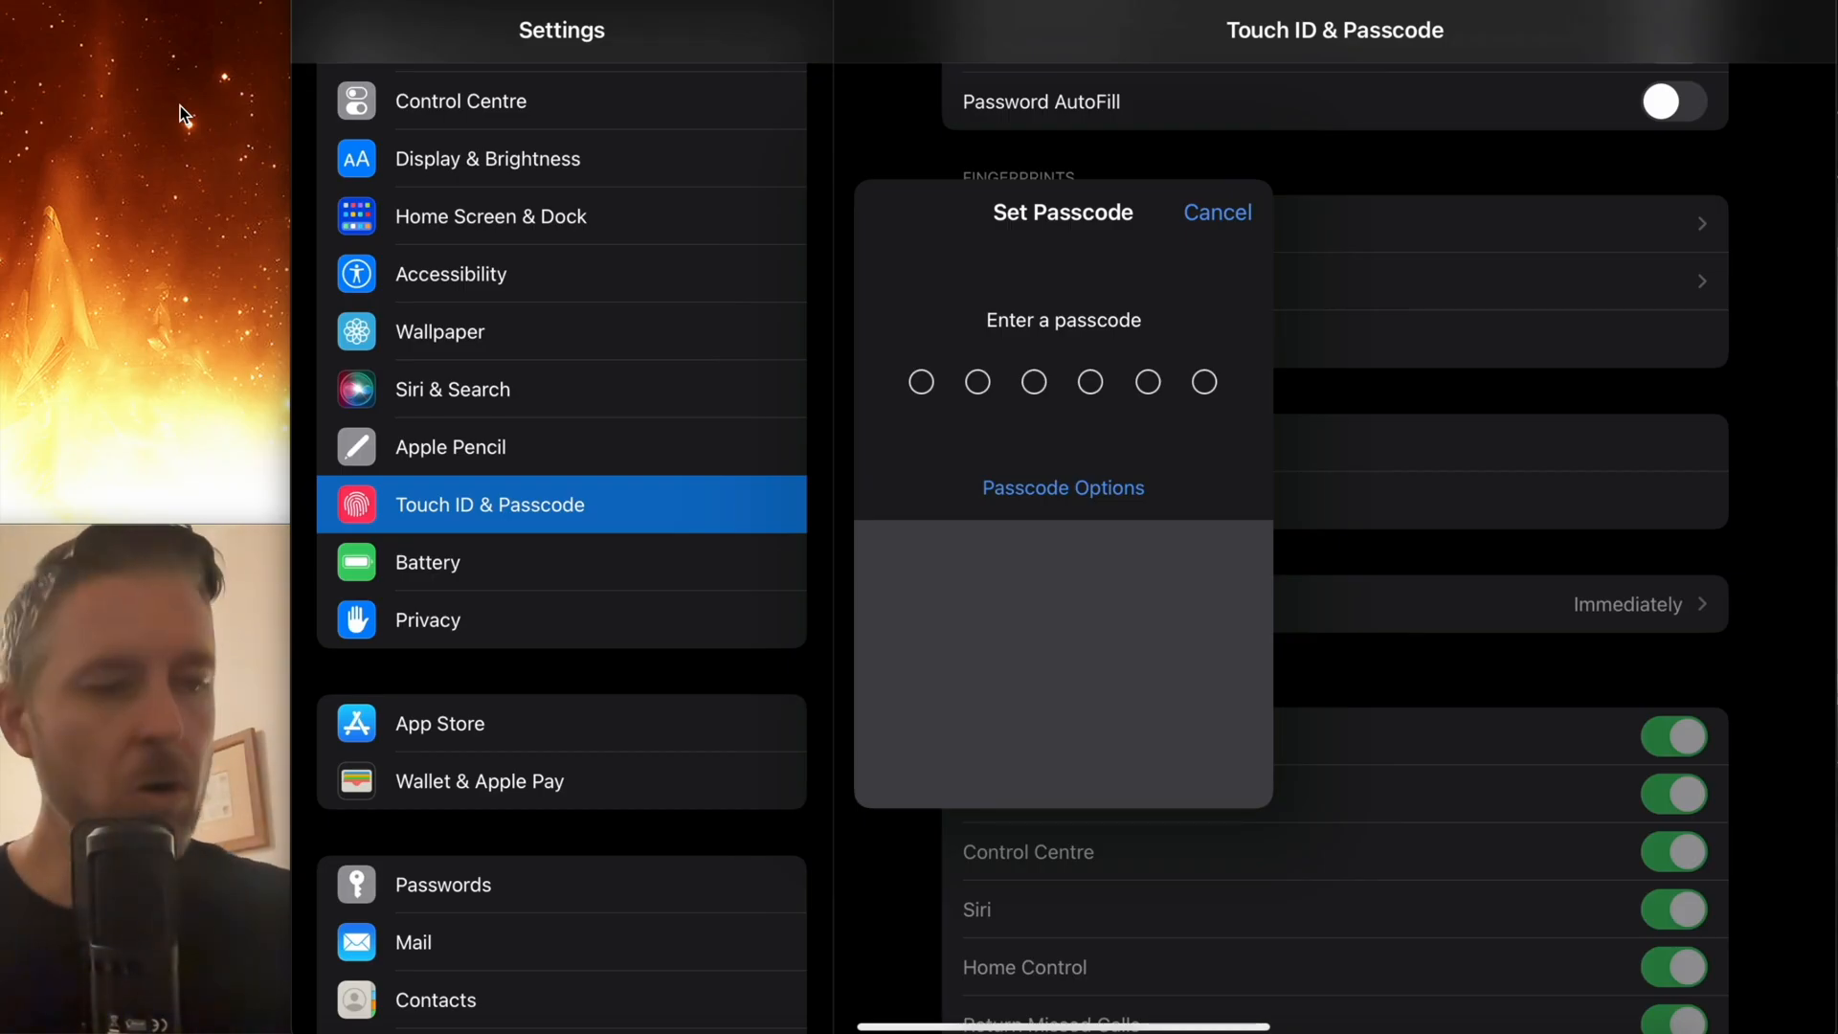
left_click(1061, 487)
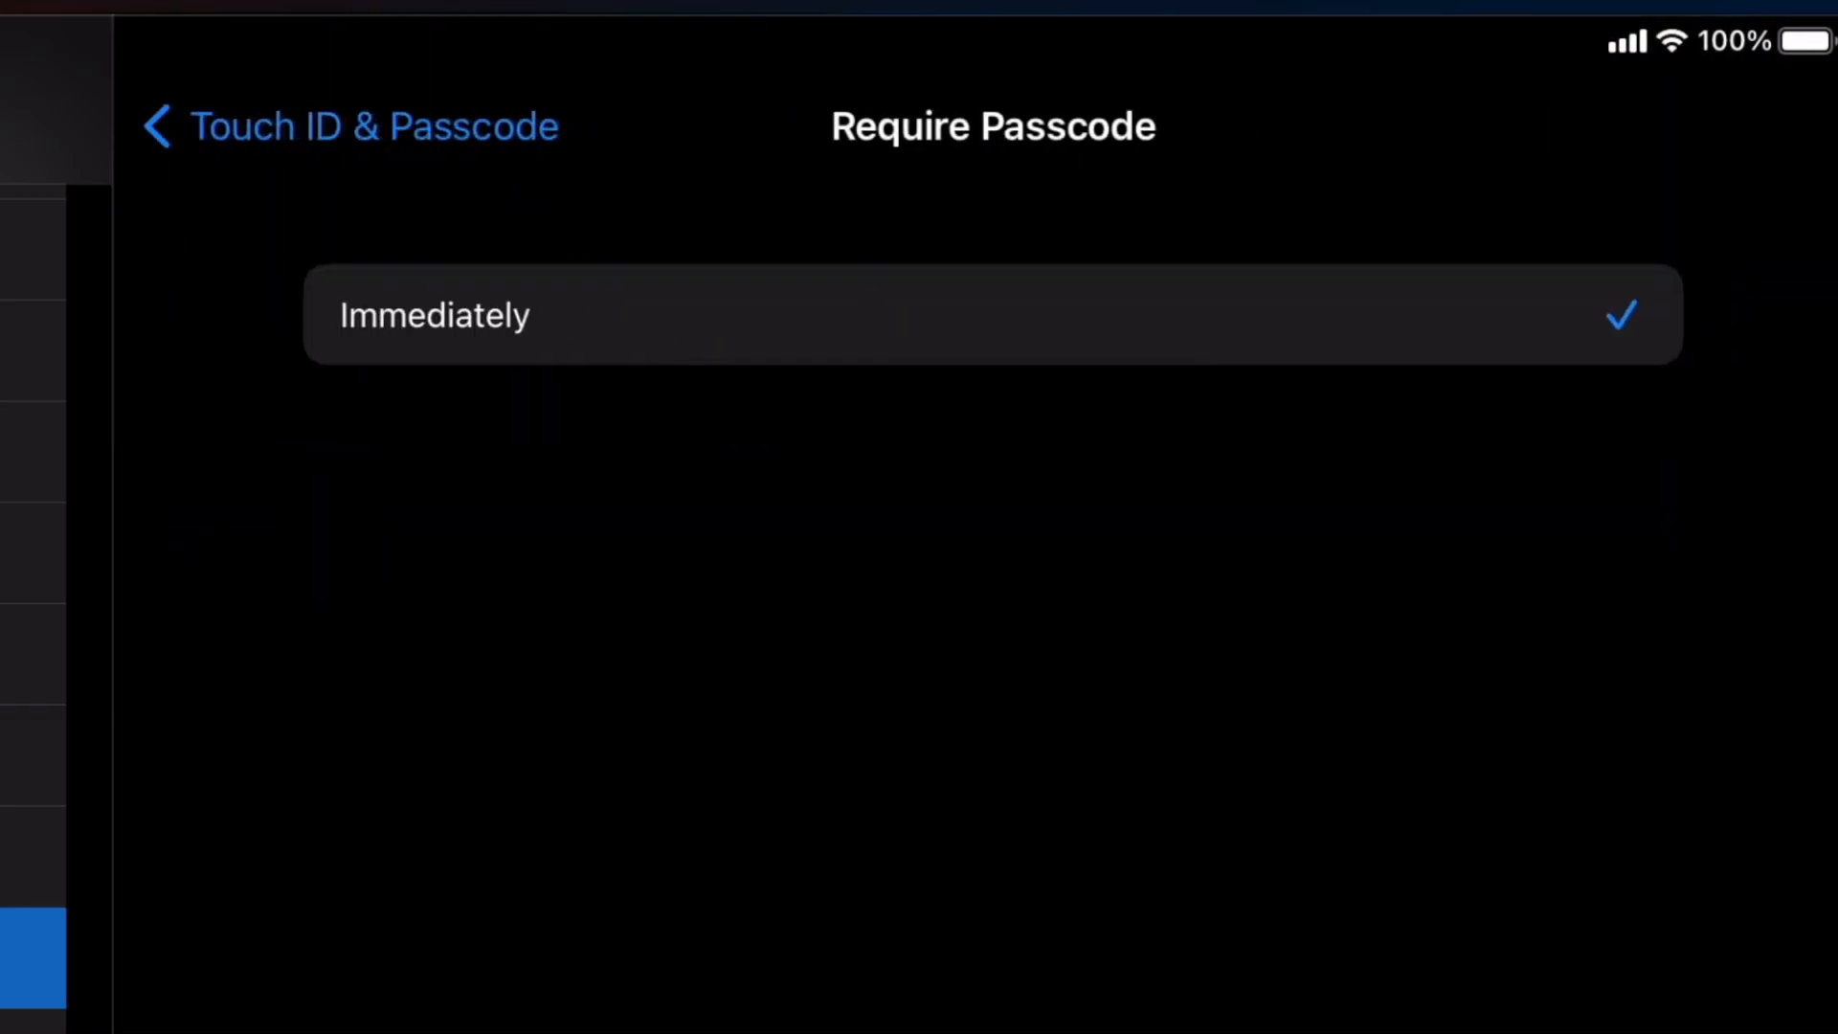
Switch off Today View, Notification Centre, Control Centre, Siri, Home Control and USB Accessories on lock screen
left_click(158, 126)
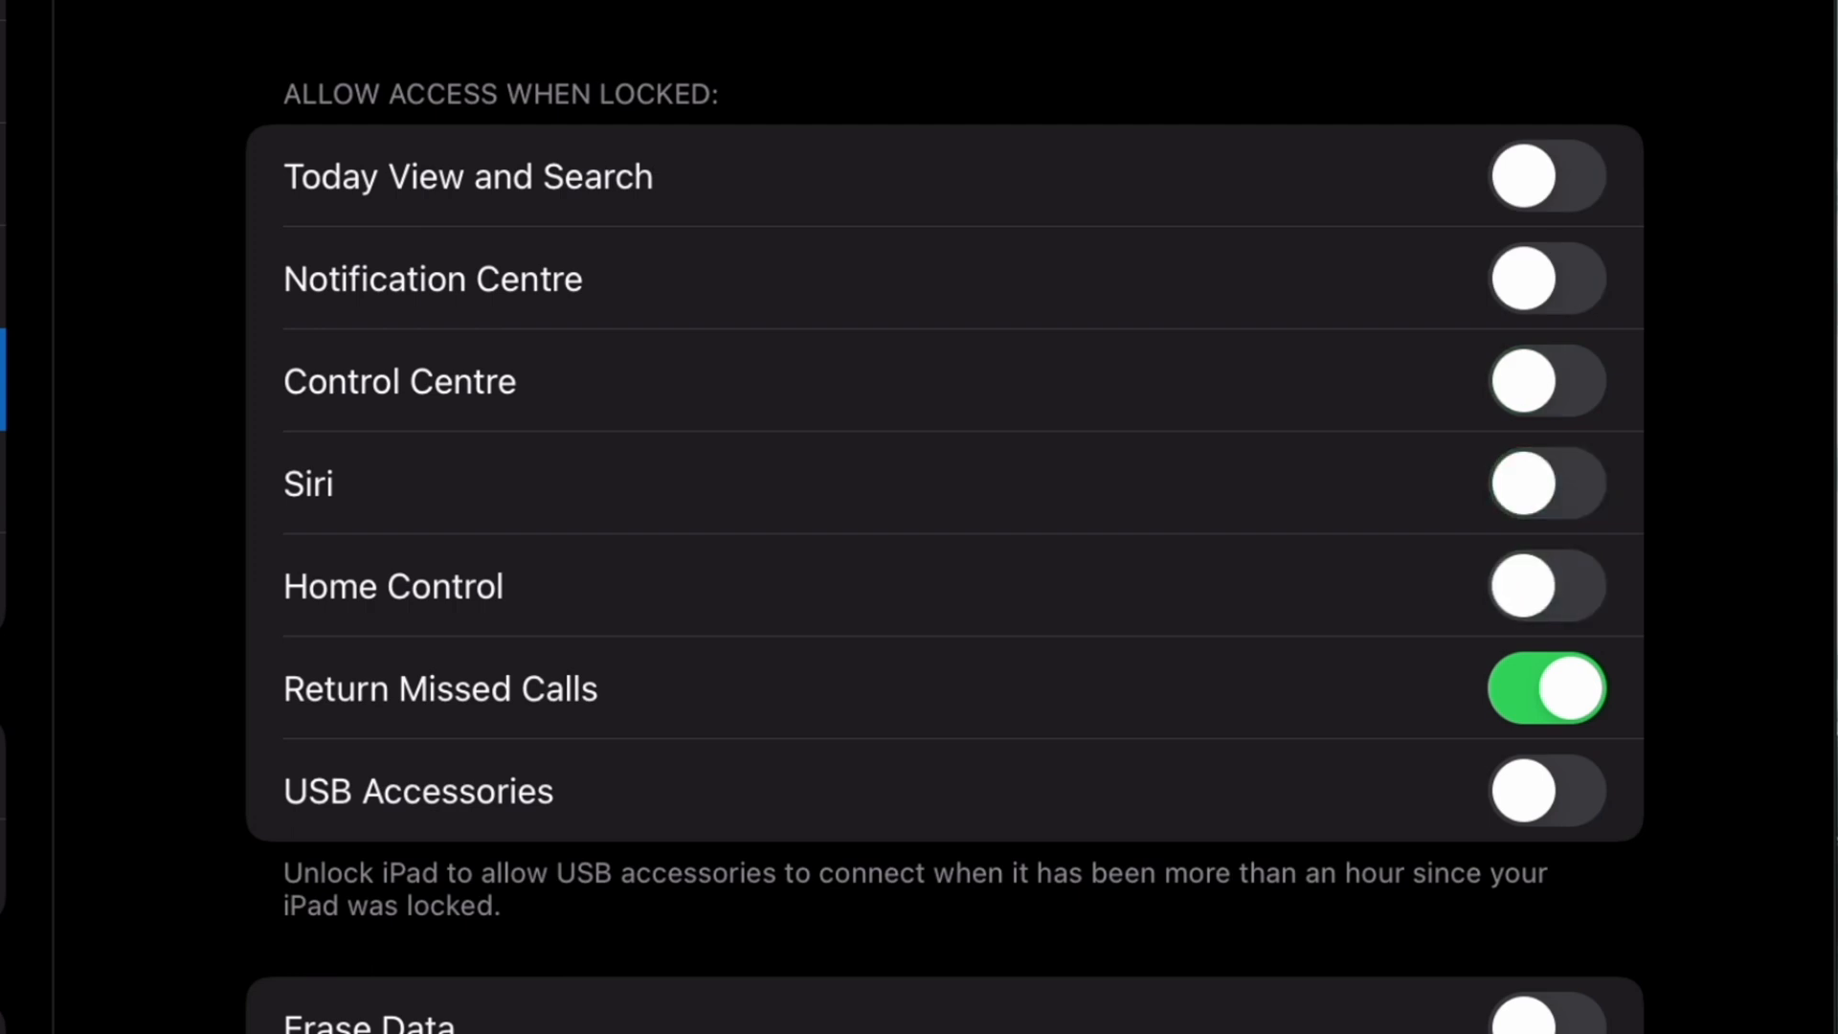
left_click(1544, 688)
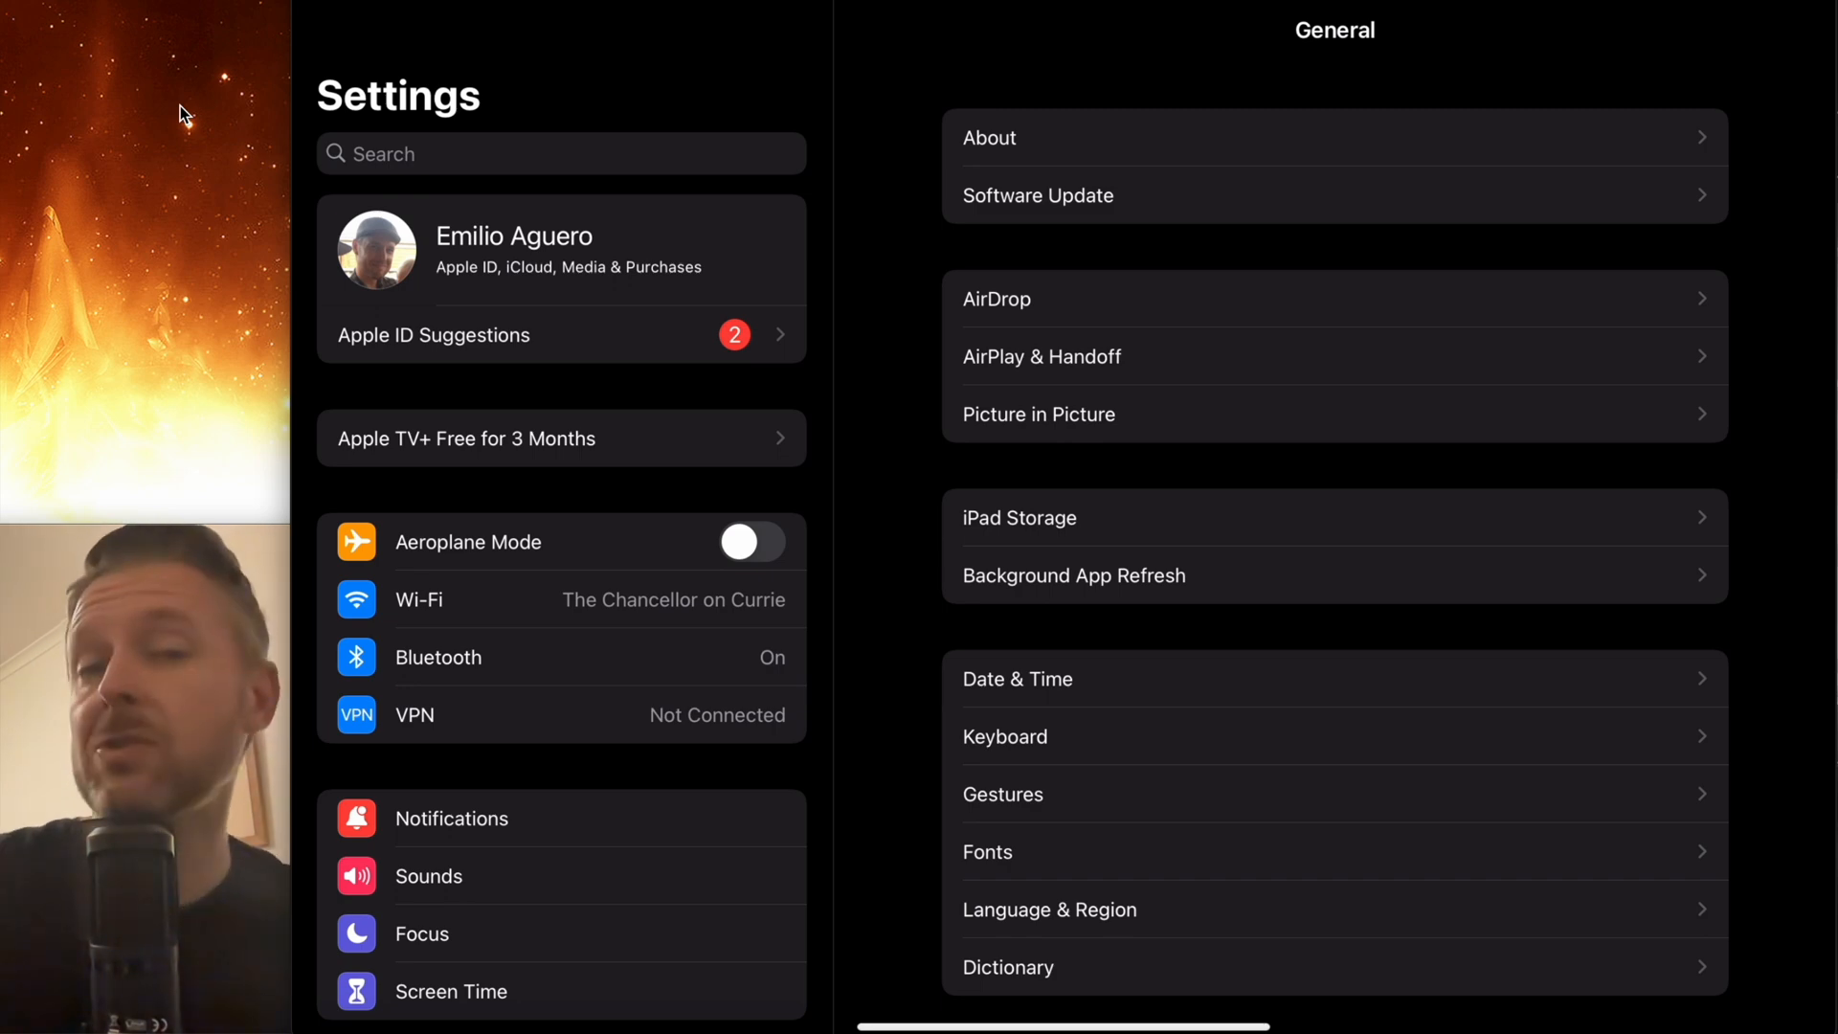
Switch off Wi-Fi and Bluetooth, leaving Aeroplane Mode off
scroll("down", 3)
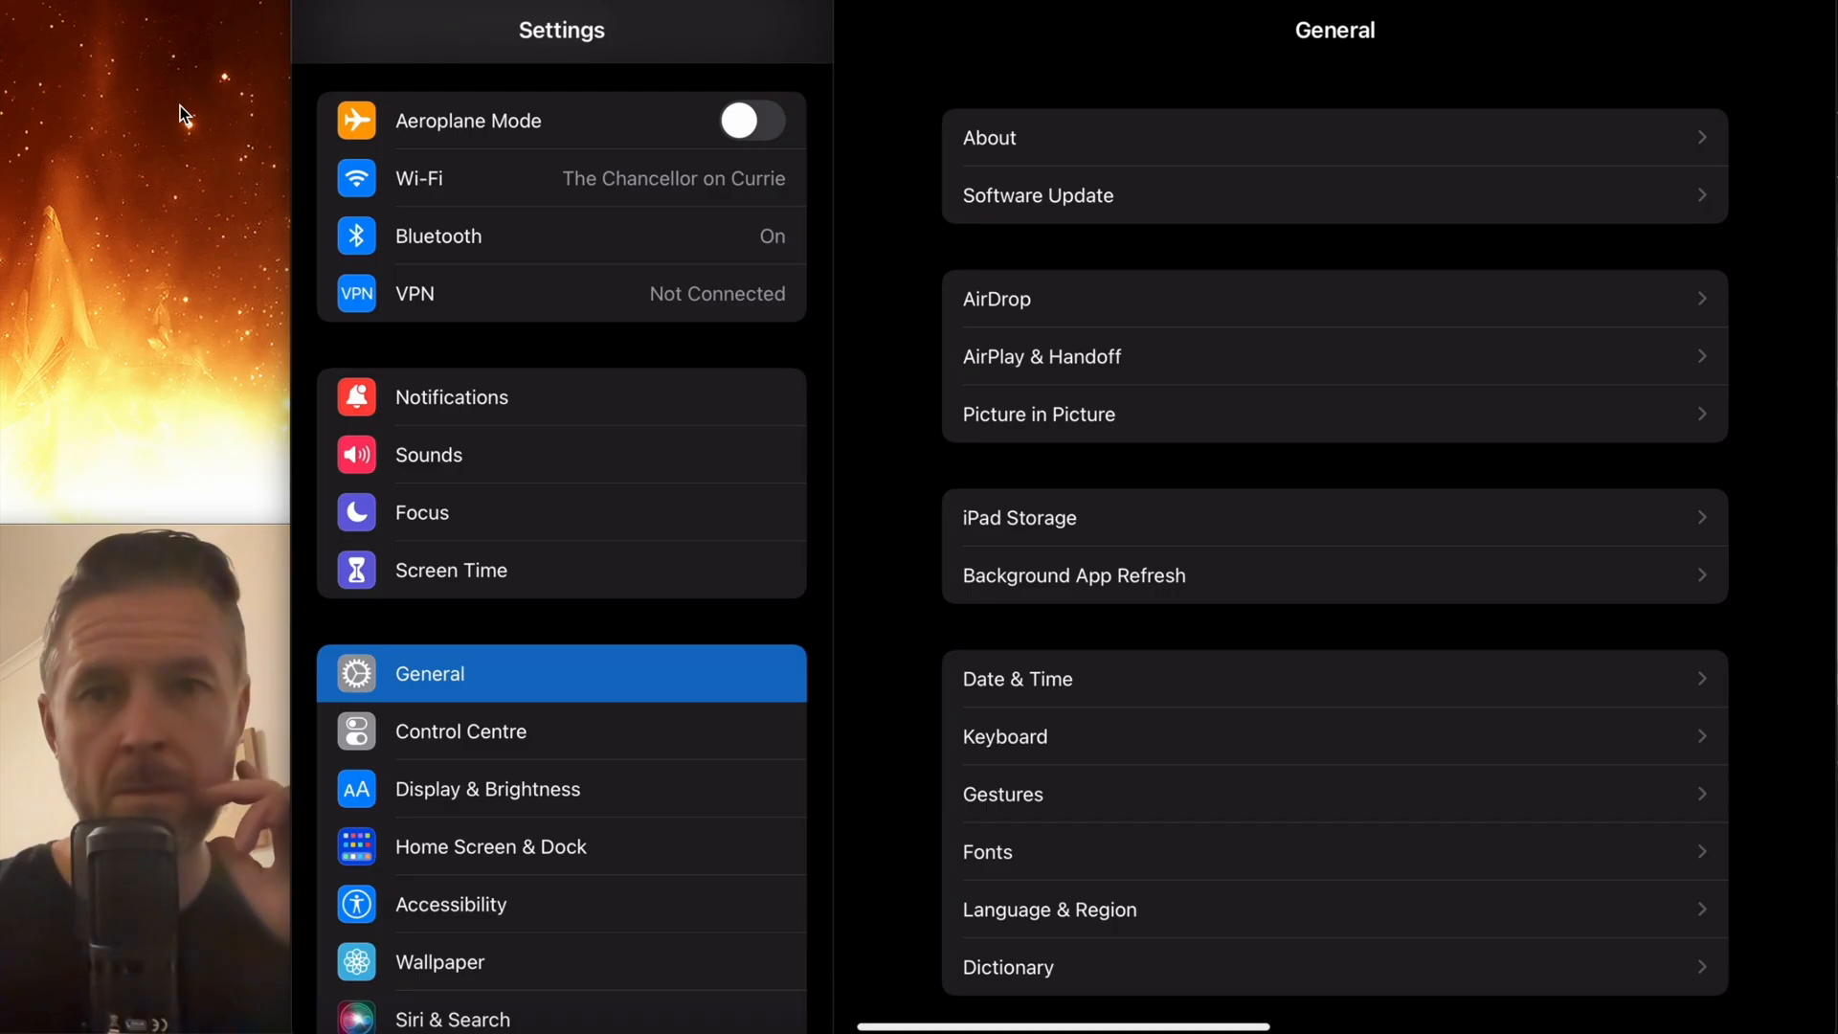
left_click(562, 178)
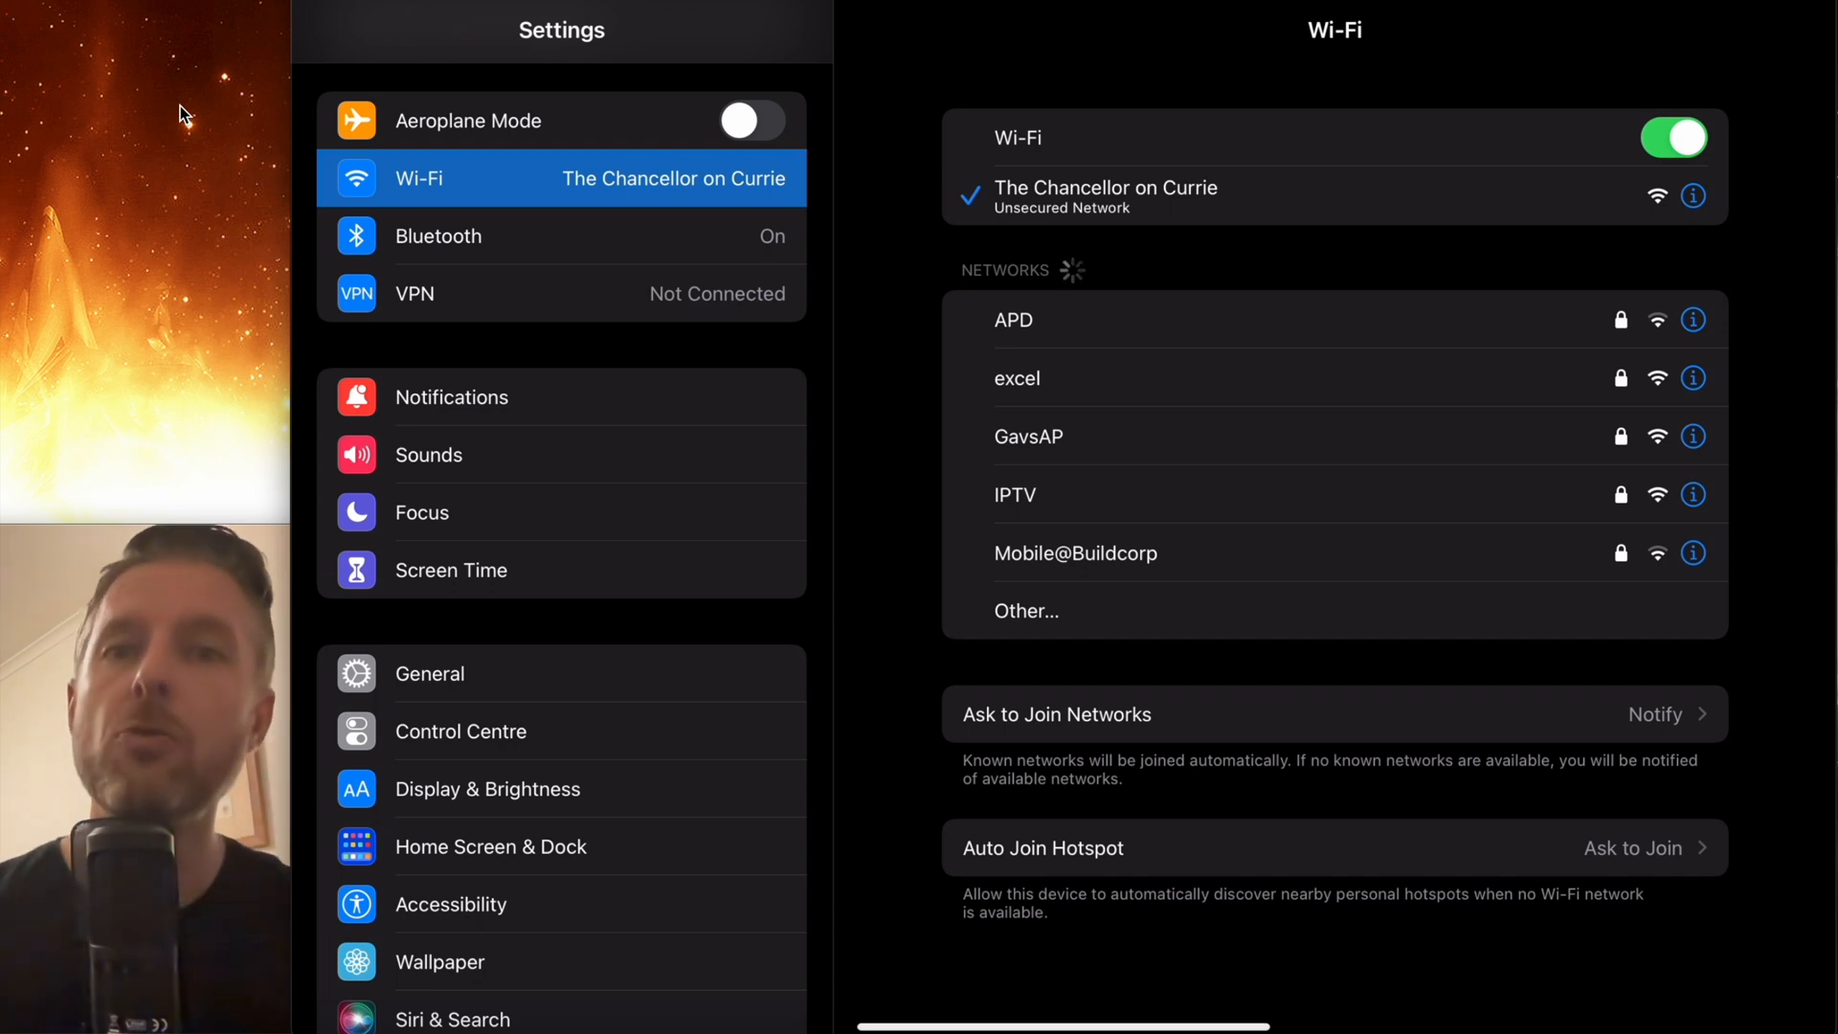
left_click(1674, 137)
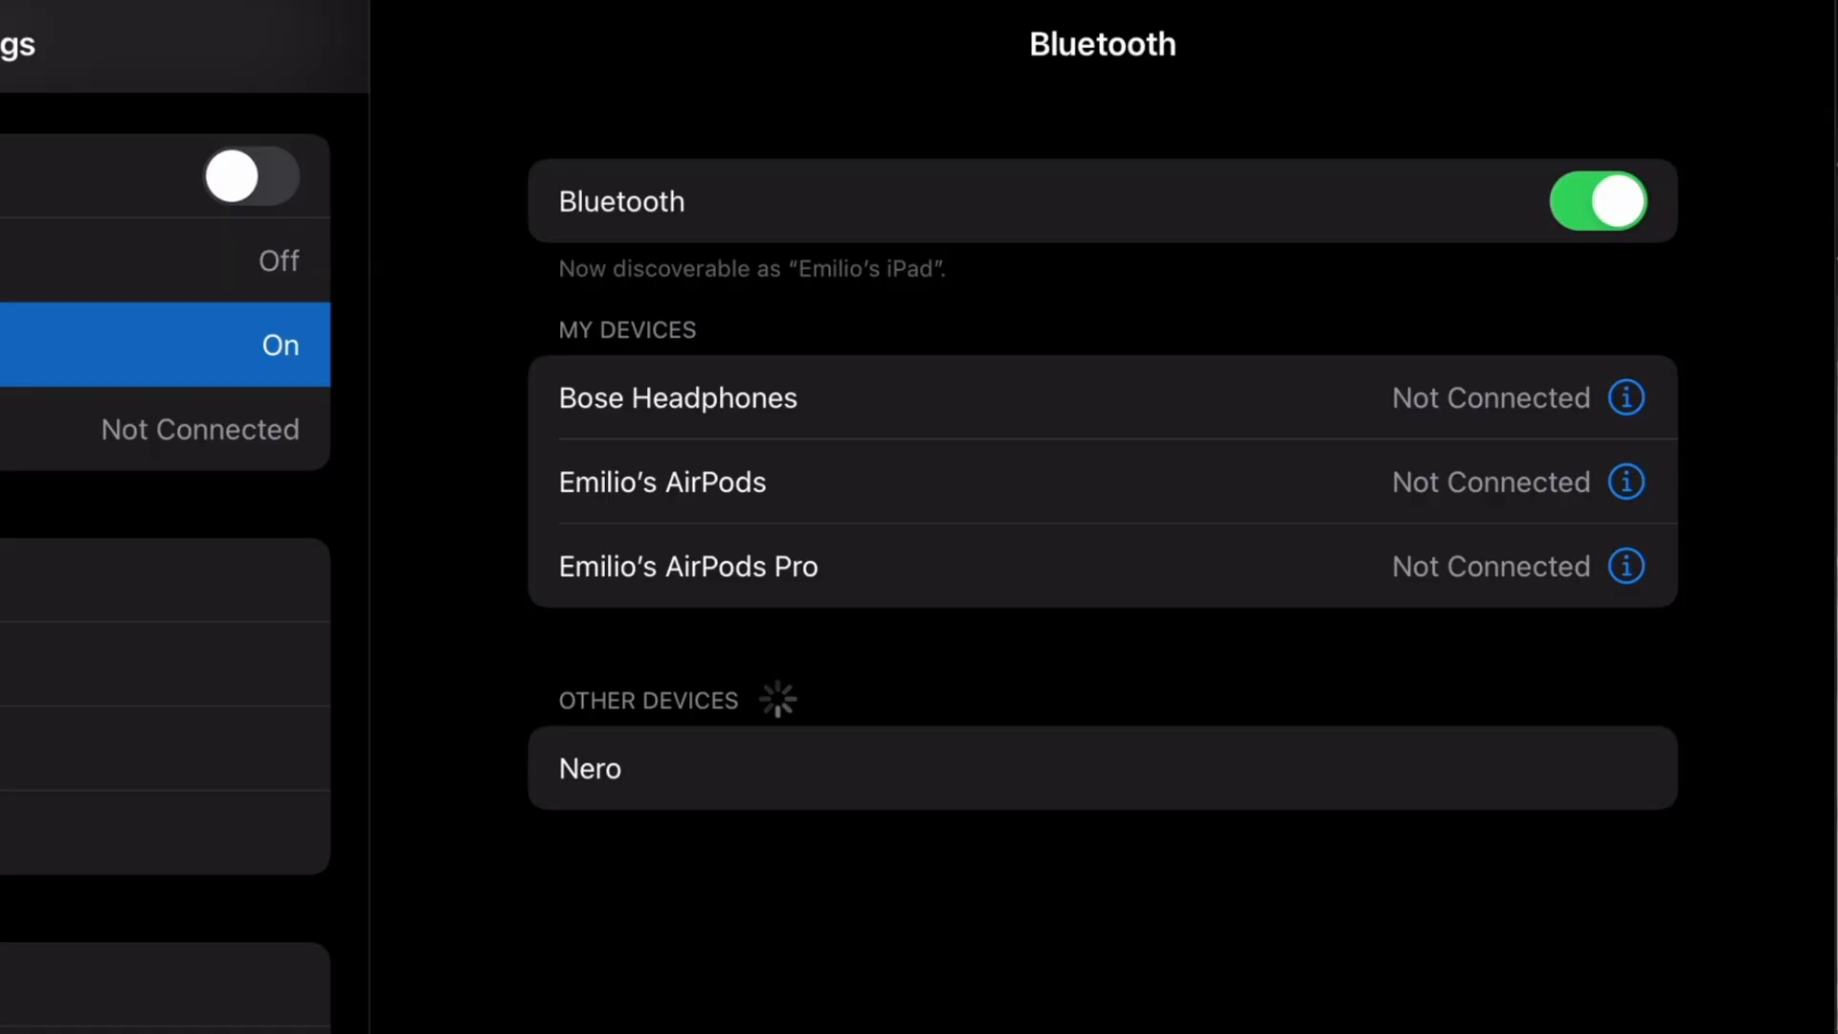
left_click(1594, 200)
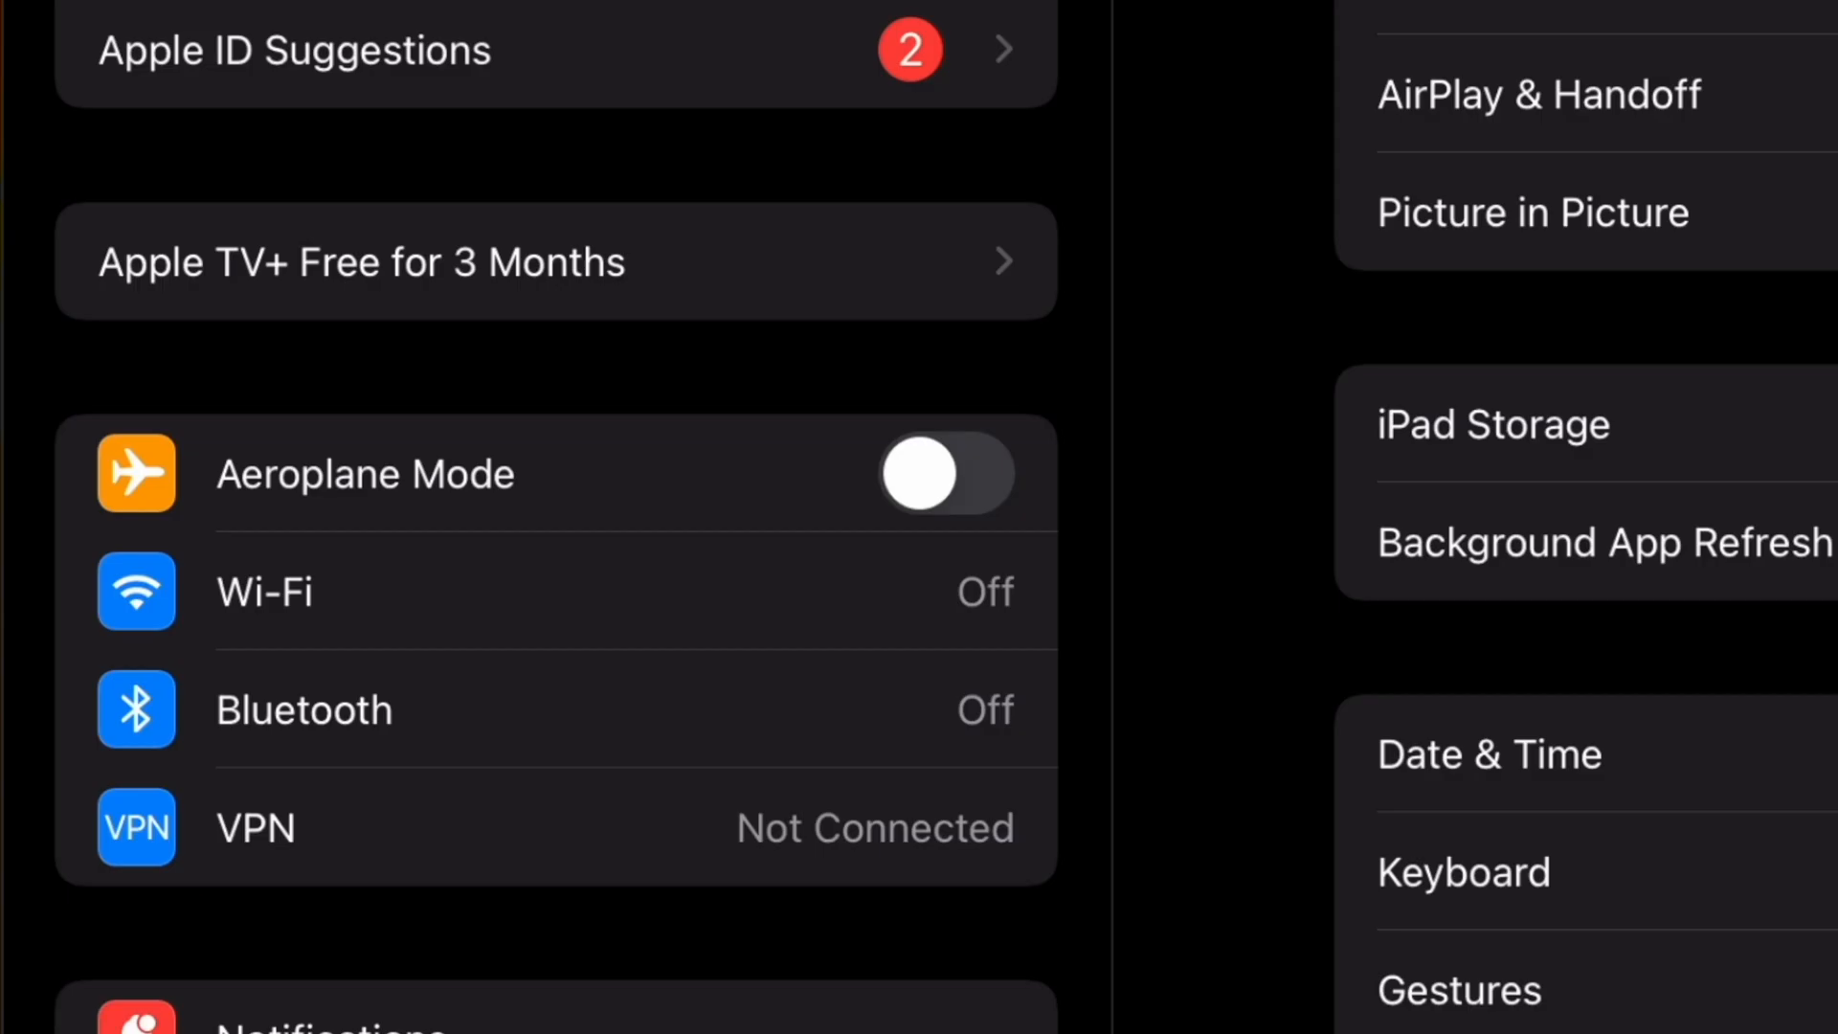
Review app location permissions, set 7plus to Never, and return to Privacy
scroll("down", 3)
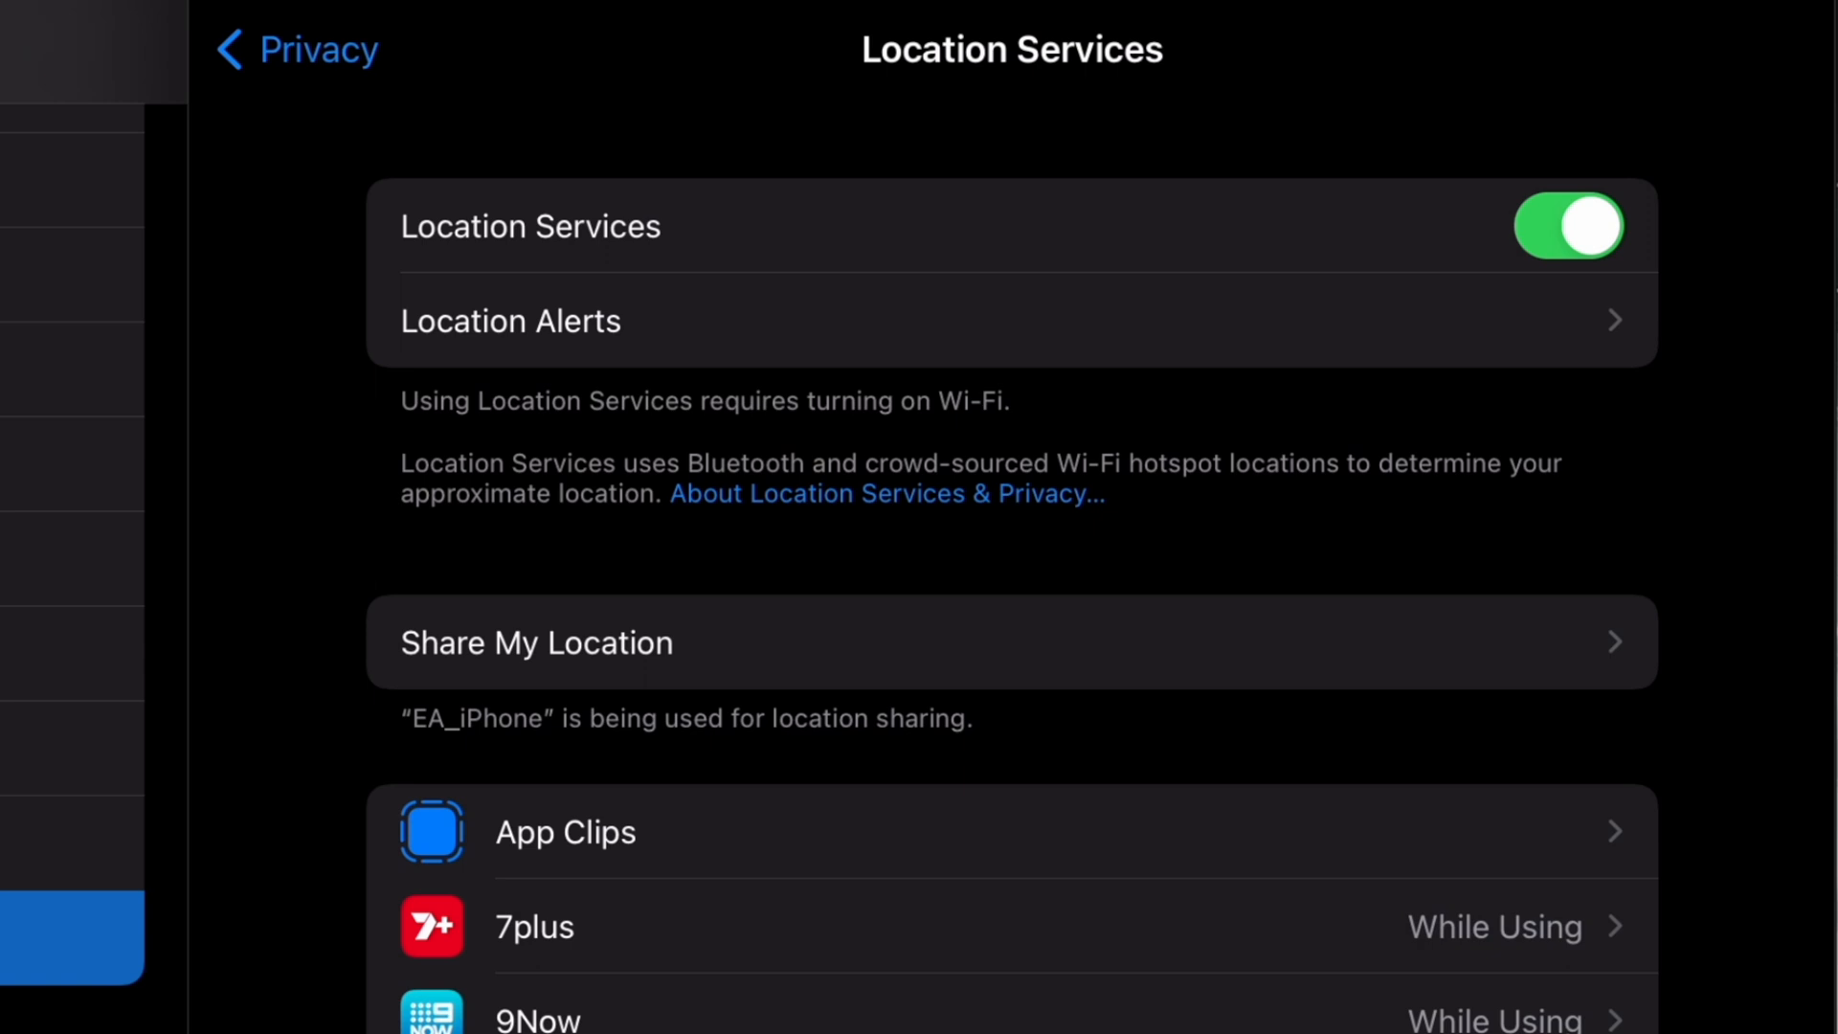
left_click(1566, 225)
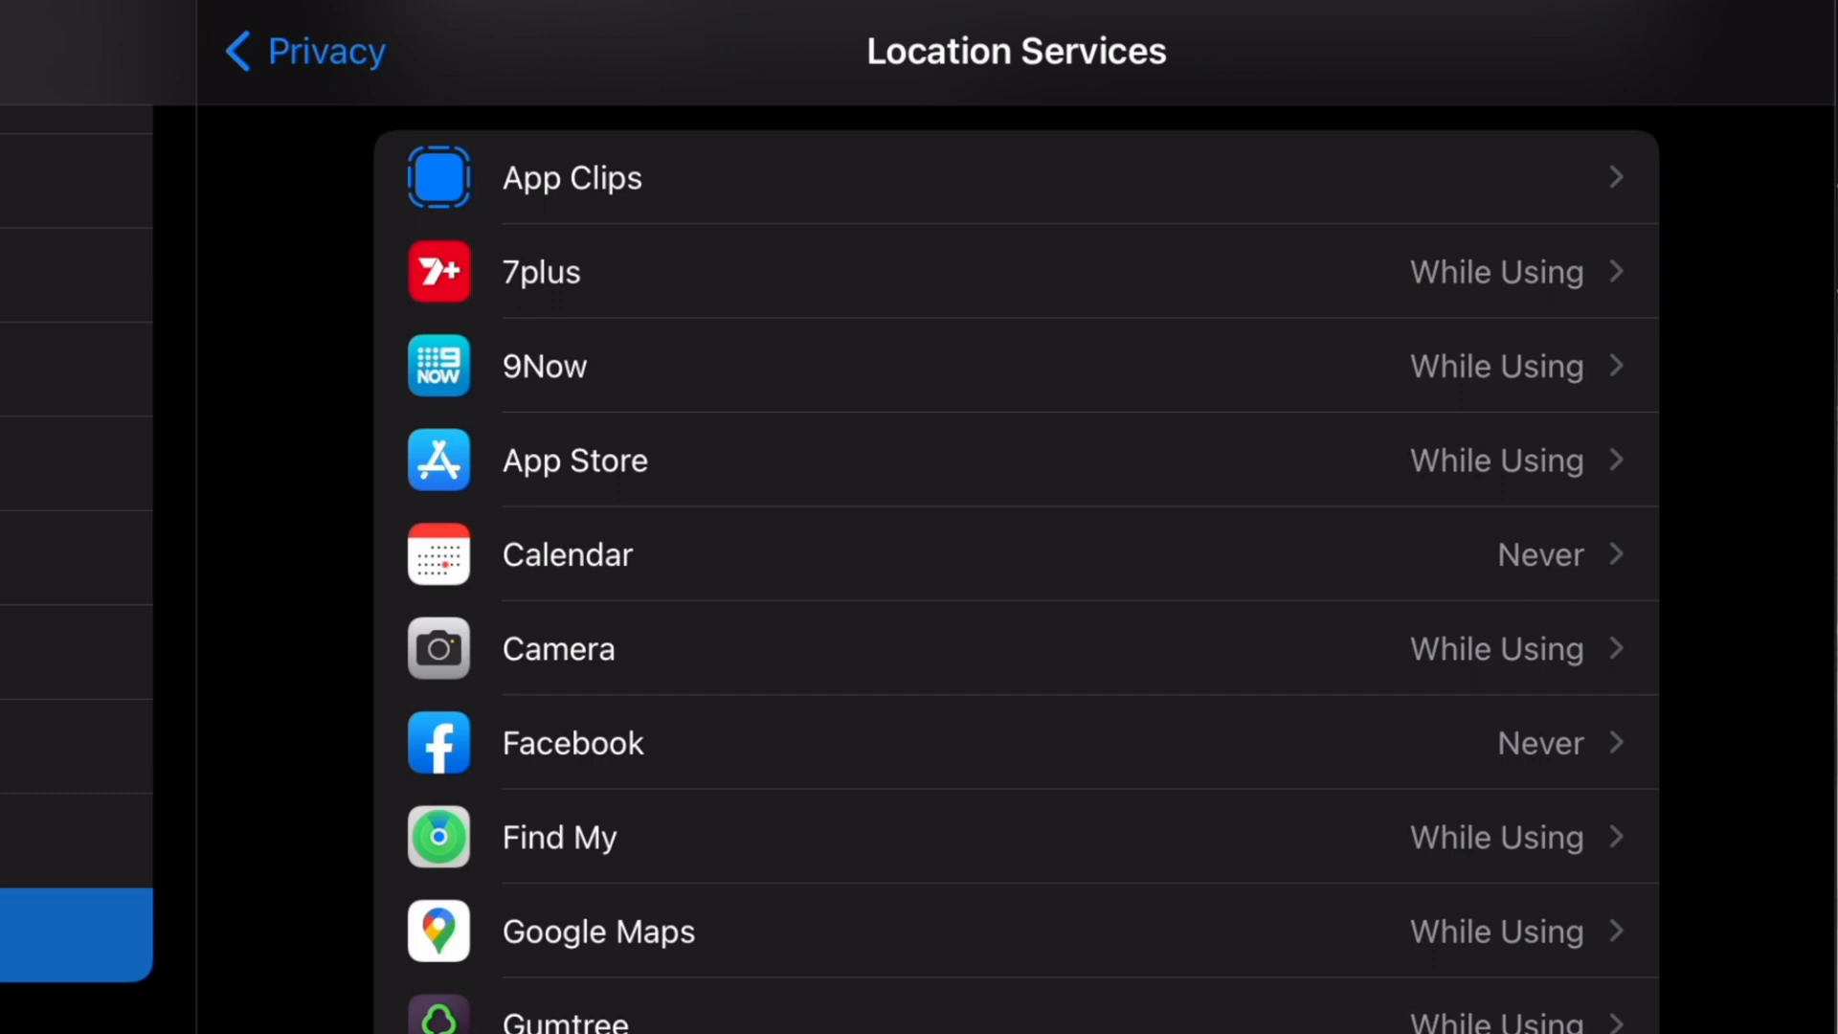
left_click(540, 272)
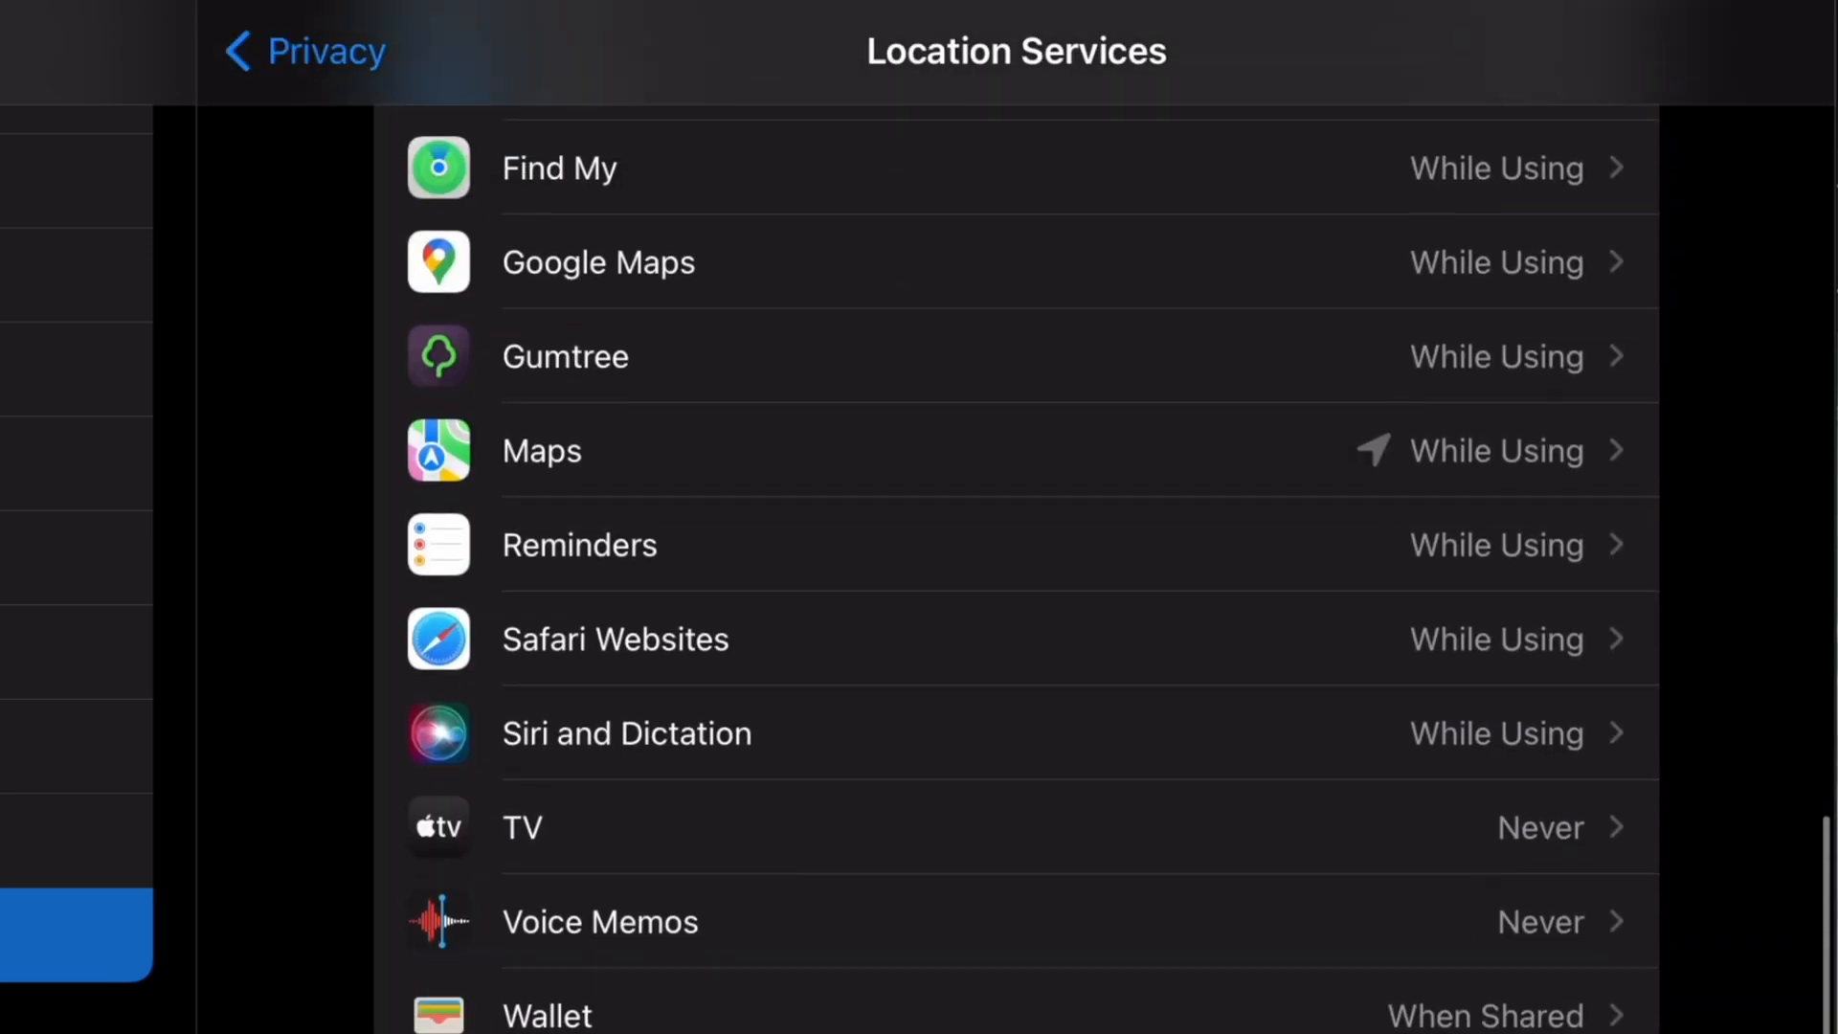
scroll("down", 3)
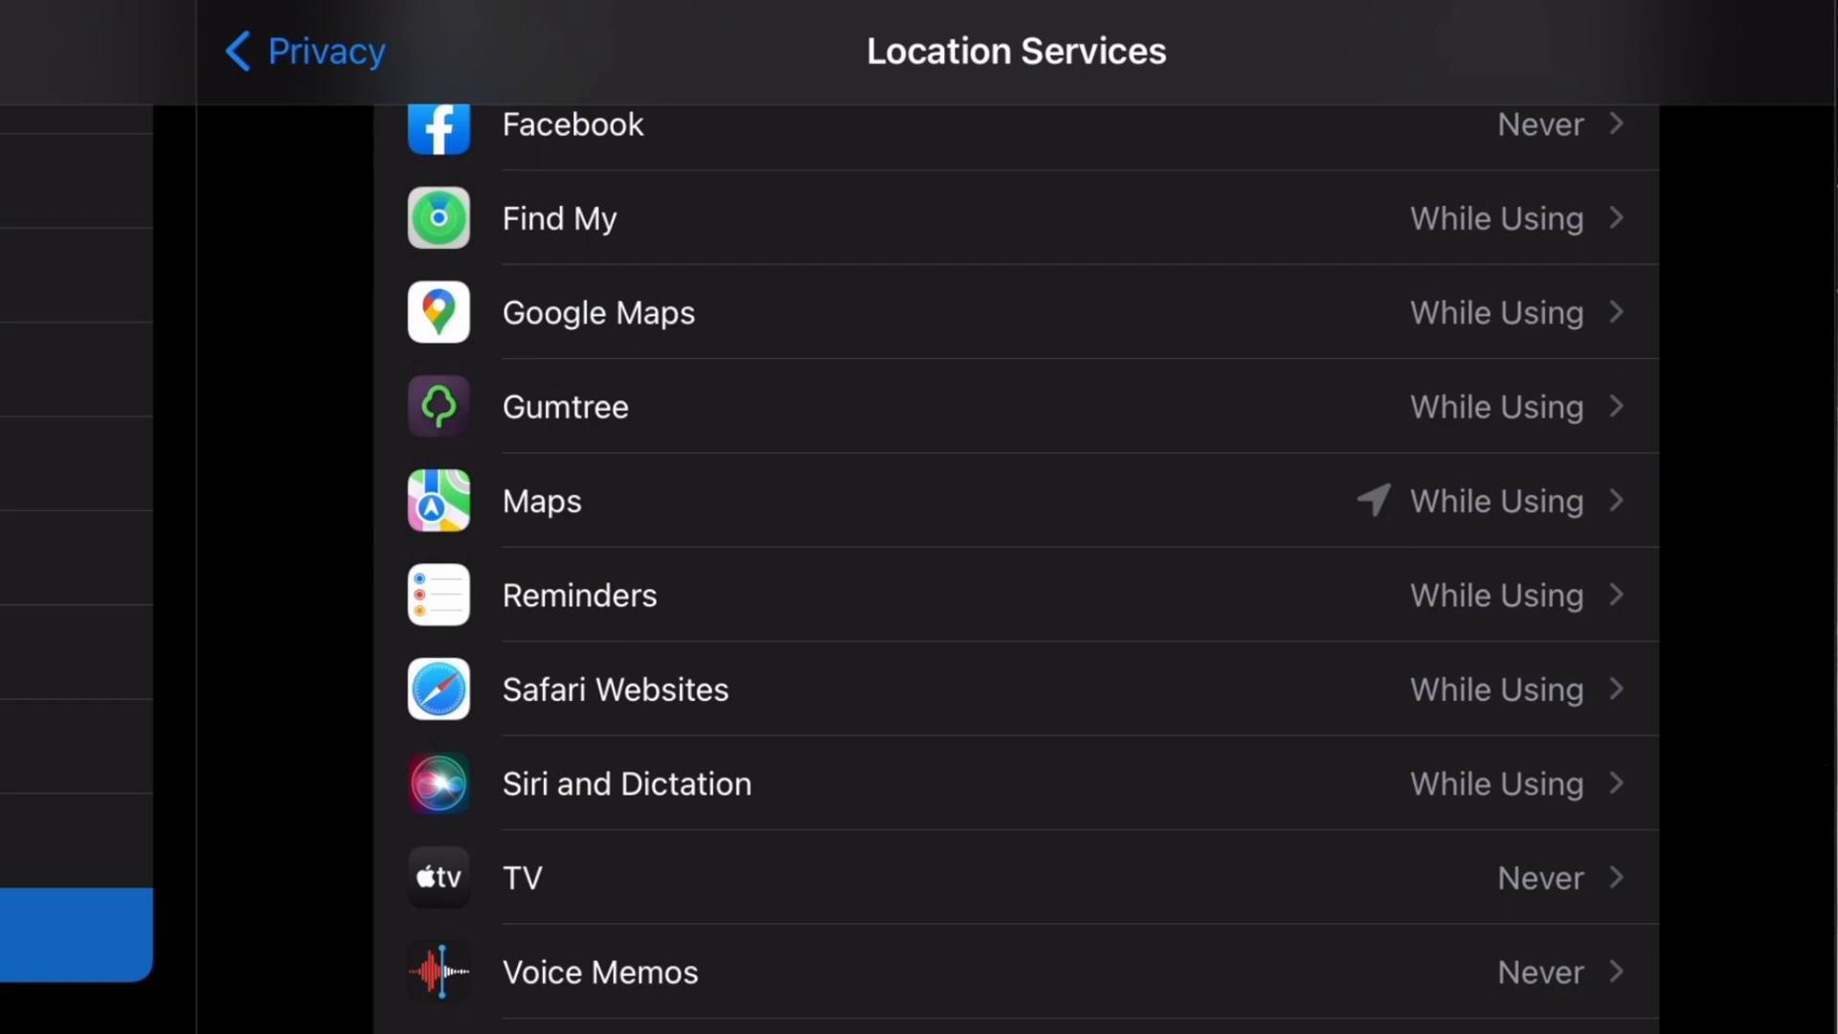
scroll("up", 3)
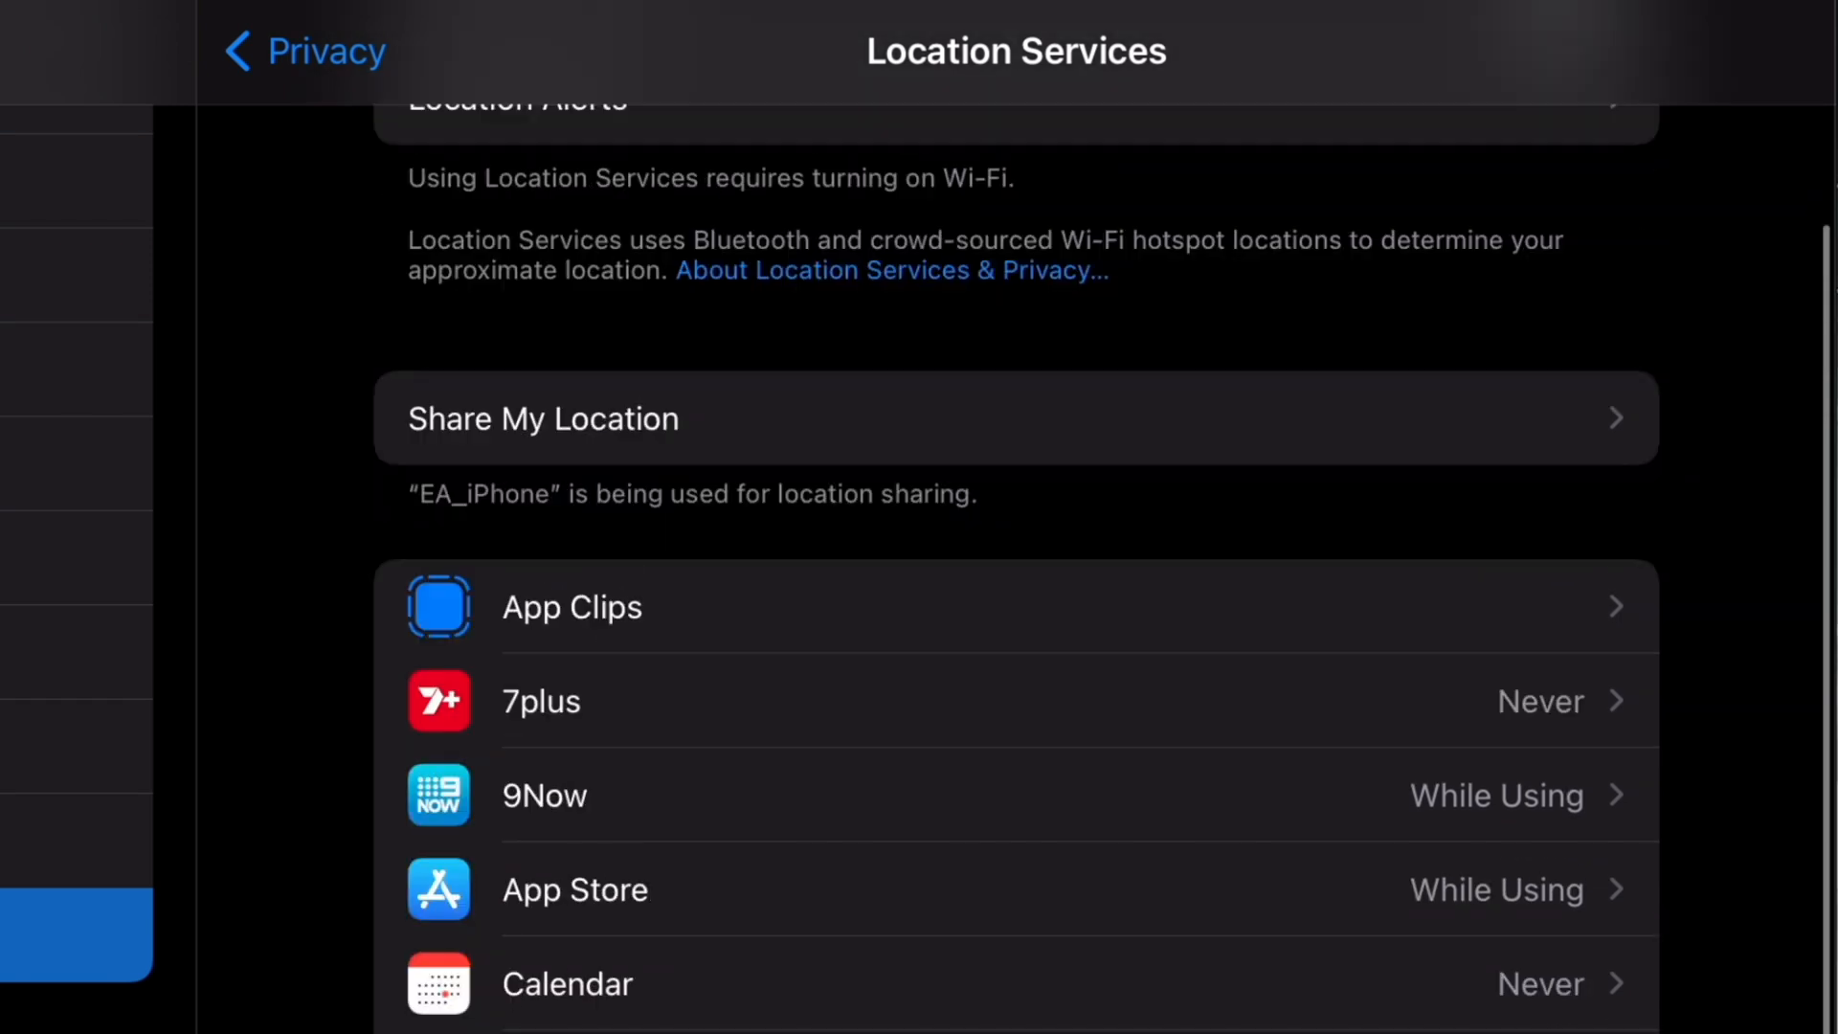
scroll("down", 3)
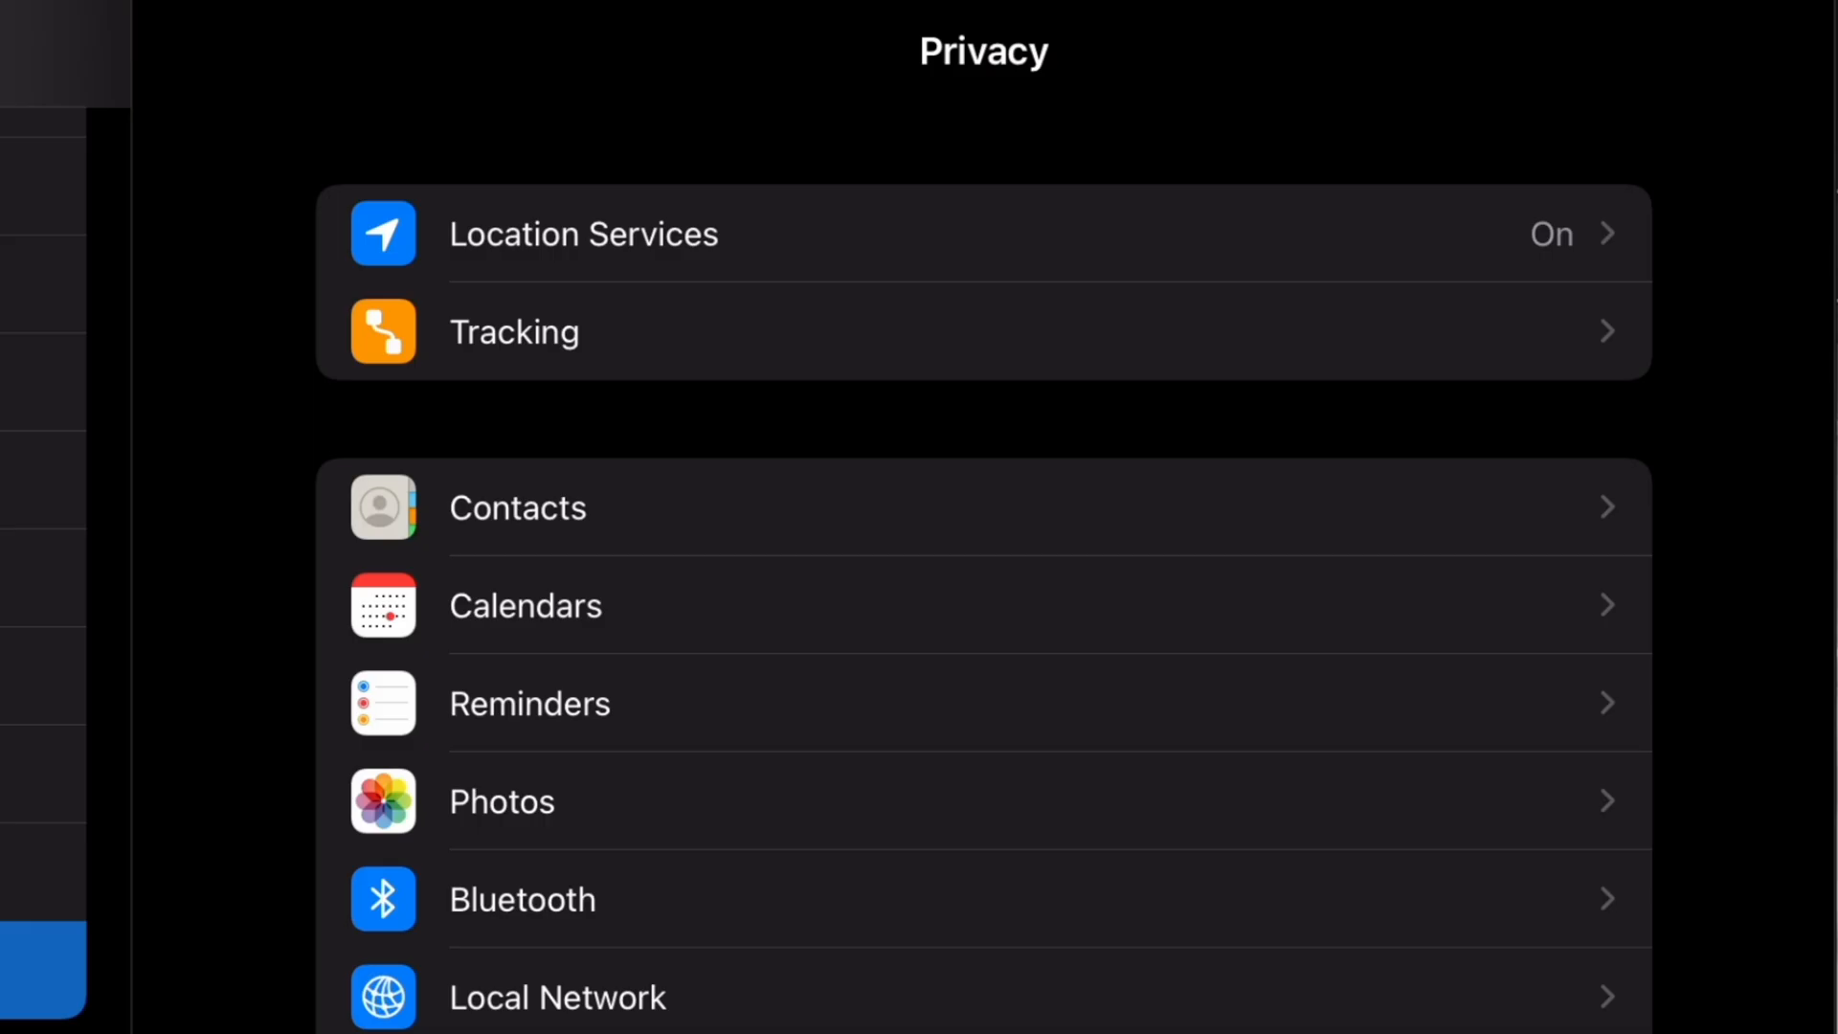
Turn off Allow Apps to Request to Track and choose Ask Apps to Stop Tracking
left_click(513, 332)
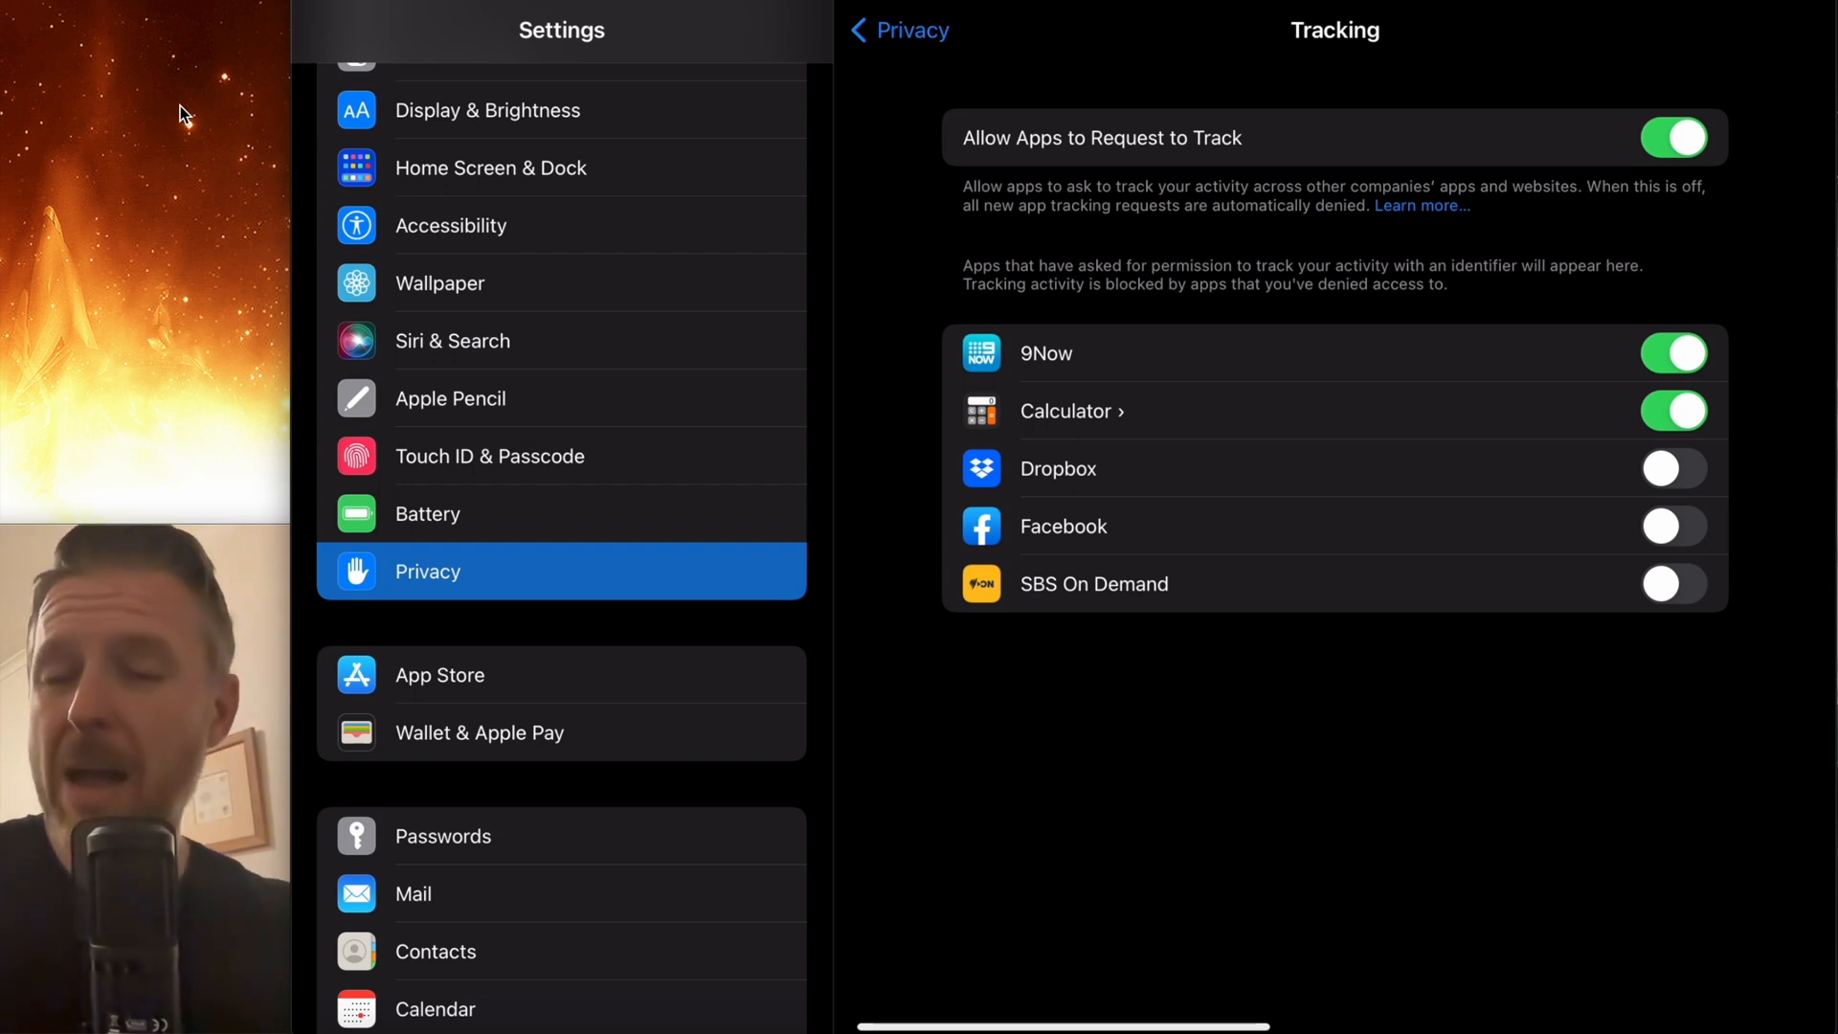
left_click(1672, 137)
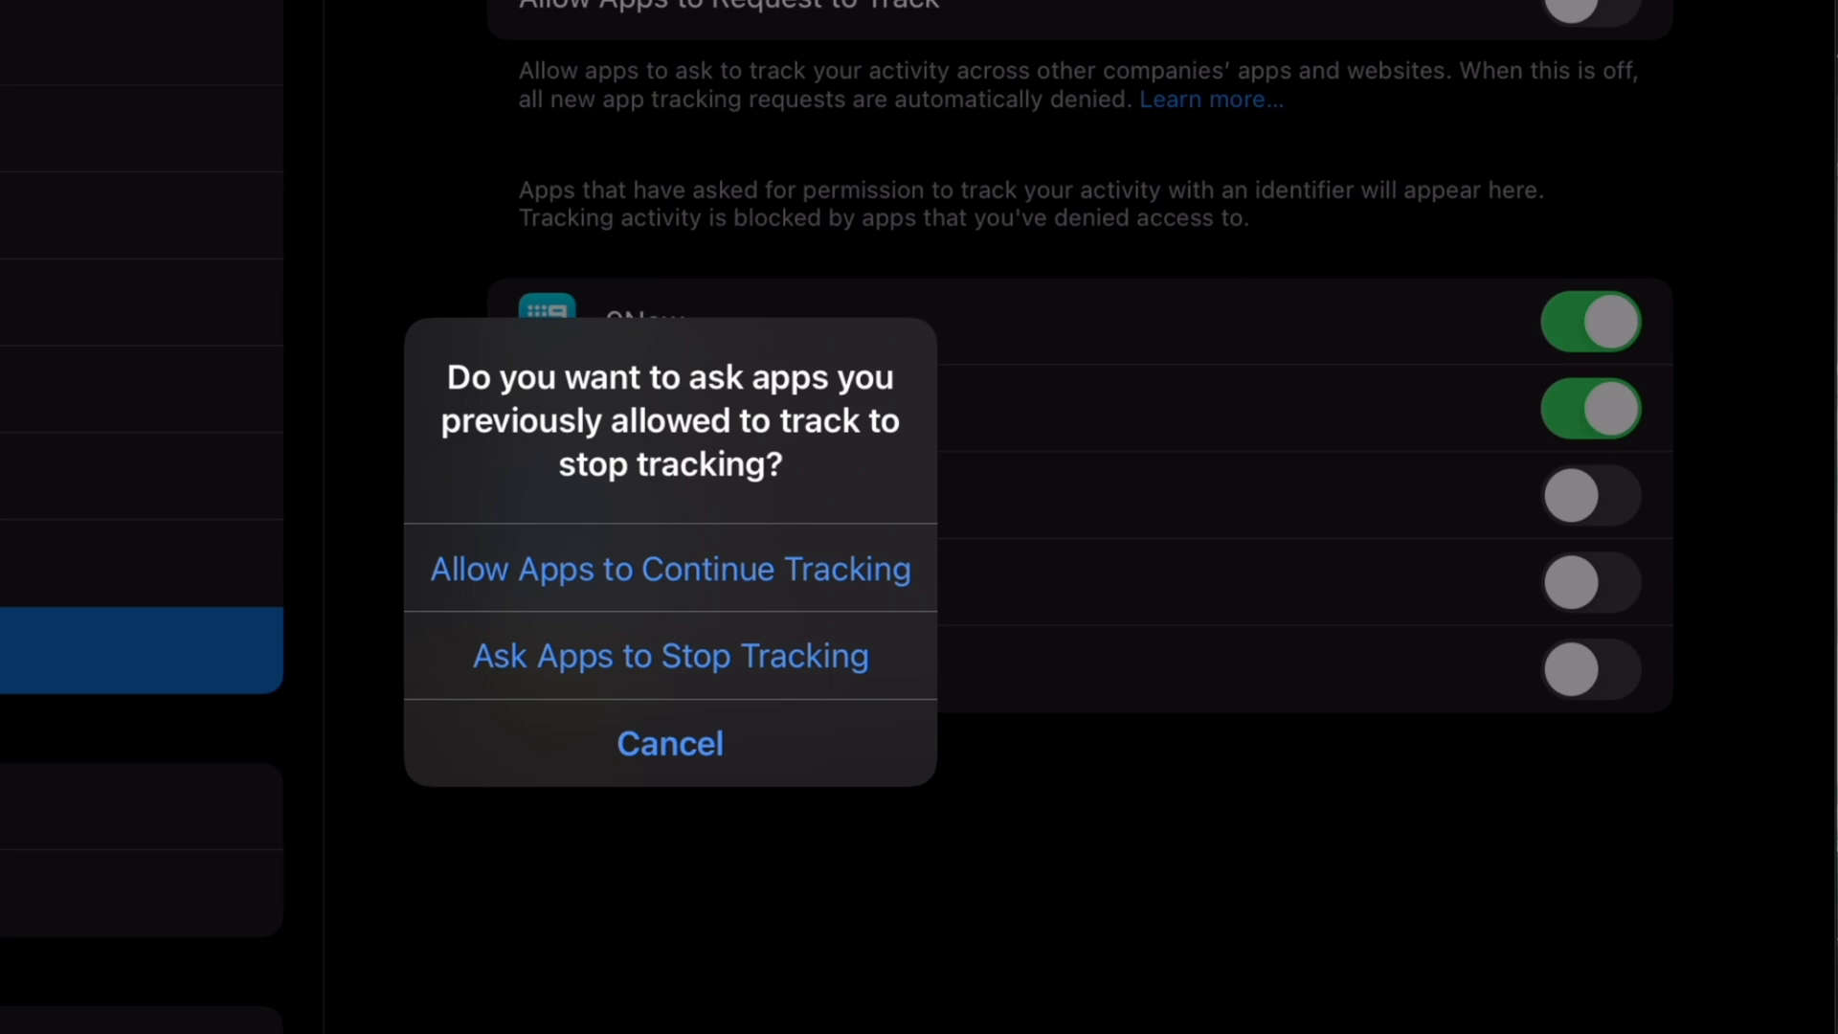
left_click(669, 568)
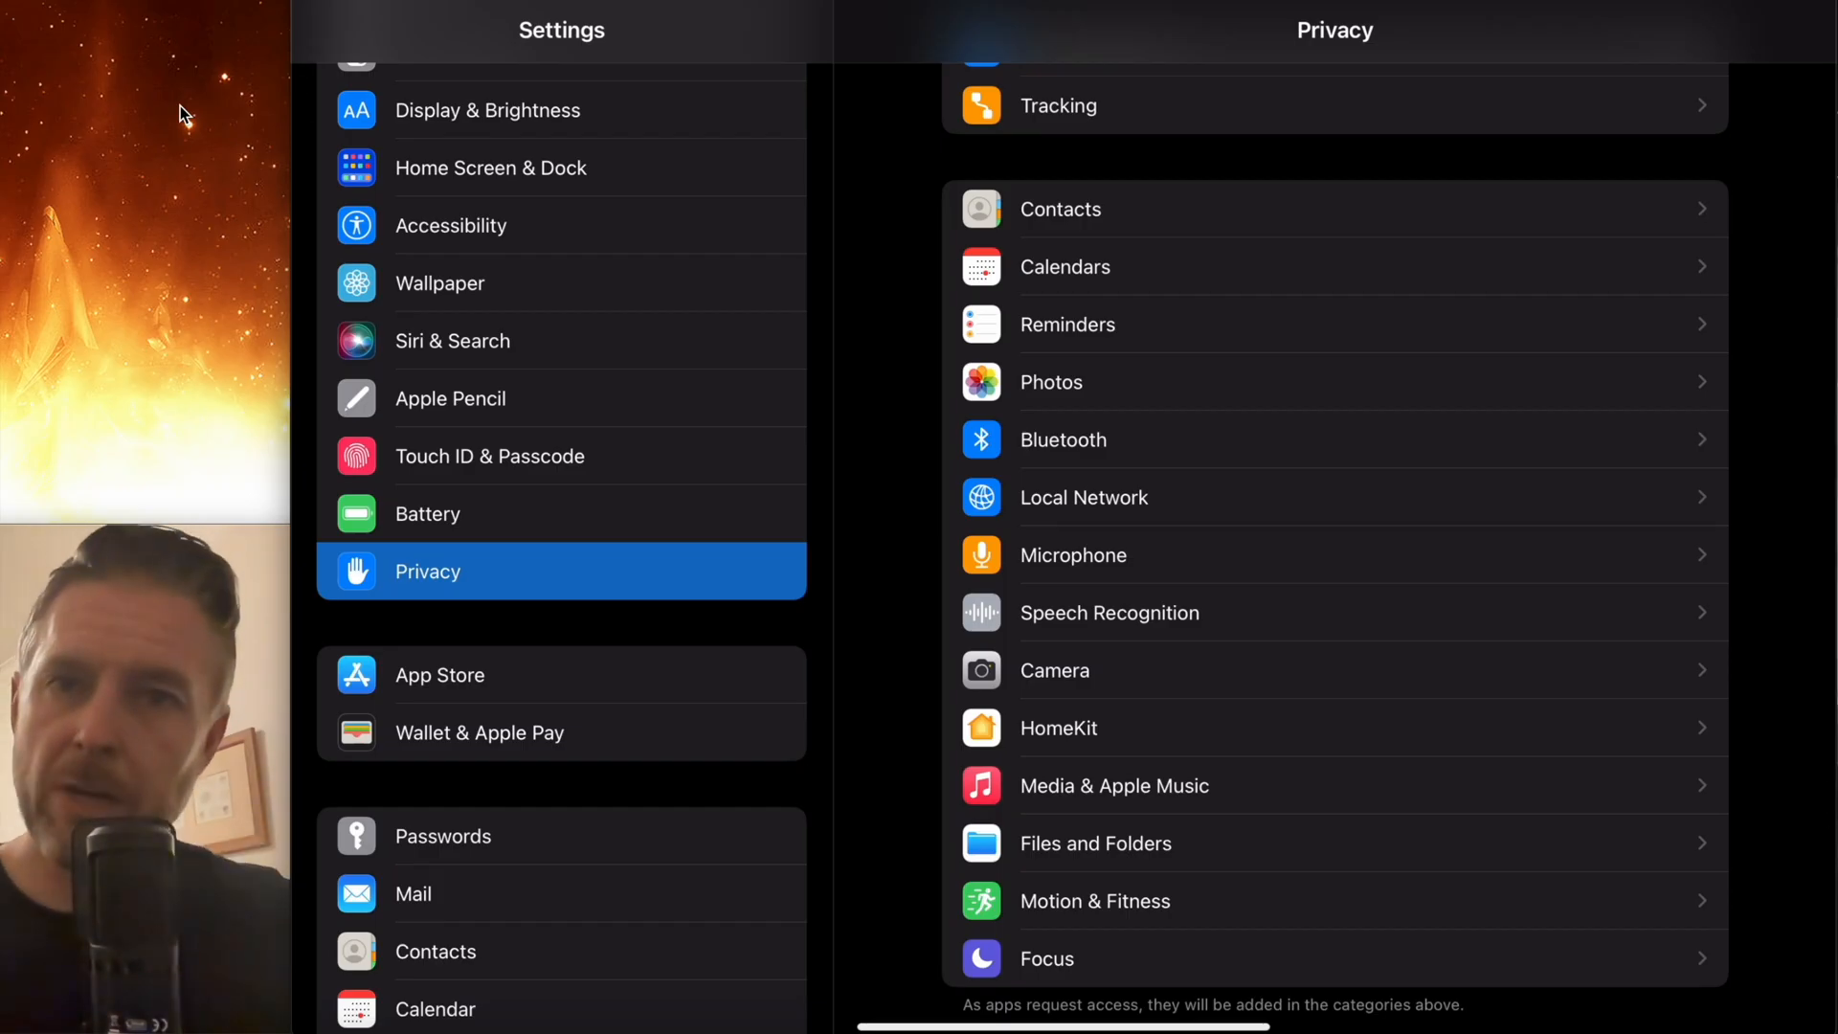
scroll("down", 3)
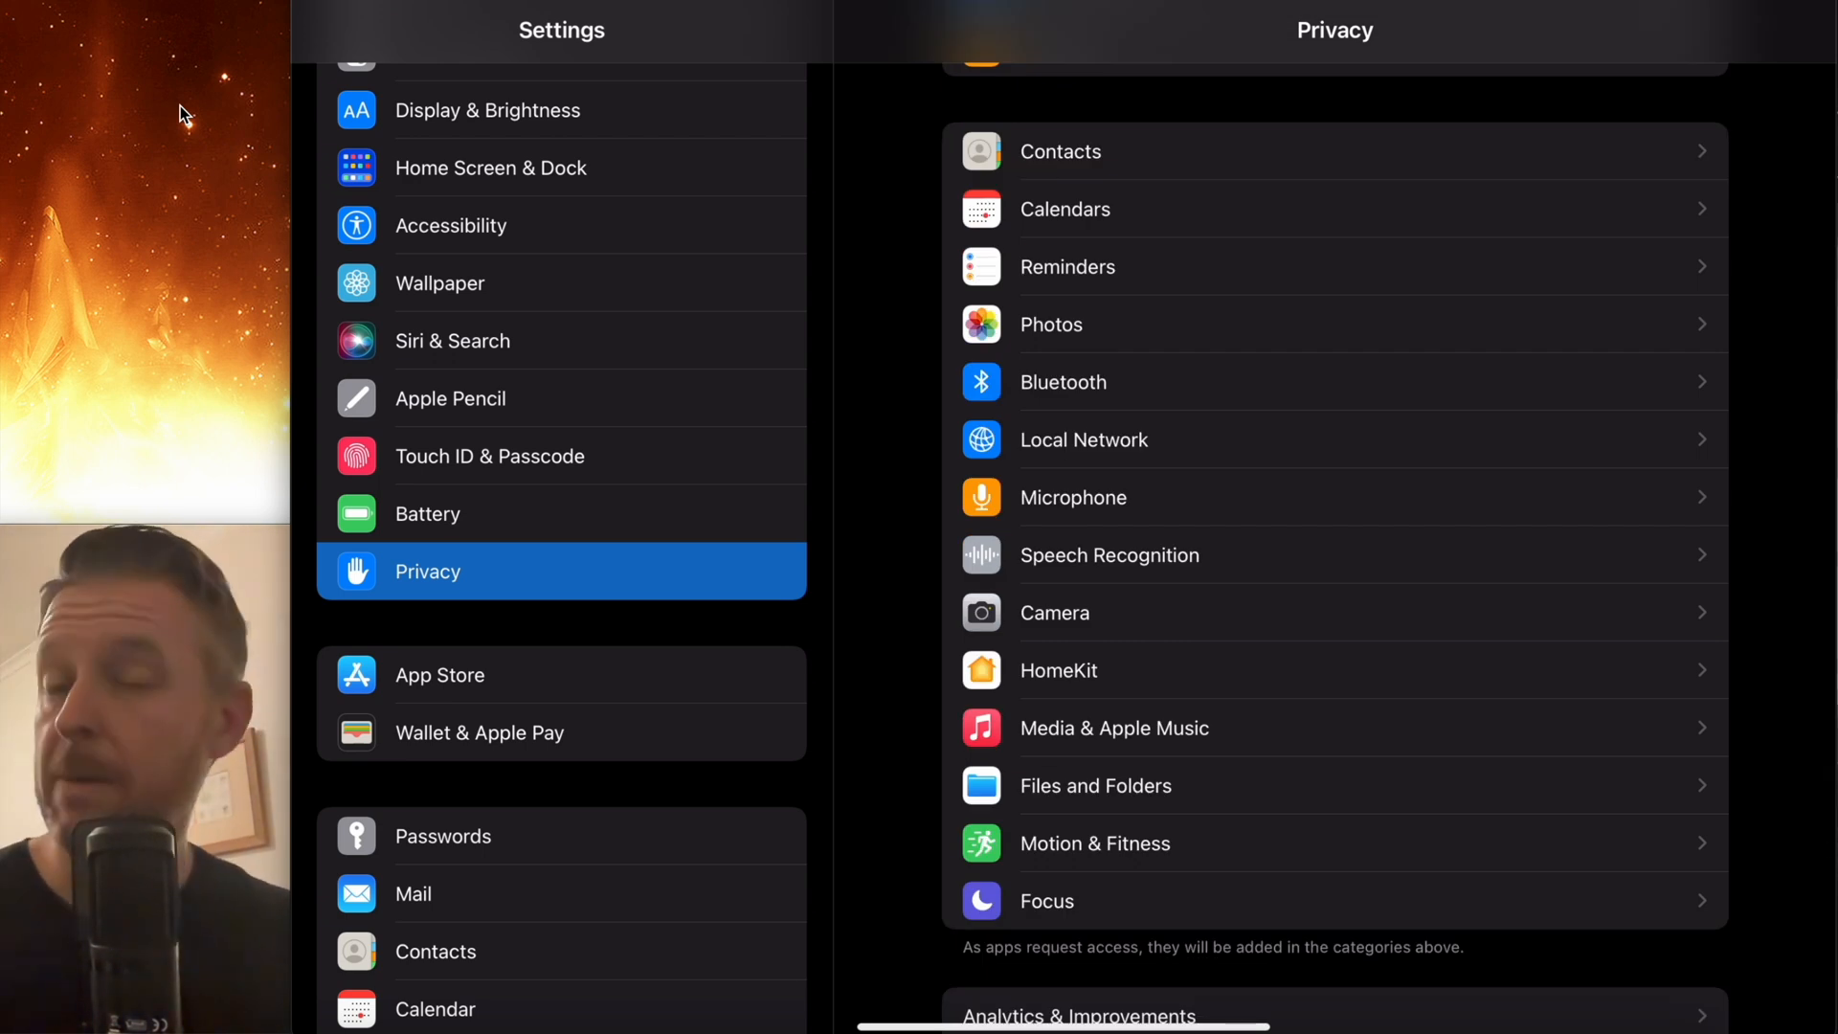
left_click(1062, 381)
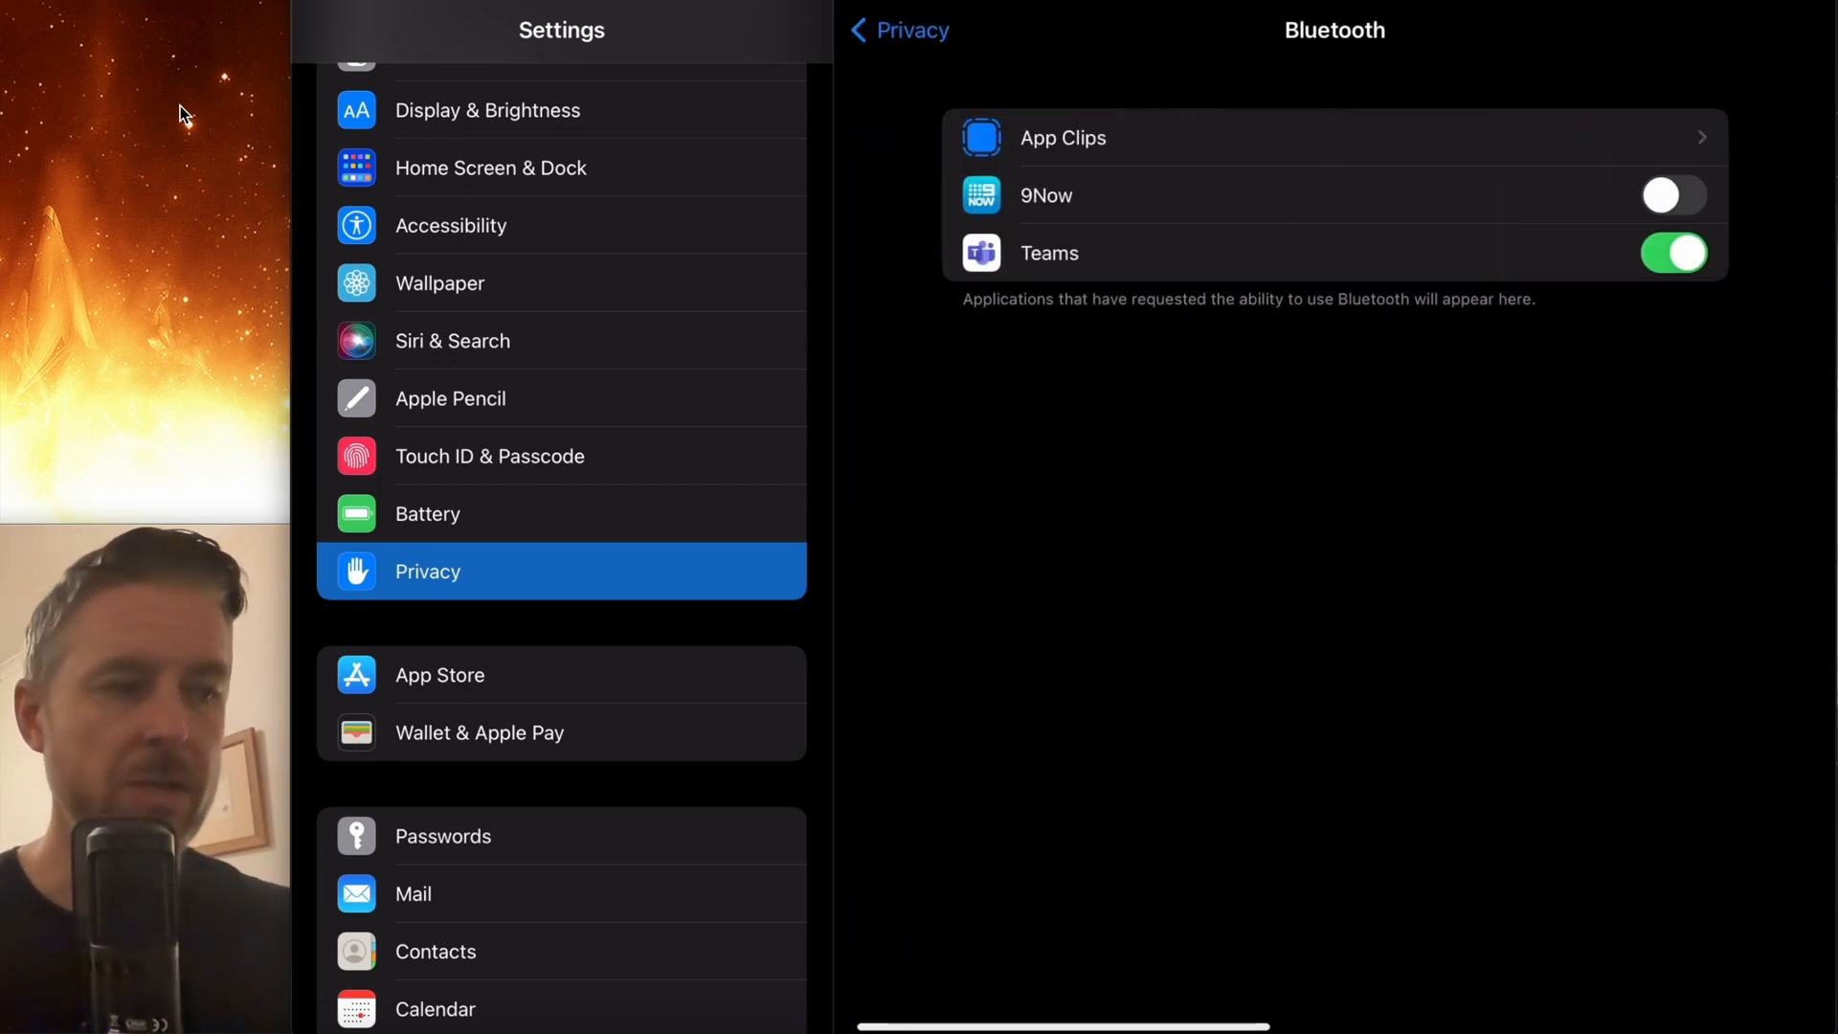
left_click(898, 29)
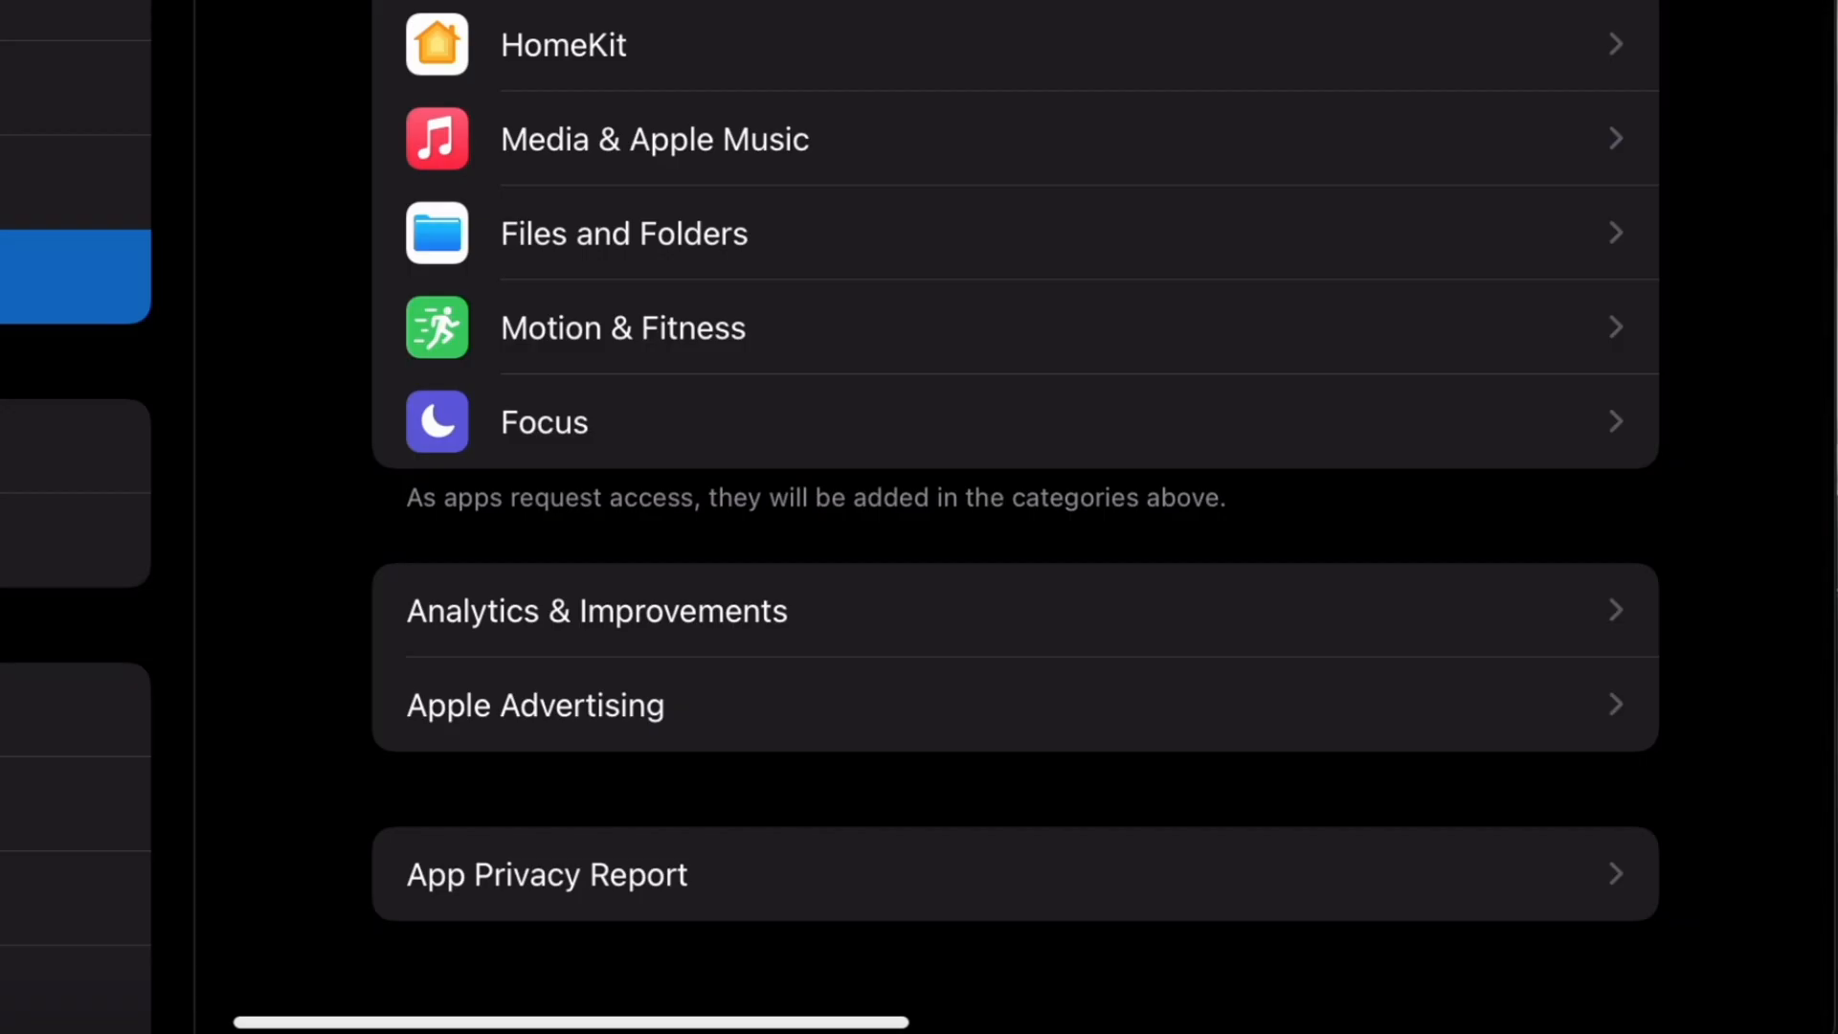
Open Analytics Data under Analytics & Improvements to view stored log files
left_click(596, 610)
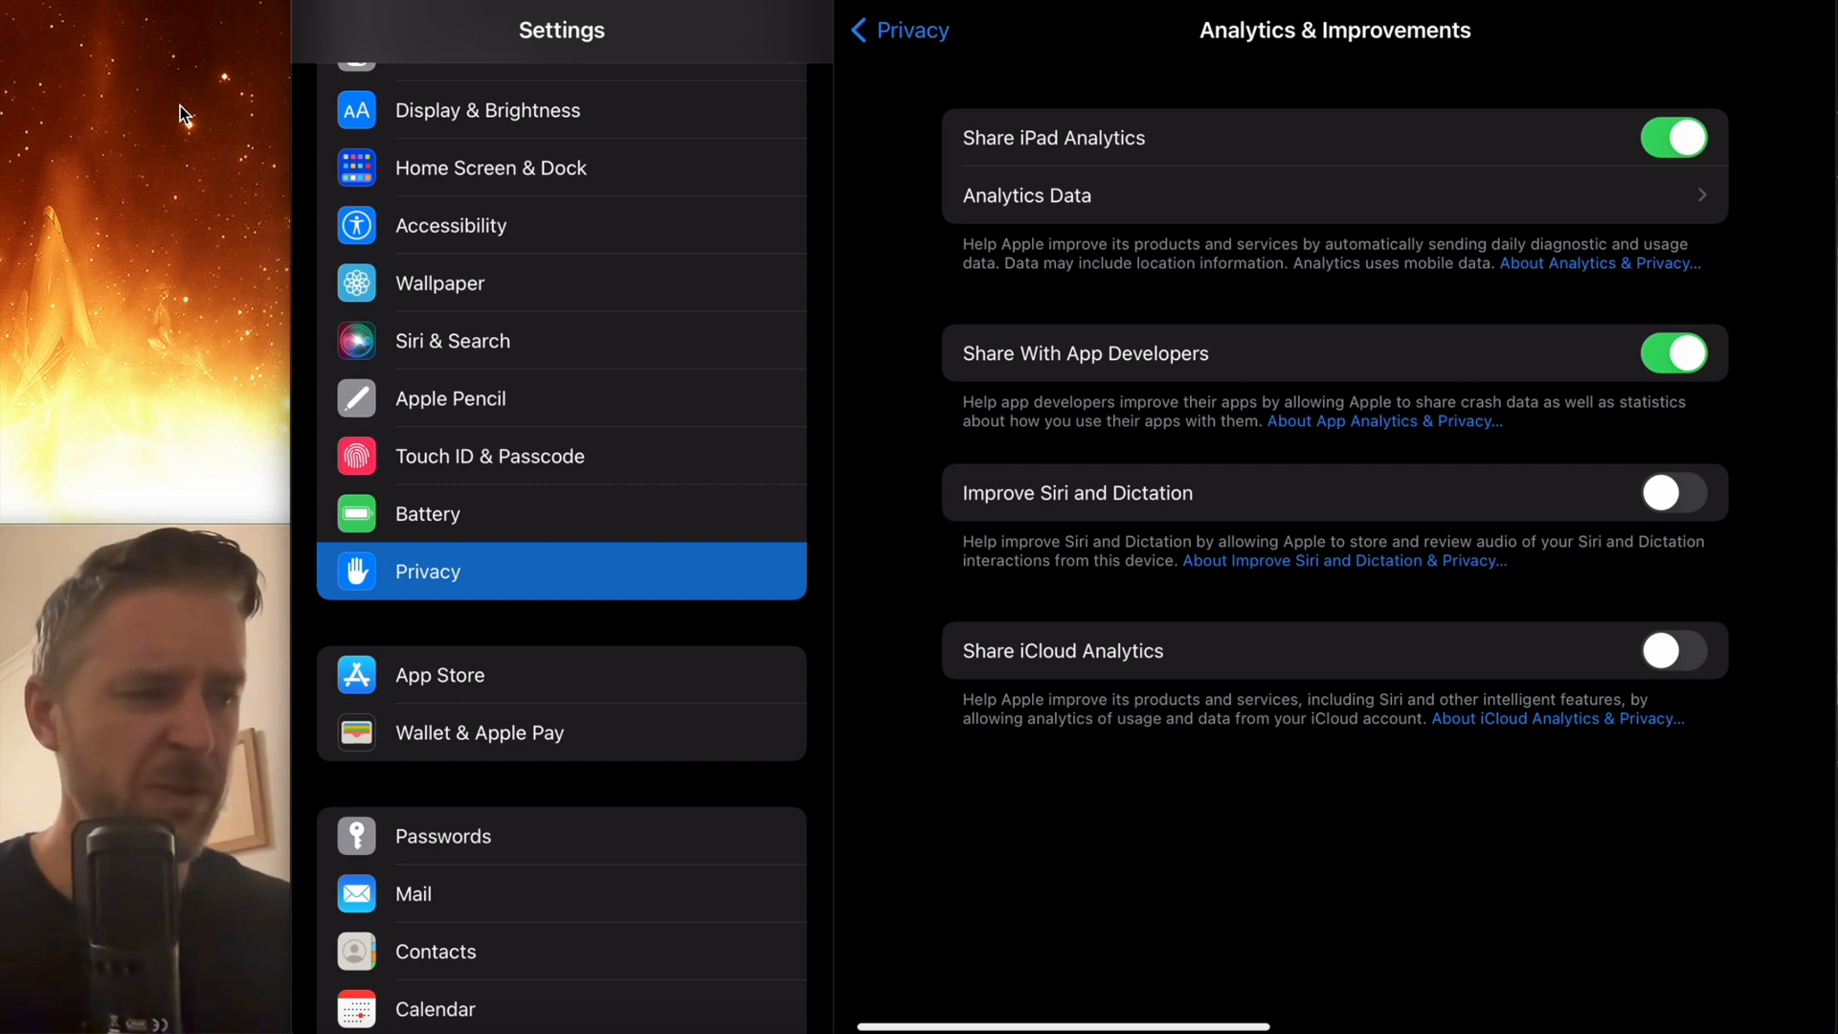
left_click(1672, 137)
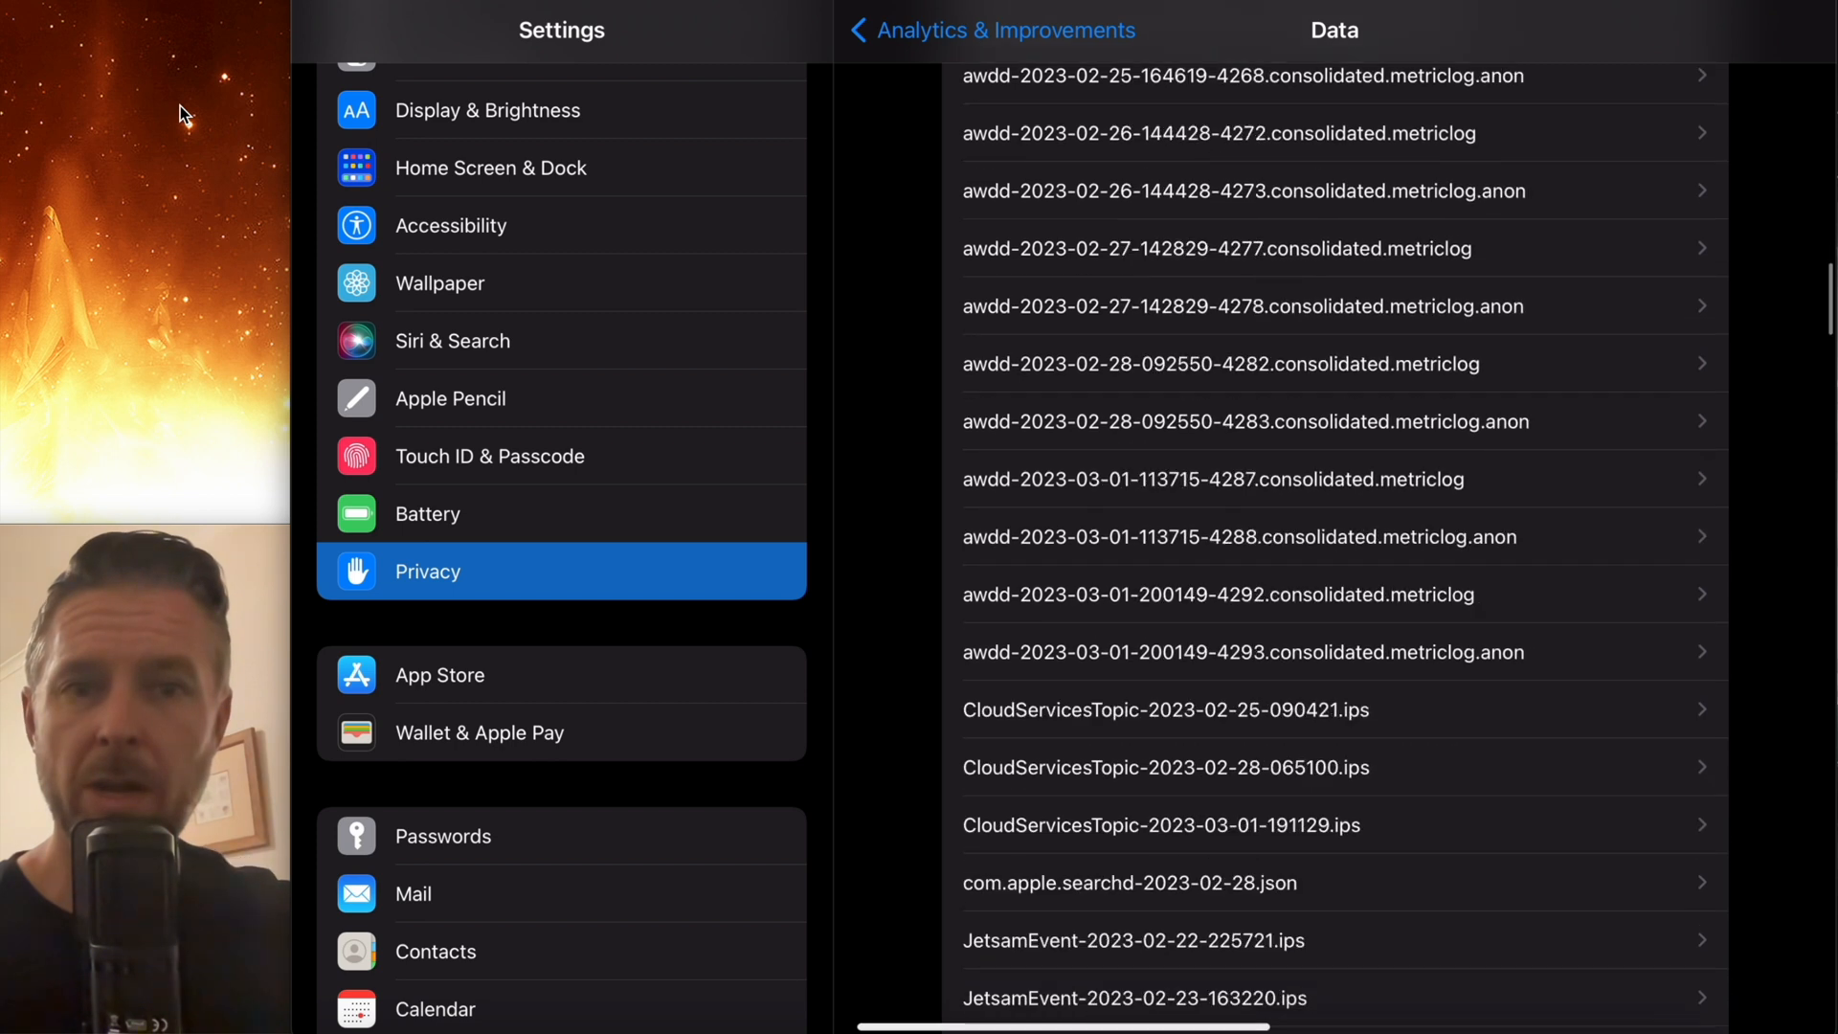
Scroll the Analytics Data list and return to the main Settings page
scroll("down", 3)
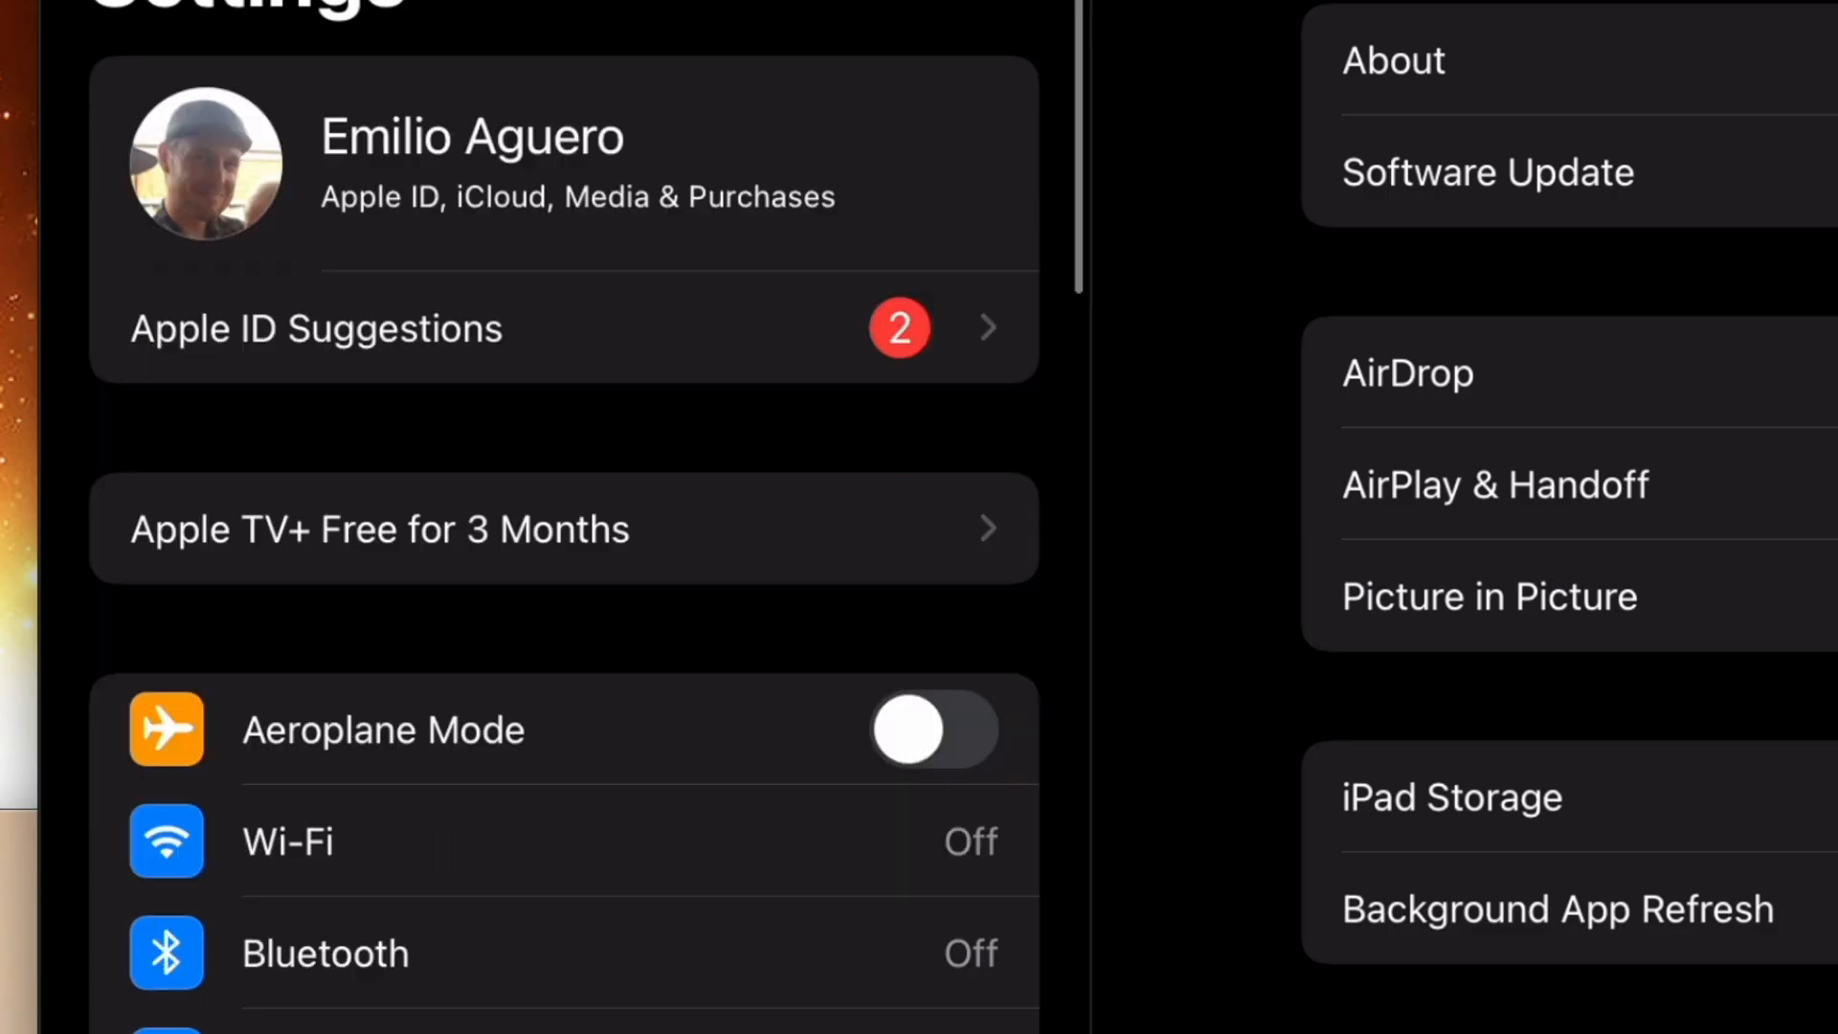
scroll("down", 3)
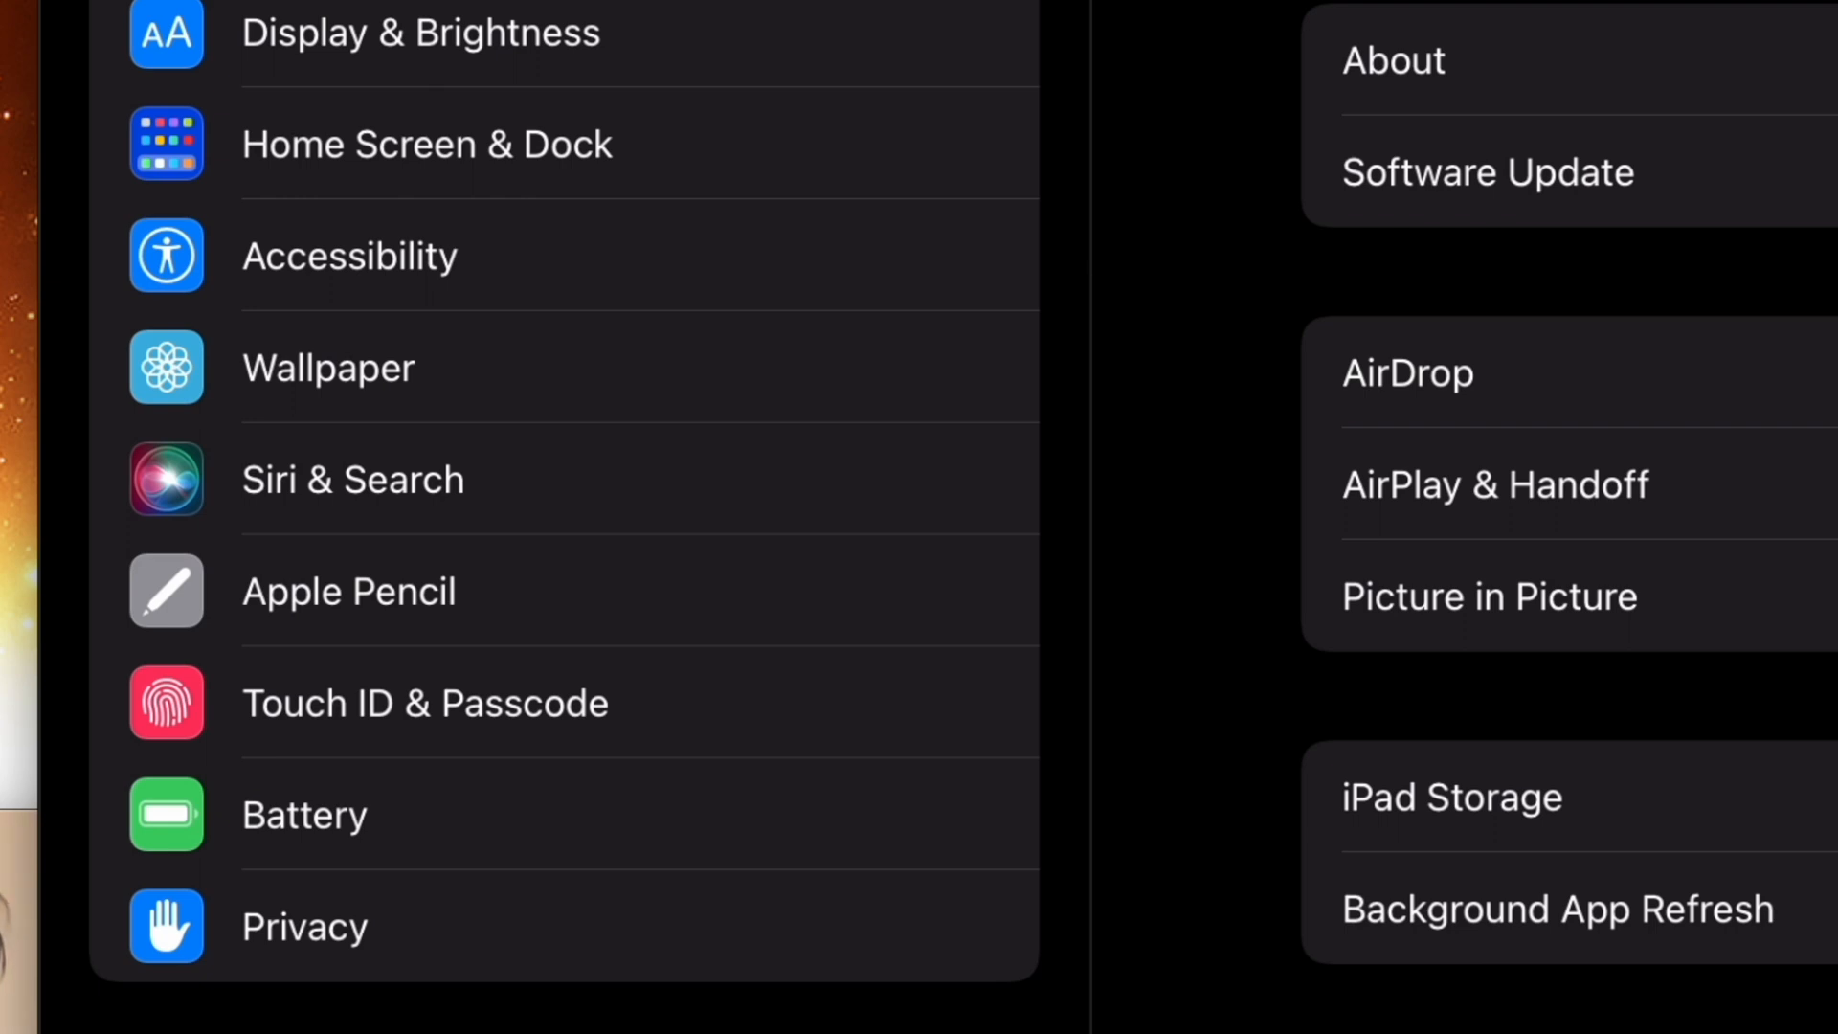
left_click(351, 479)
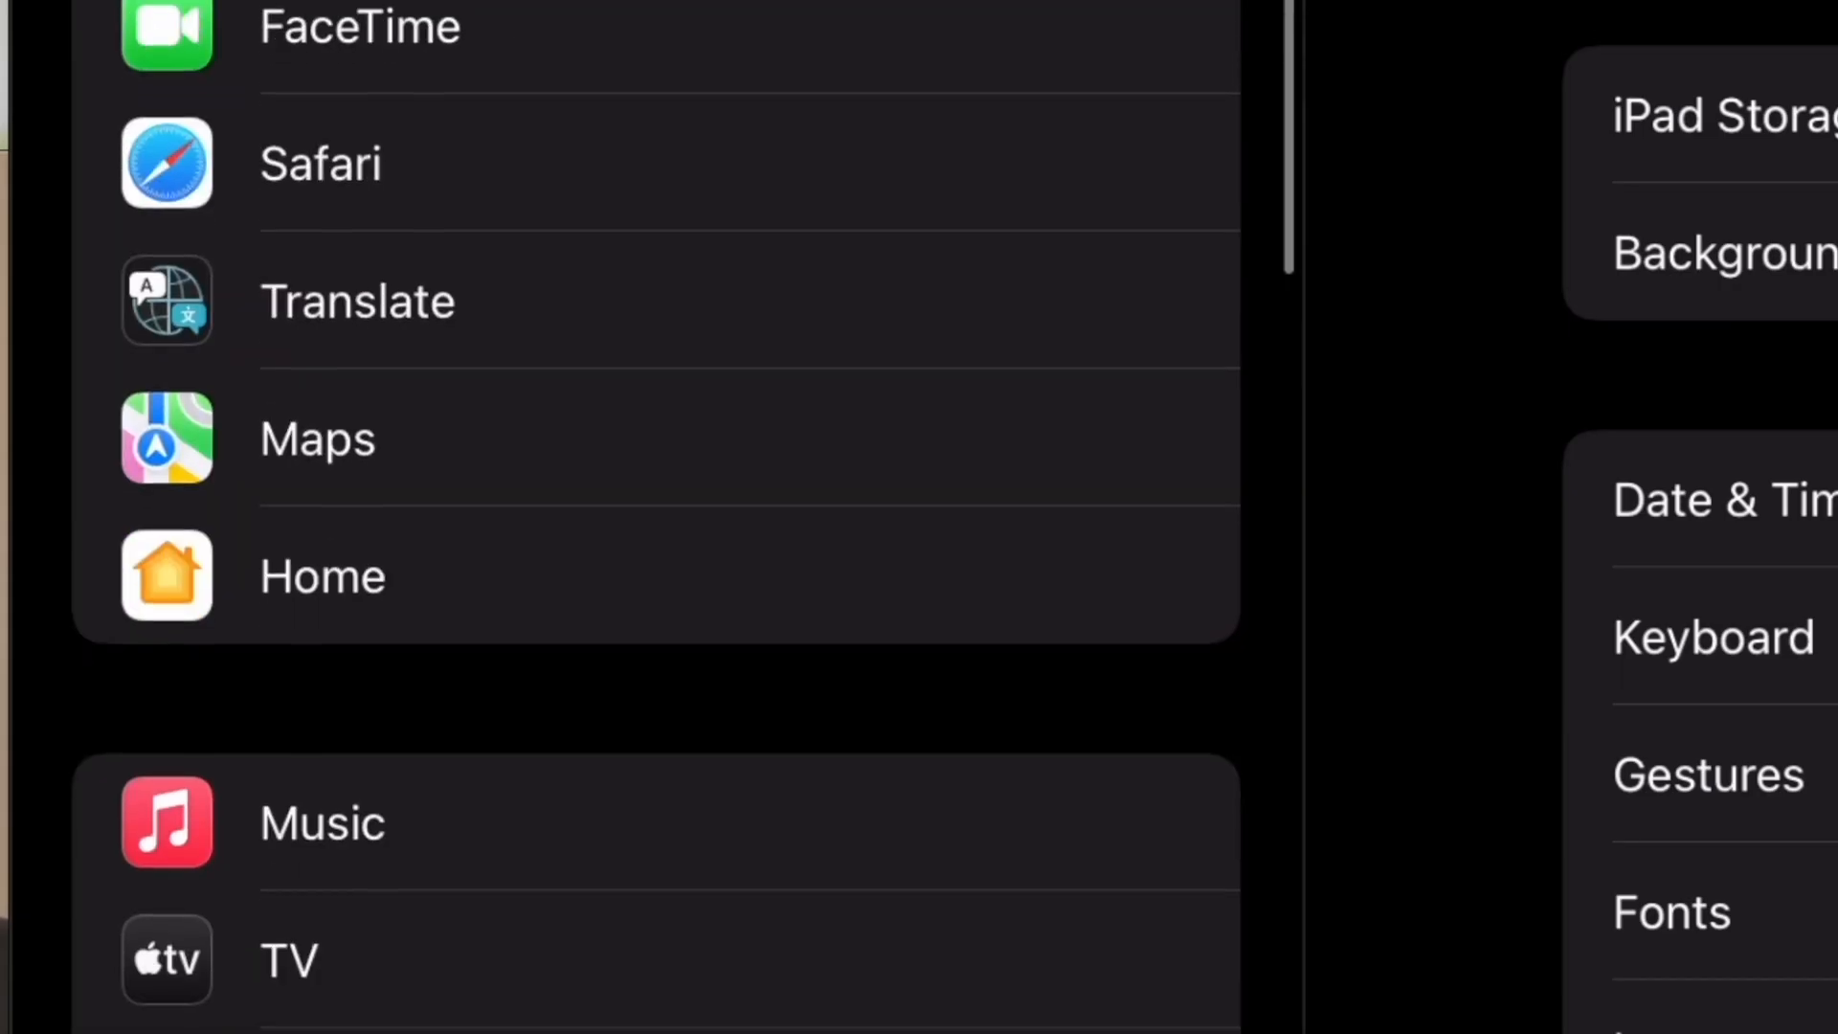
Scroll the sidebar and open Safari's settings page
scroll("down", 3)
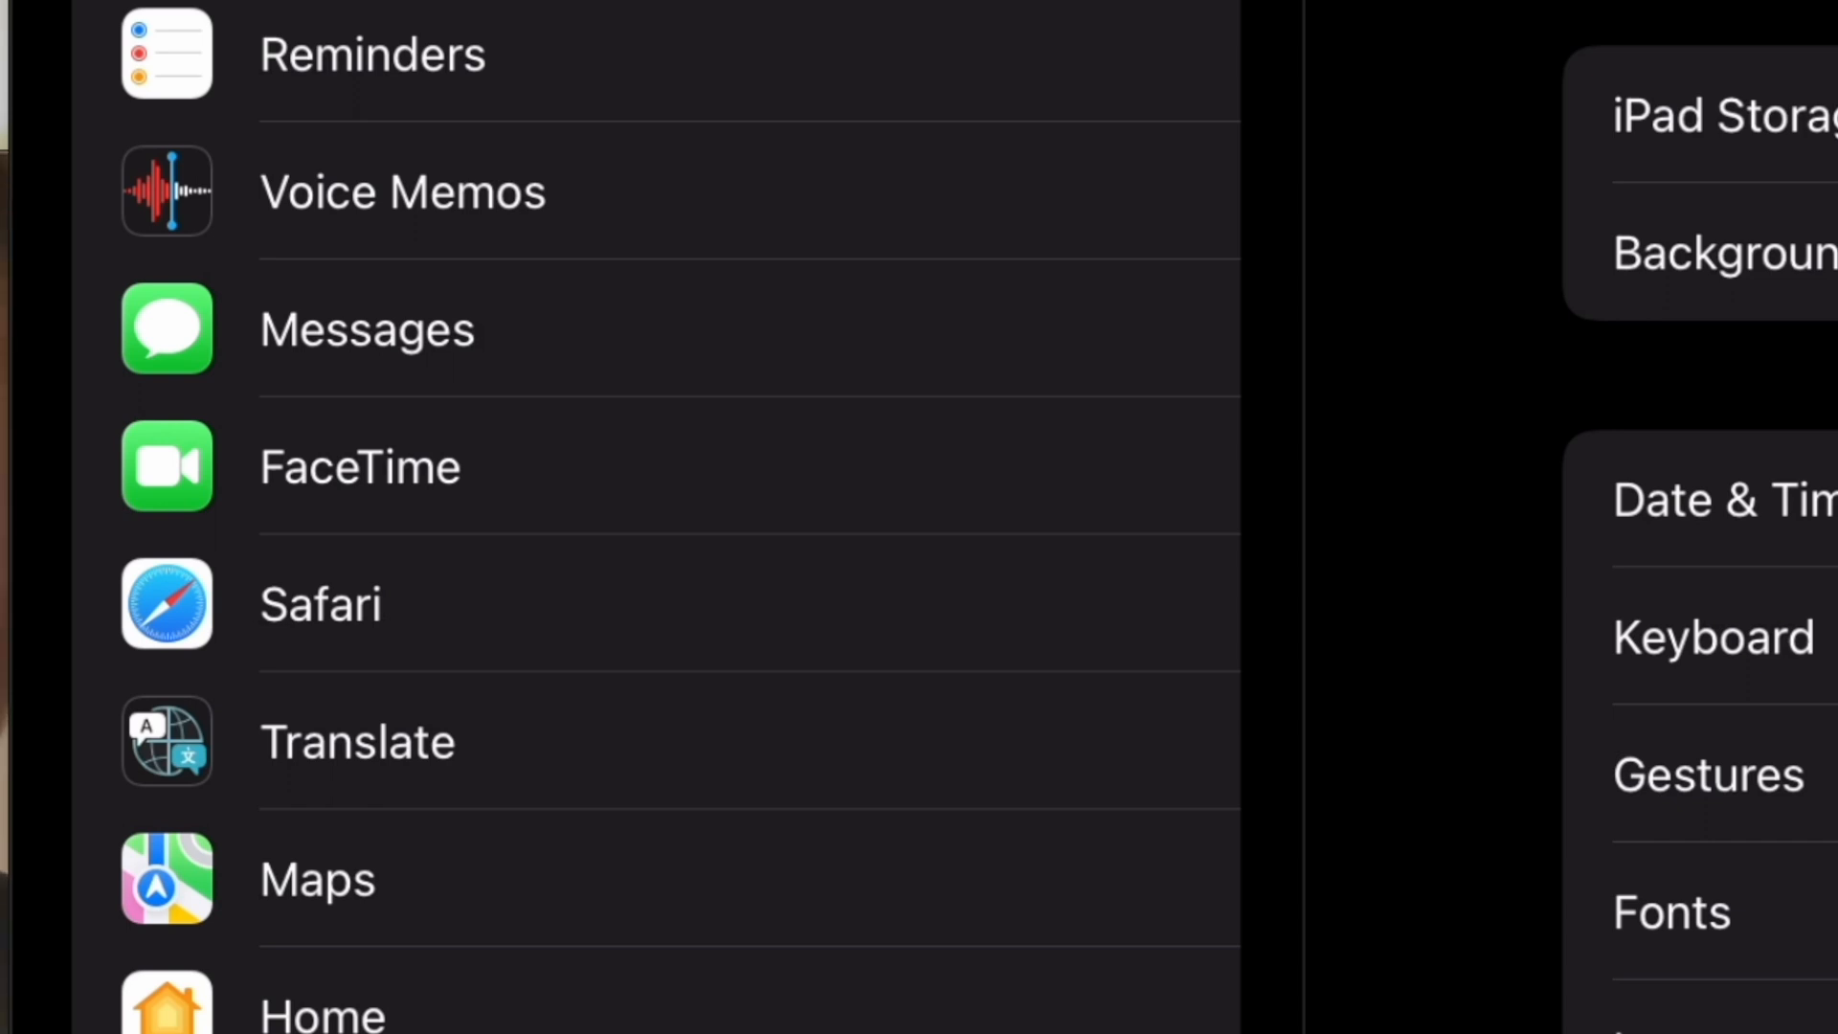
left_click(319, 604)
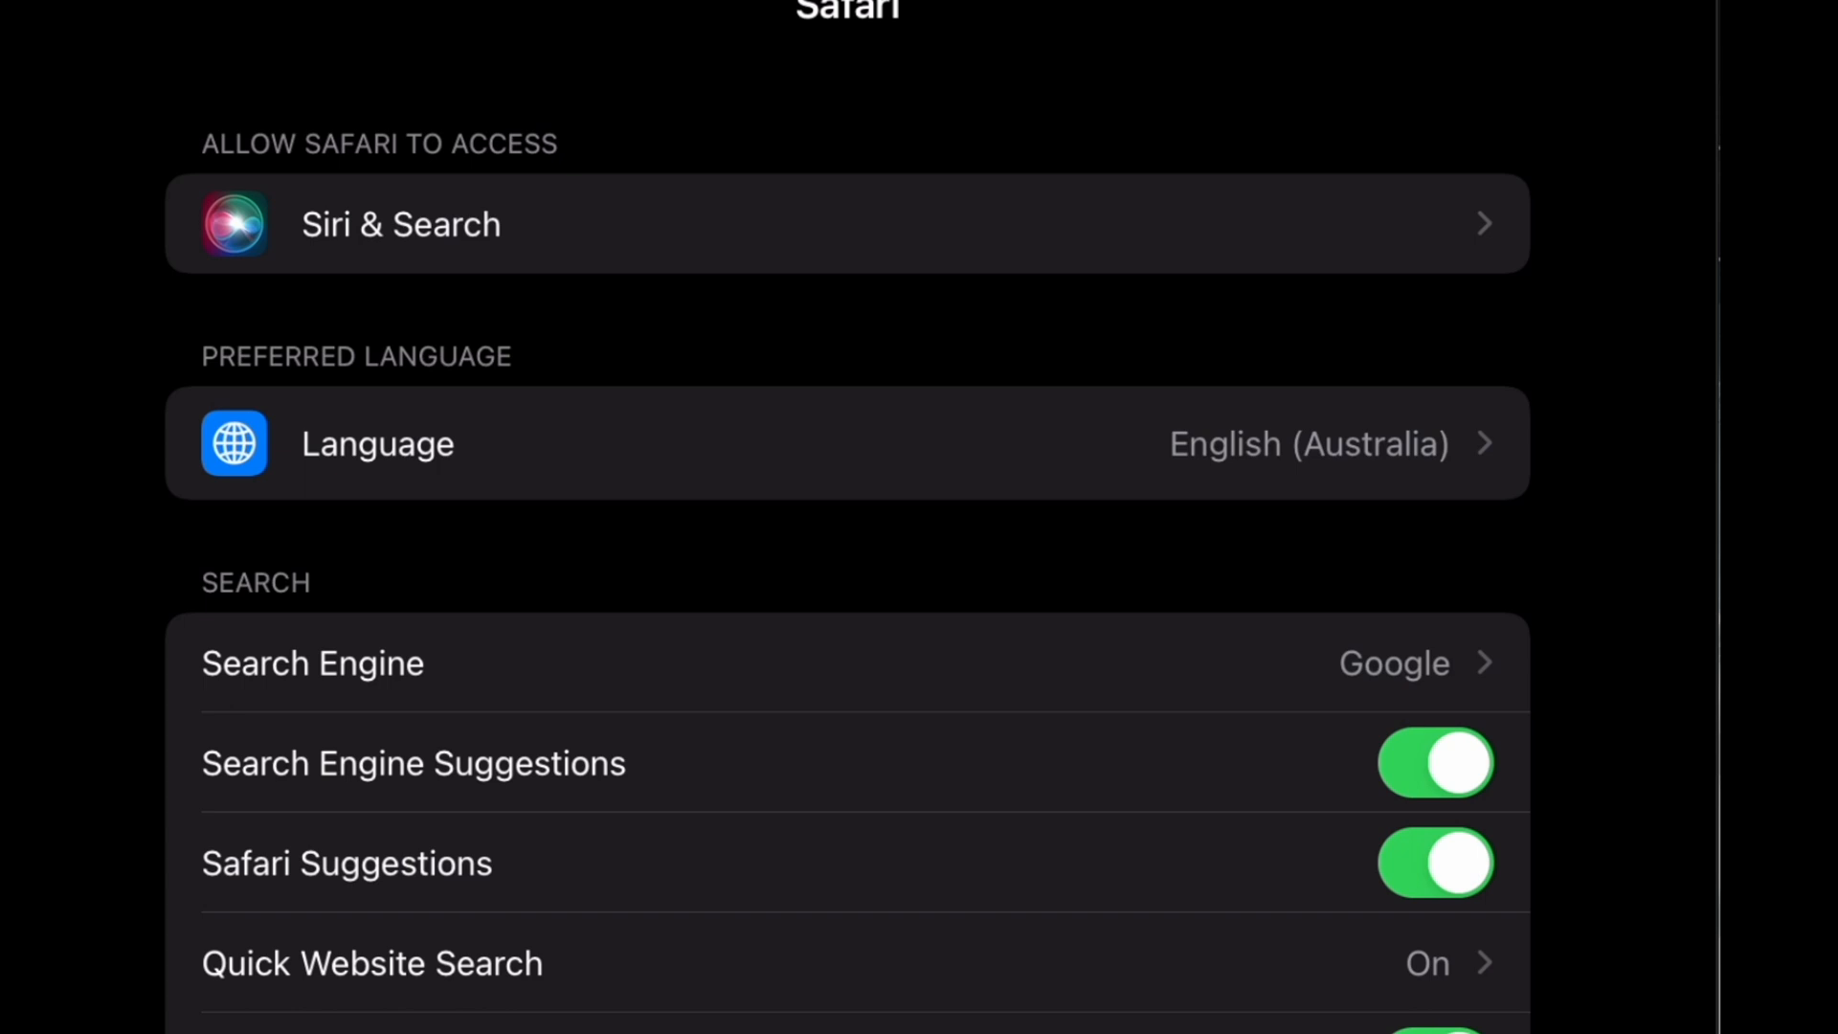
Scroll Safari settings down to the Privacy & Security section
scroll("down", 3)
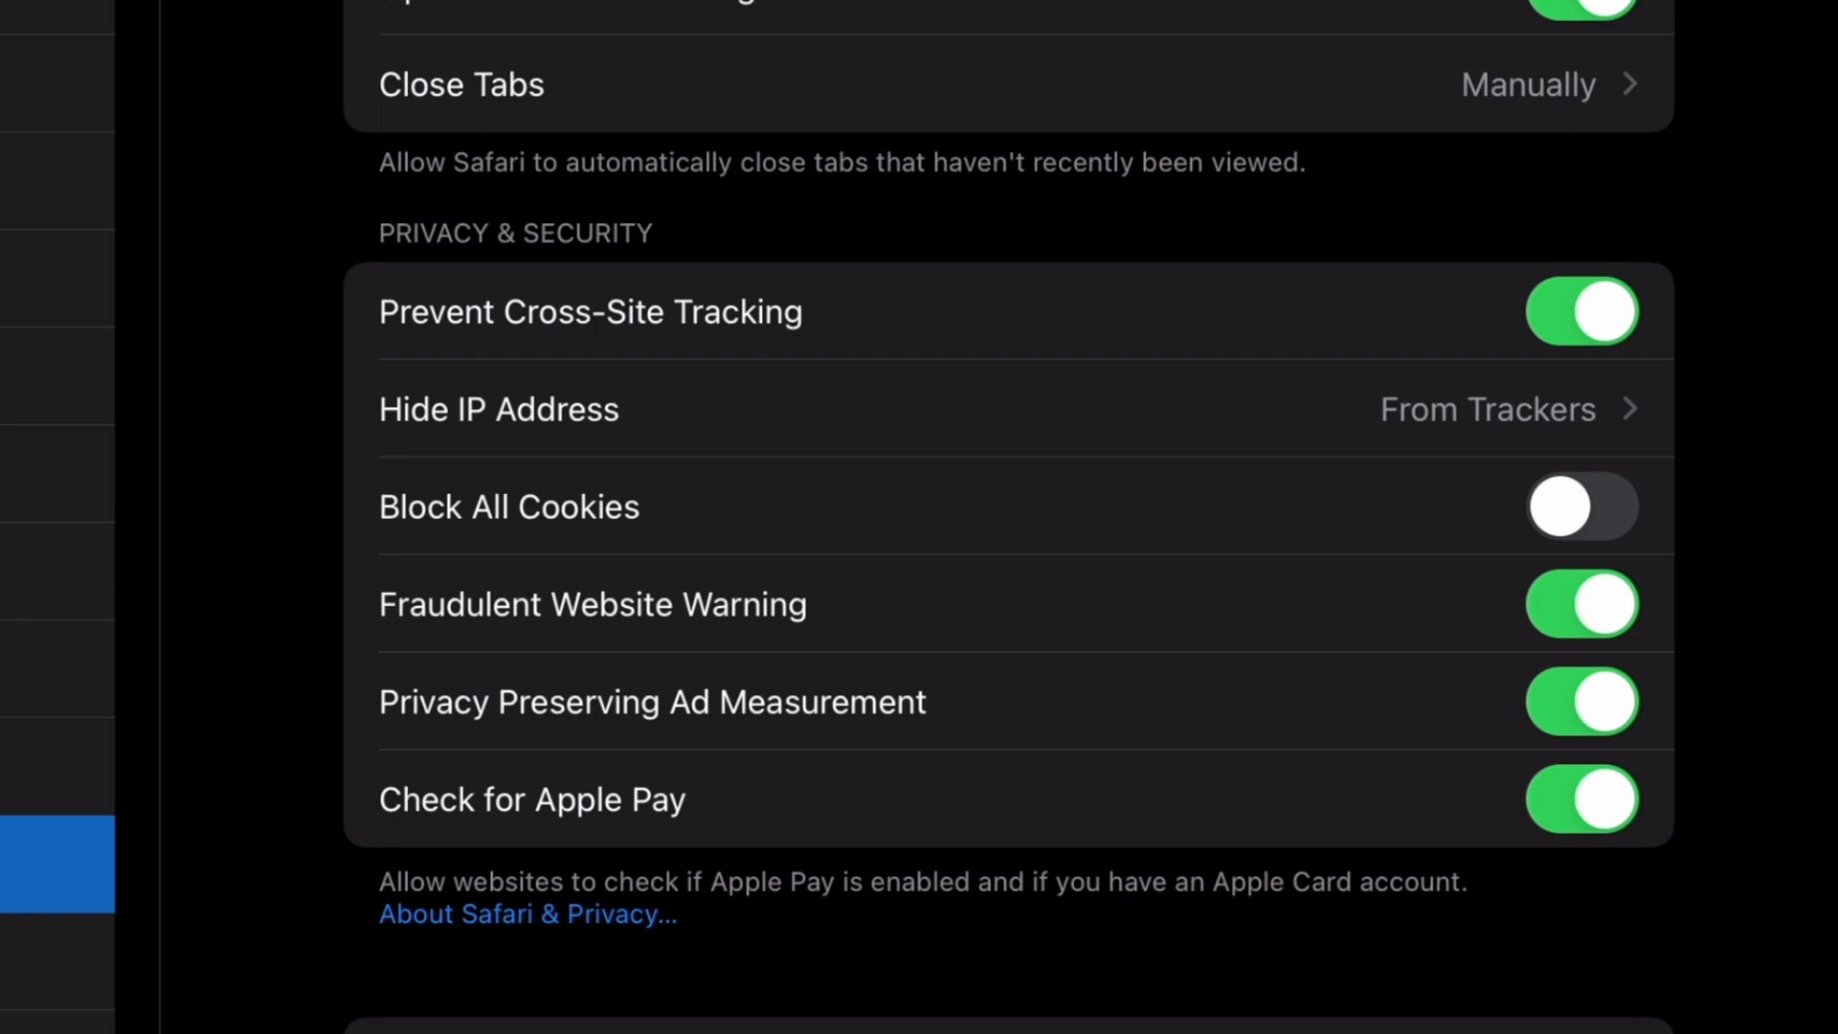
Turn on Block All Cookies in Safari settings
left_click(1581, 507)
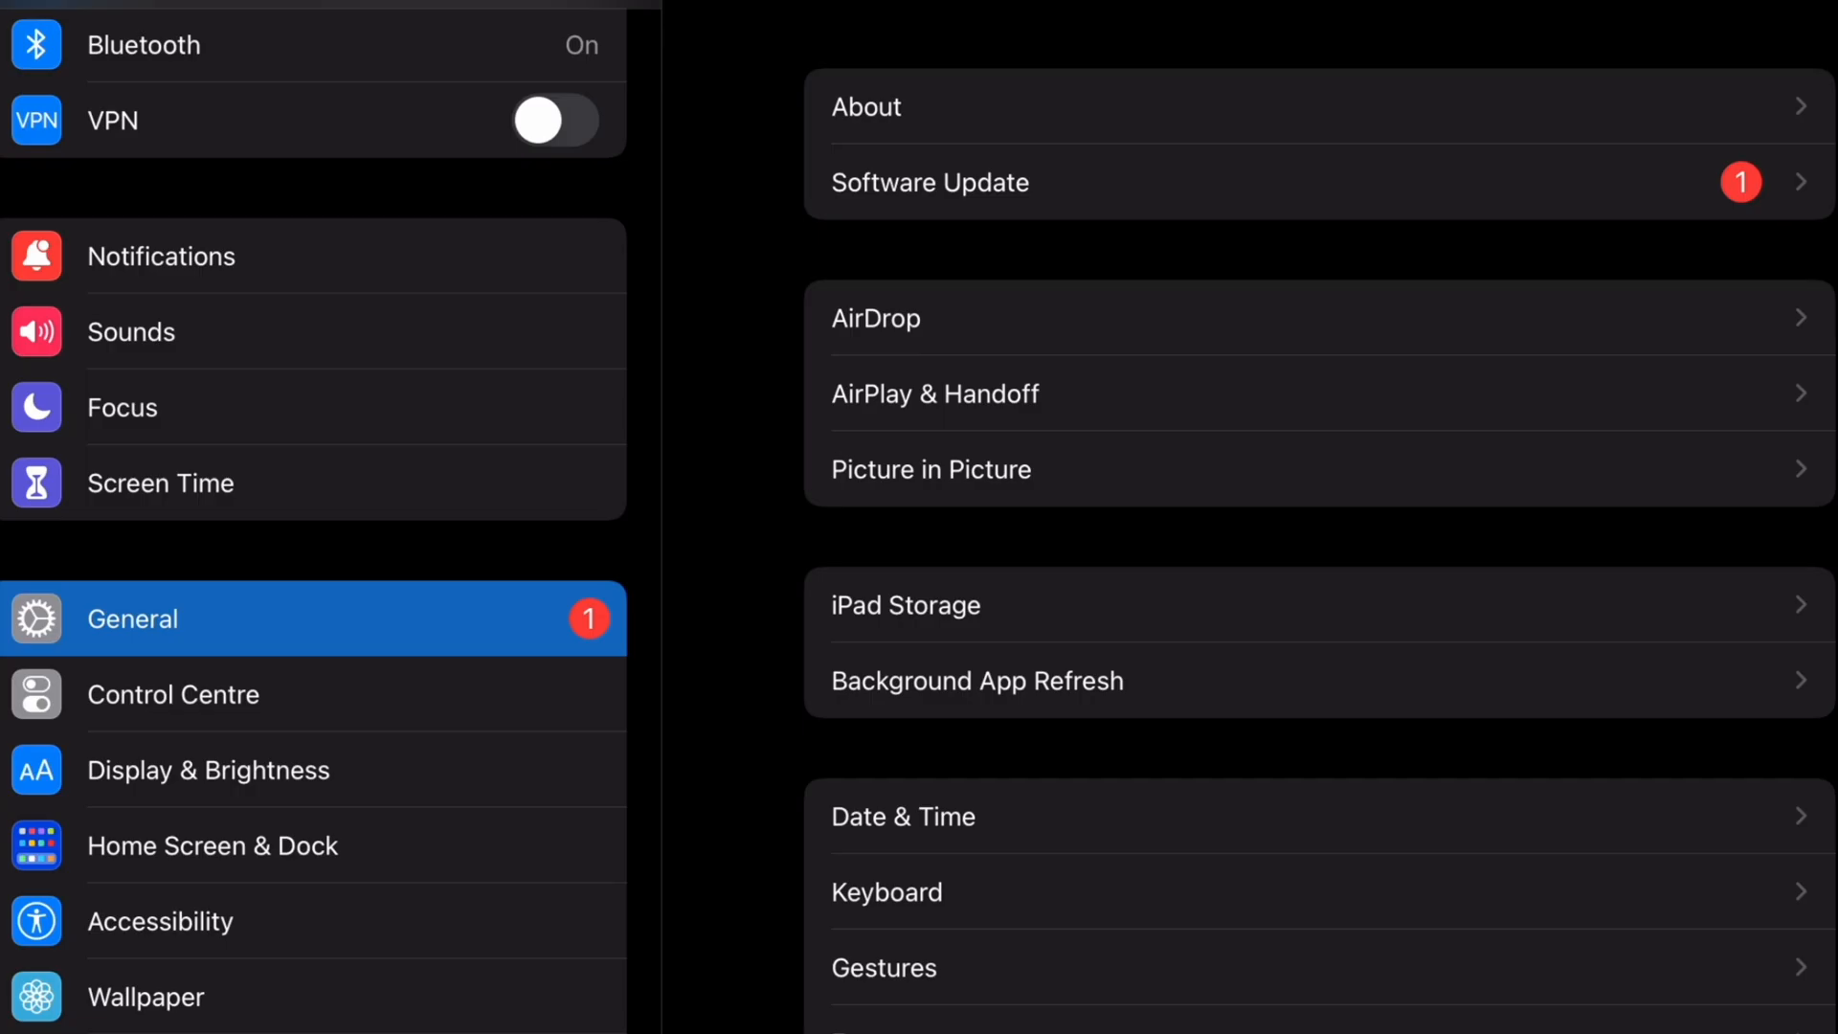
scroll("down", 3)
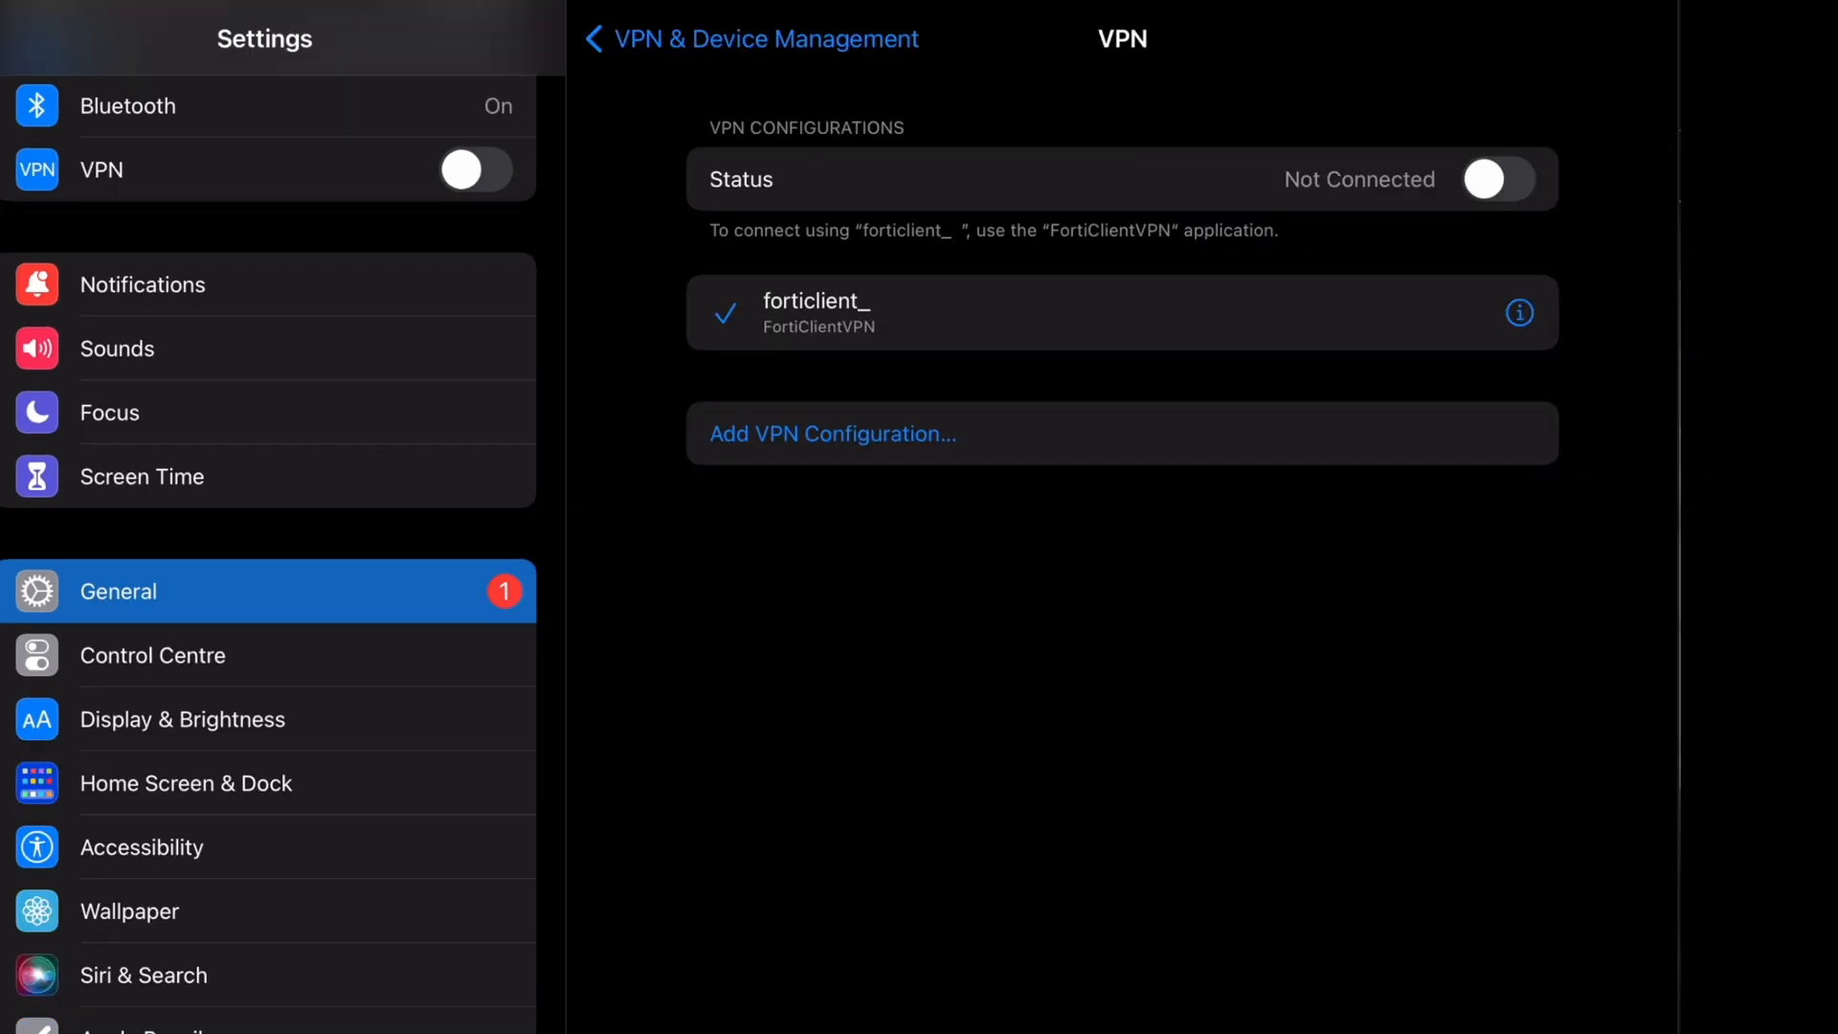
left_click(831, 433)
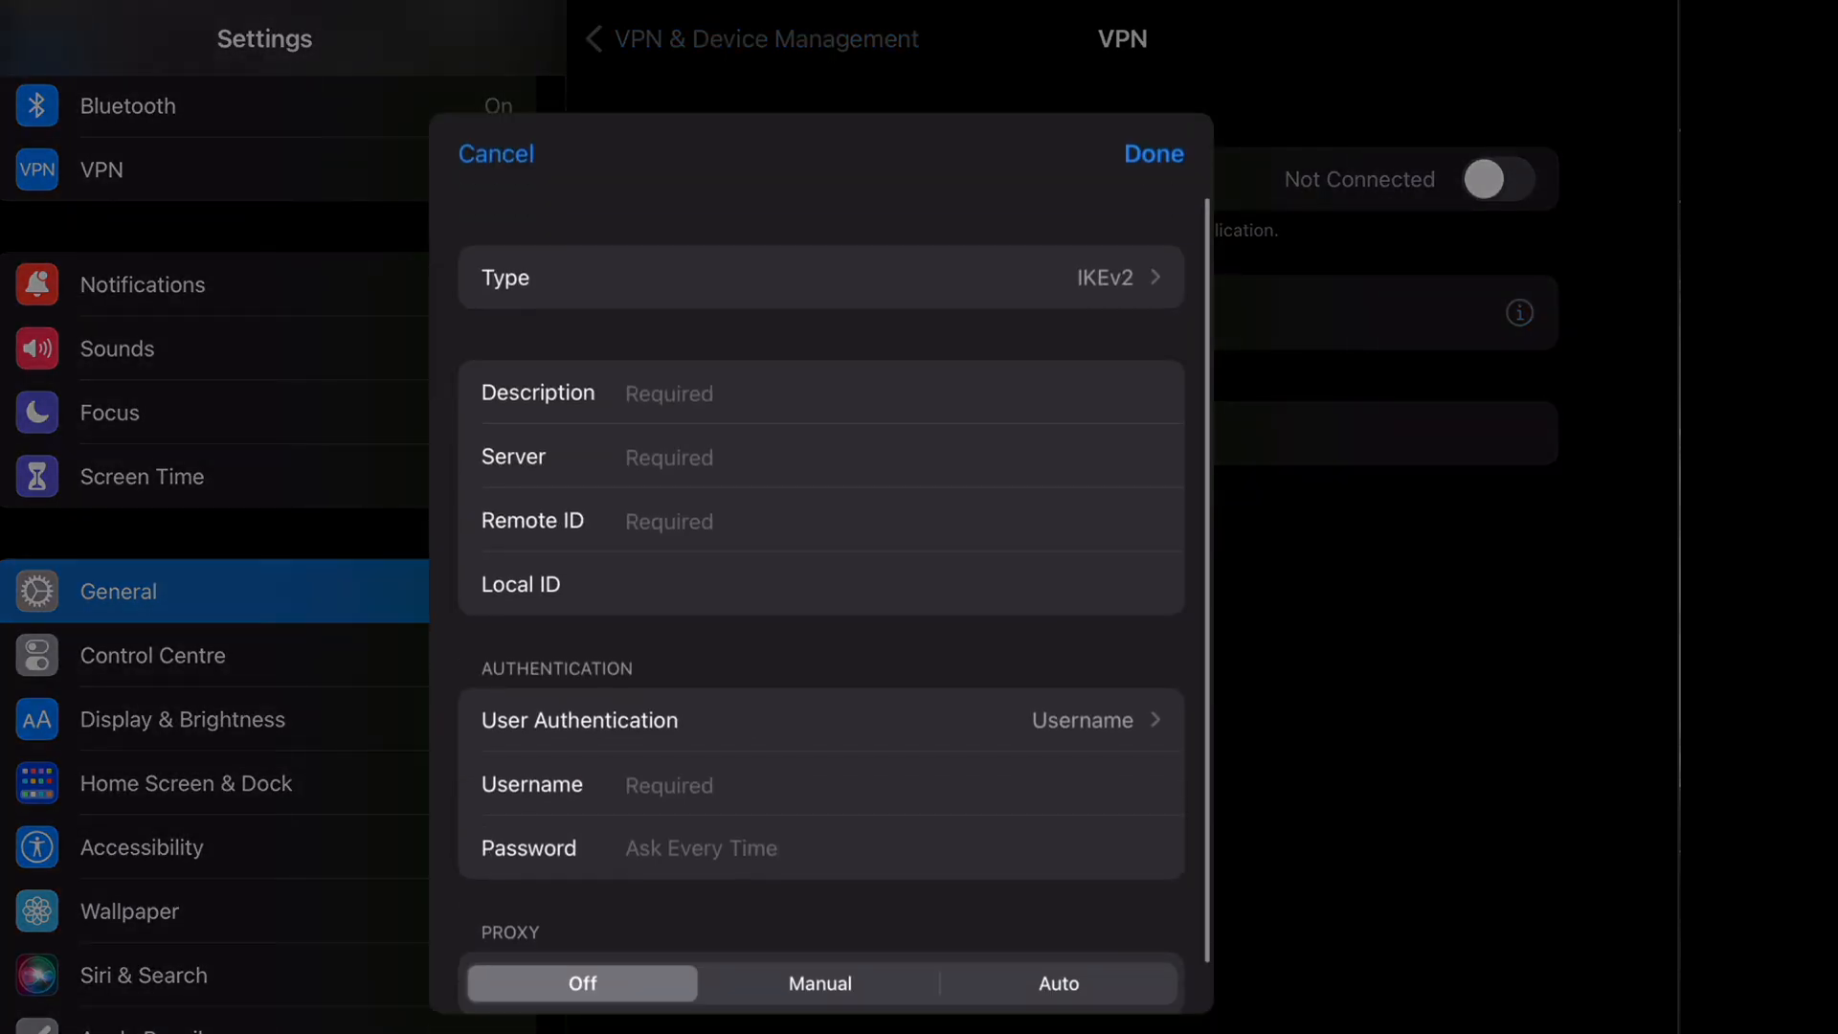
left_click(821, 277)
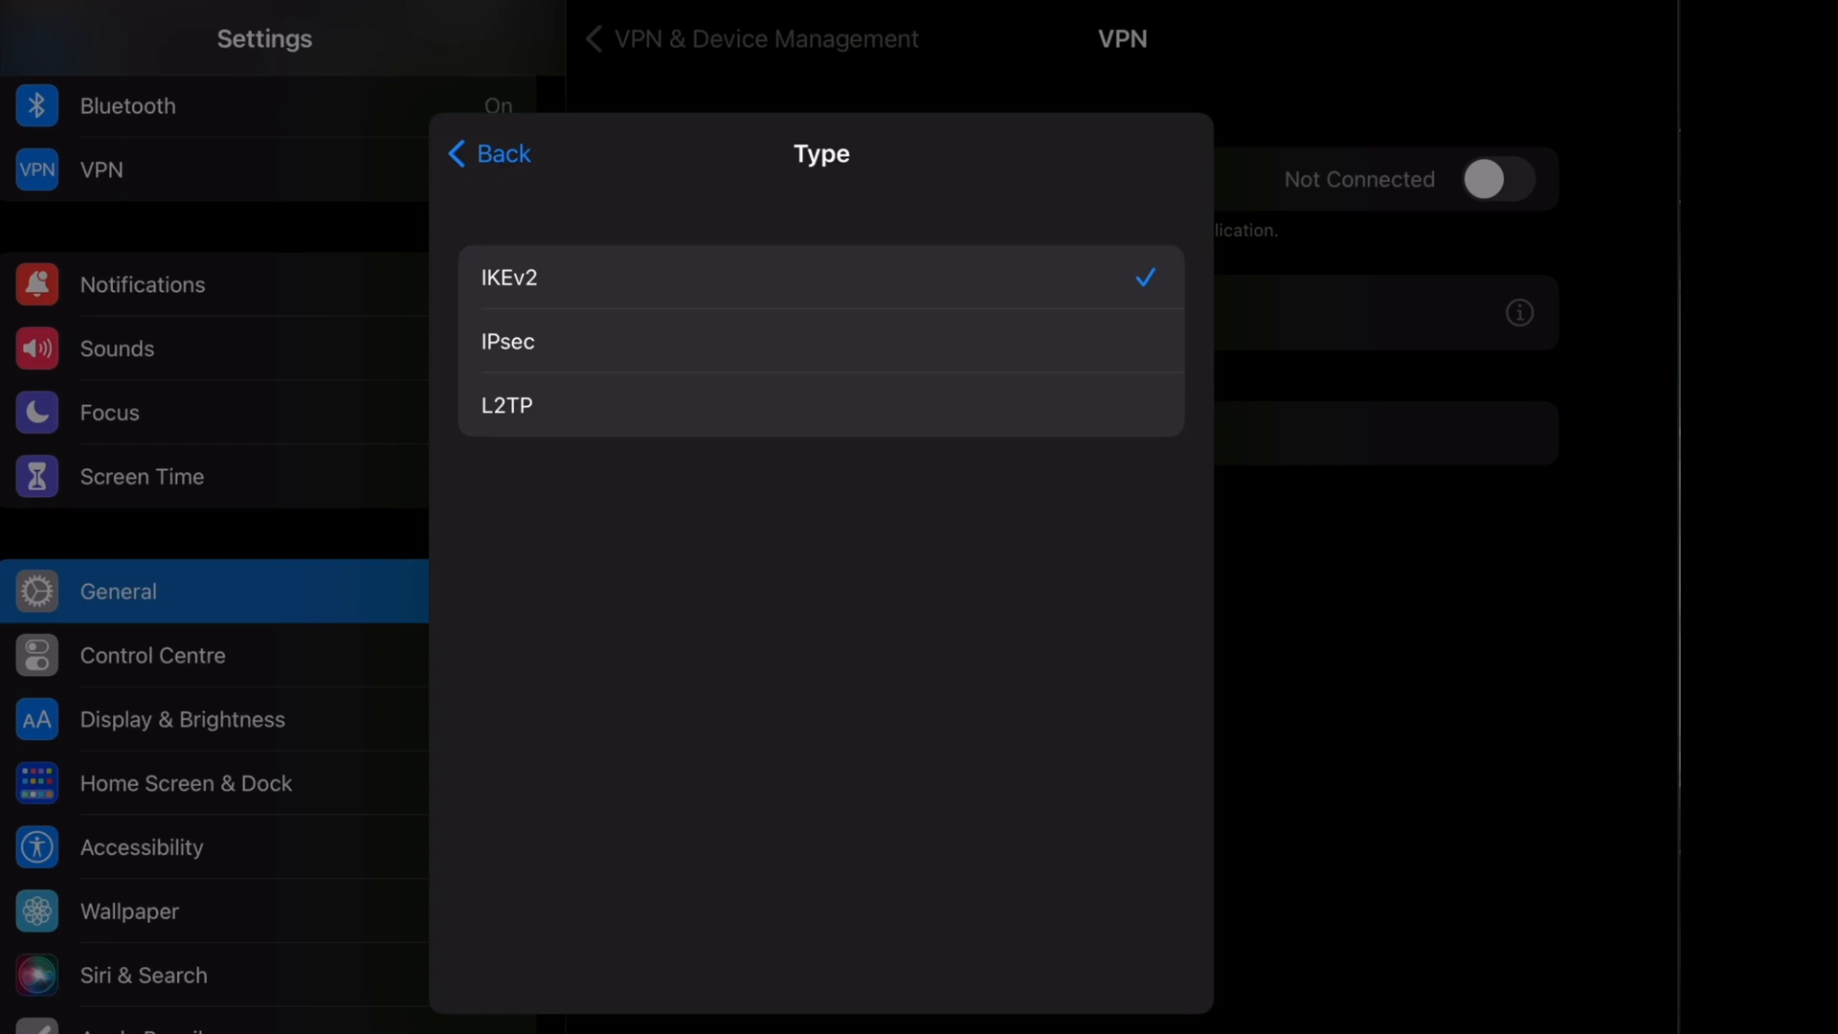
left_click(509, 341)
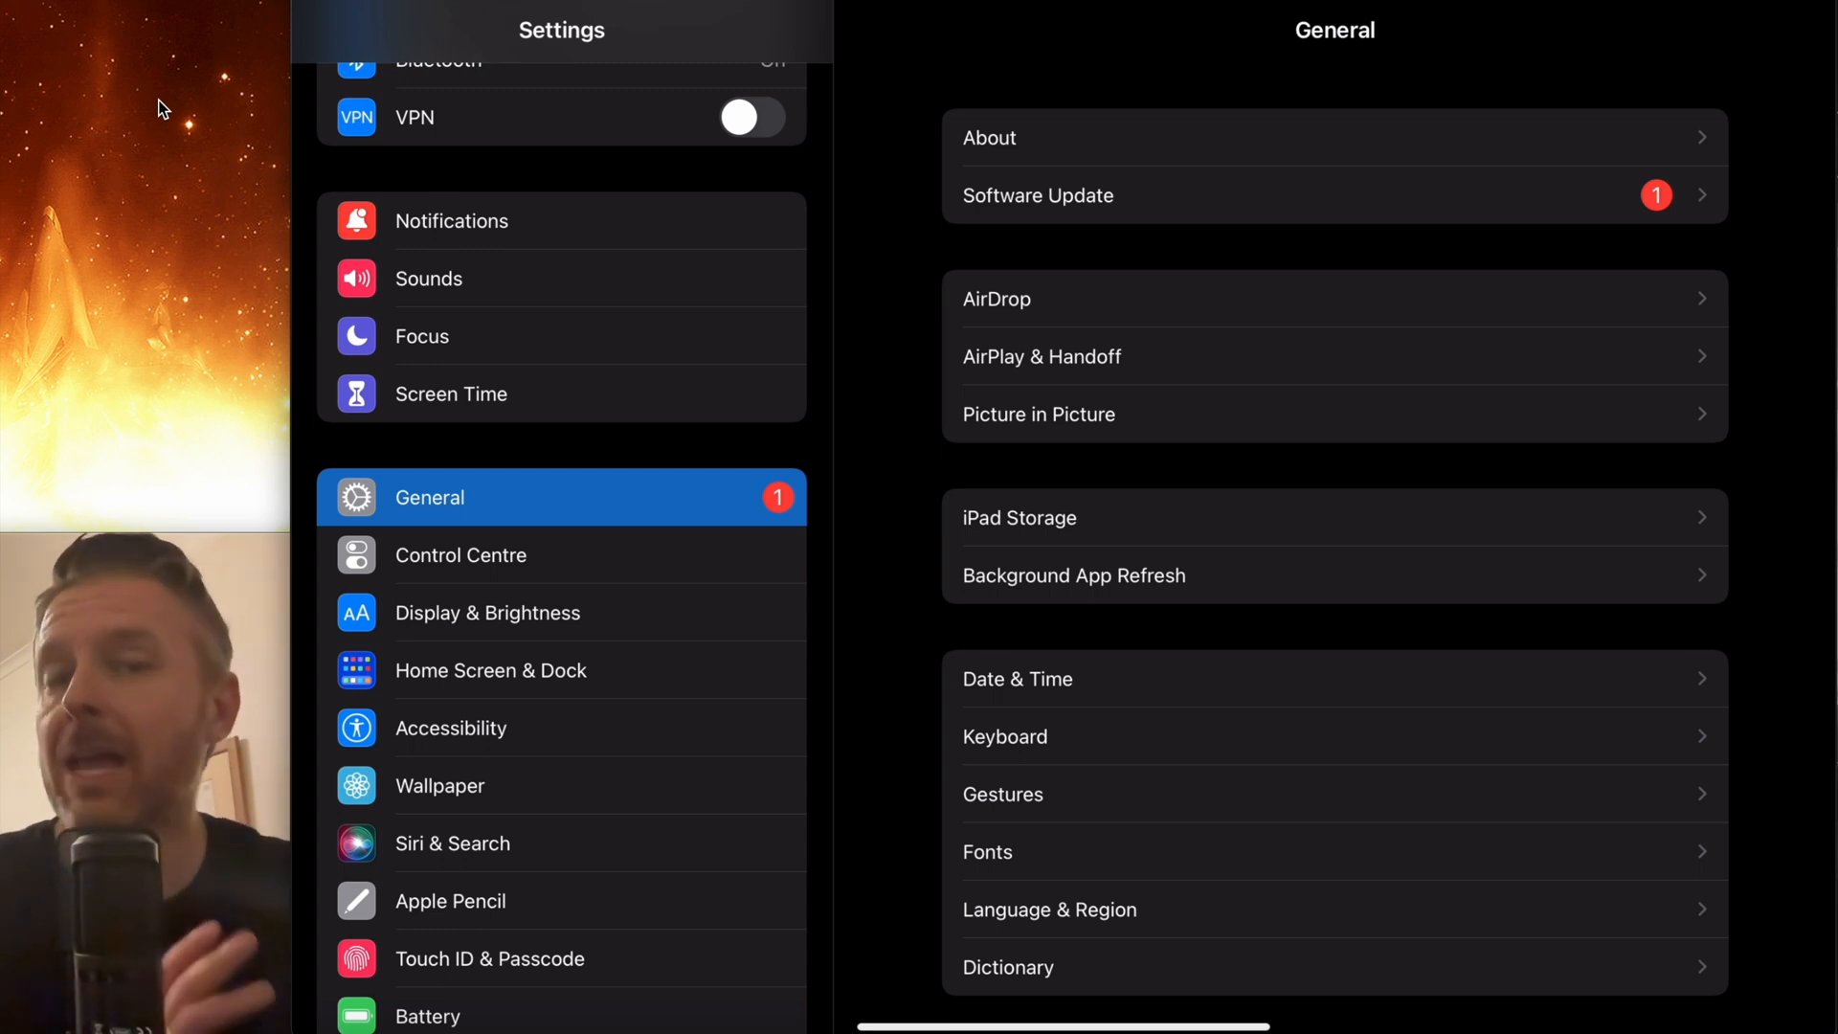
Scroll General to Software Update, showing iPadOS 16.3.1 downloaded with Automatic Updates on
scroll("down", 3)
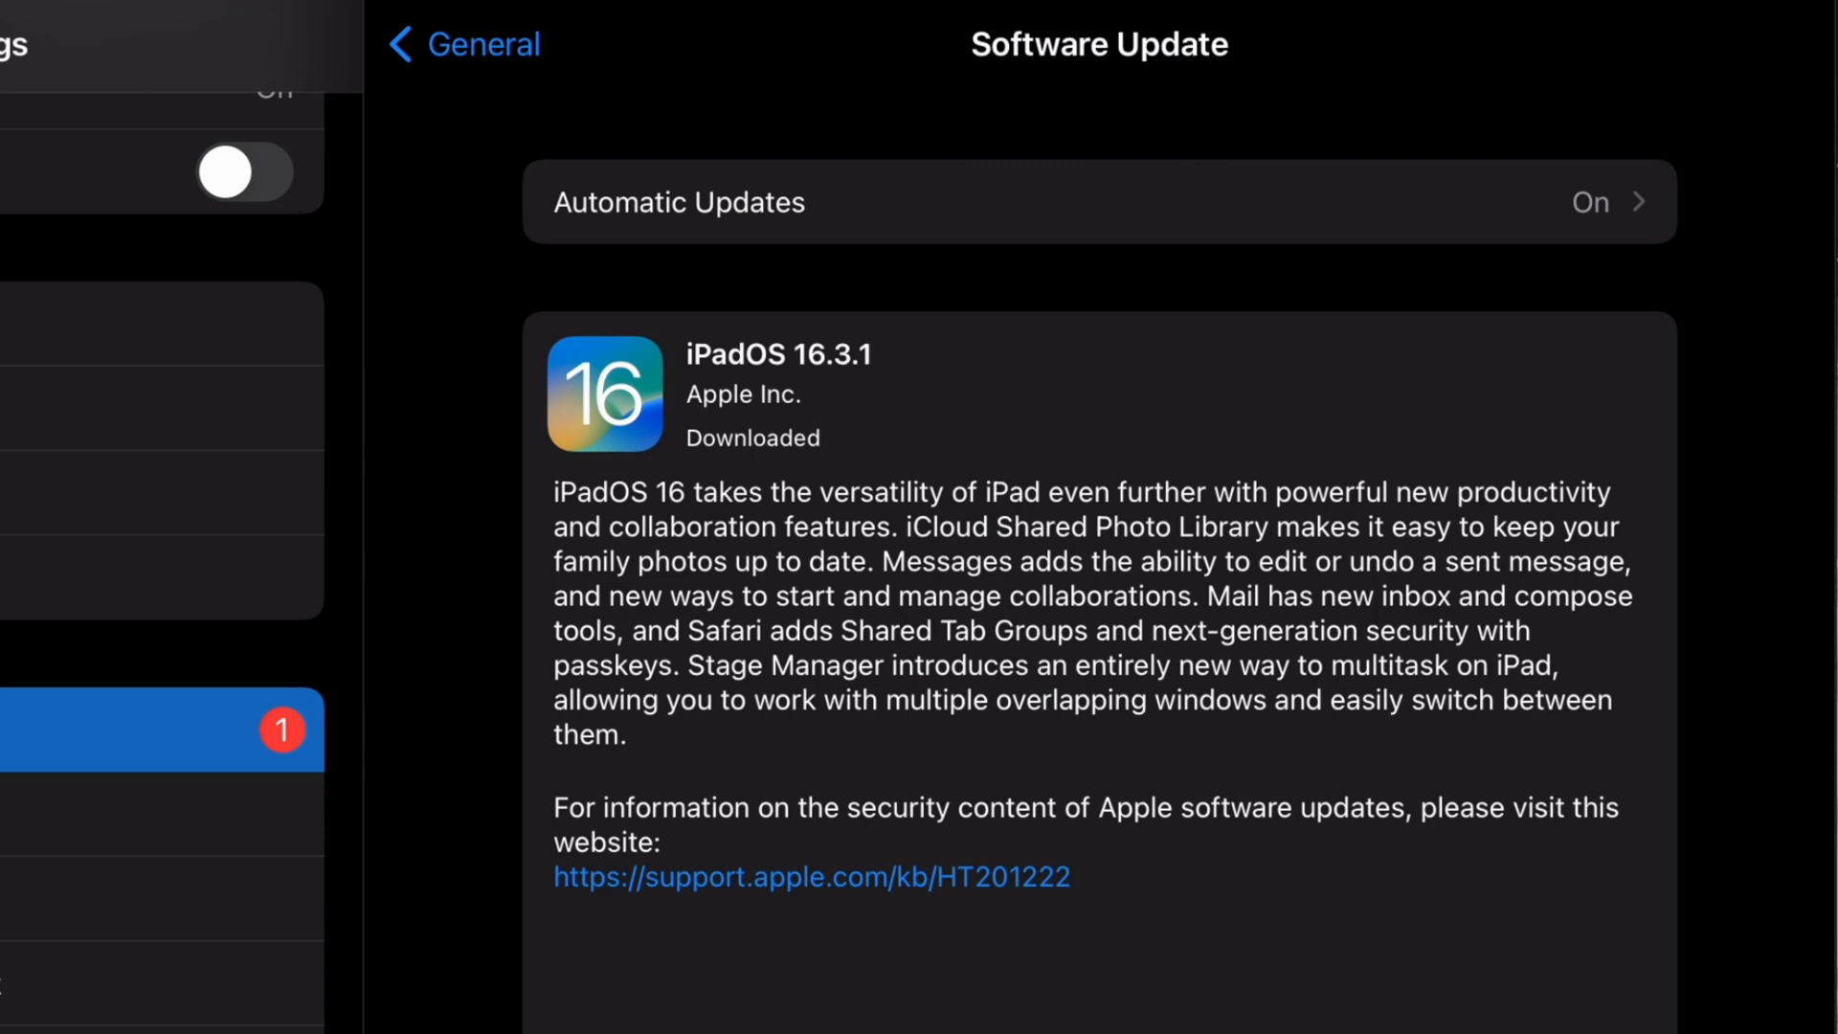
Return from Software Update to the General settings page
left_click(460, 45)
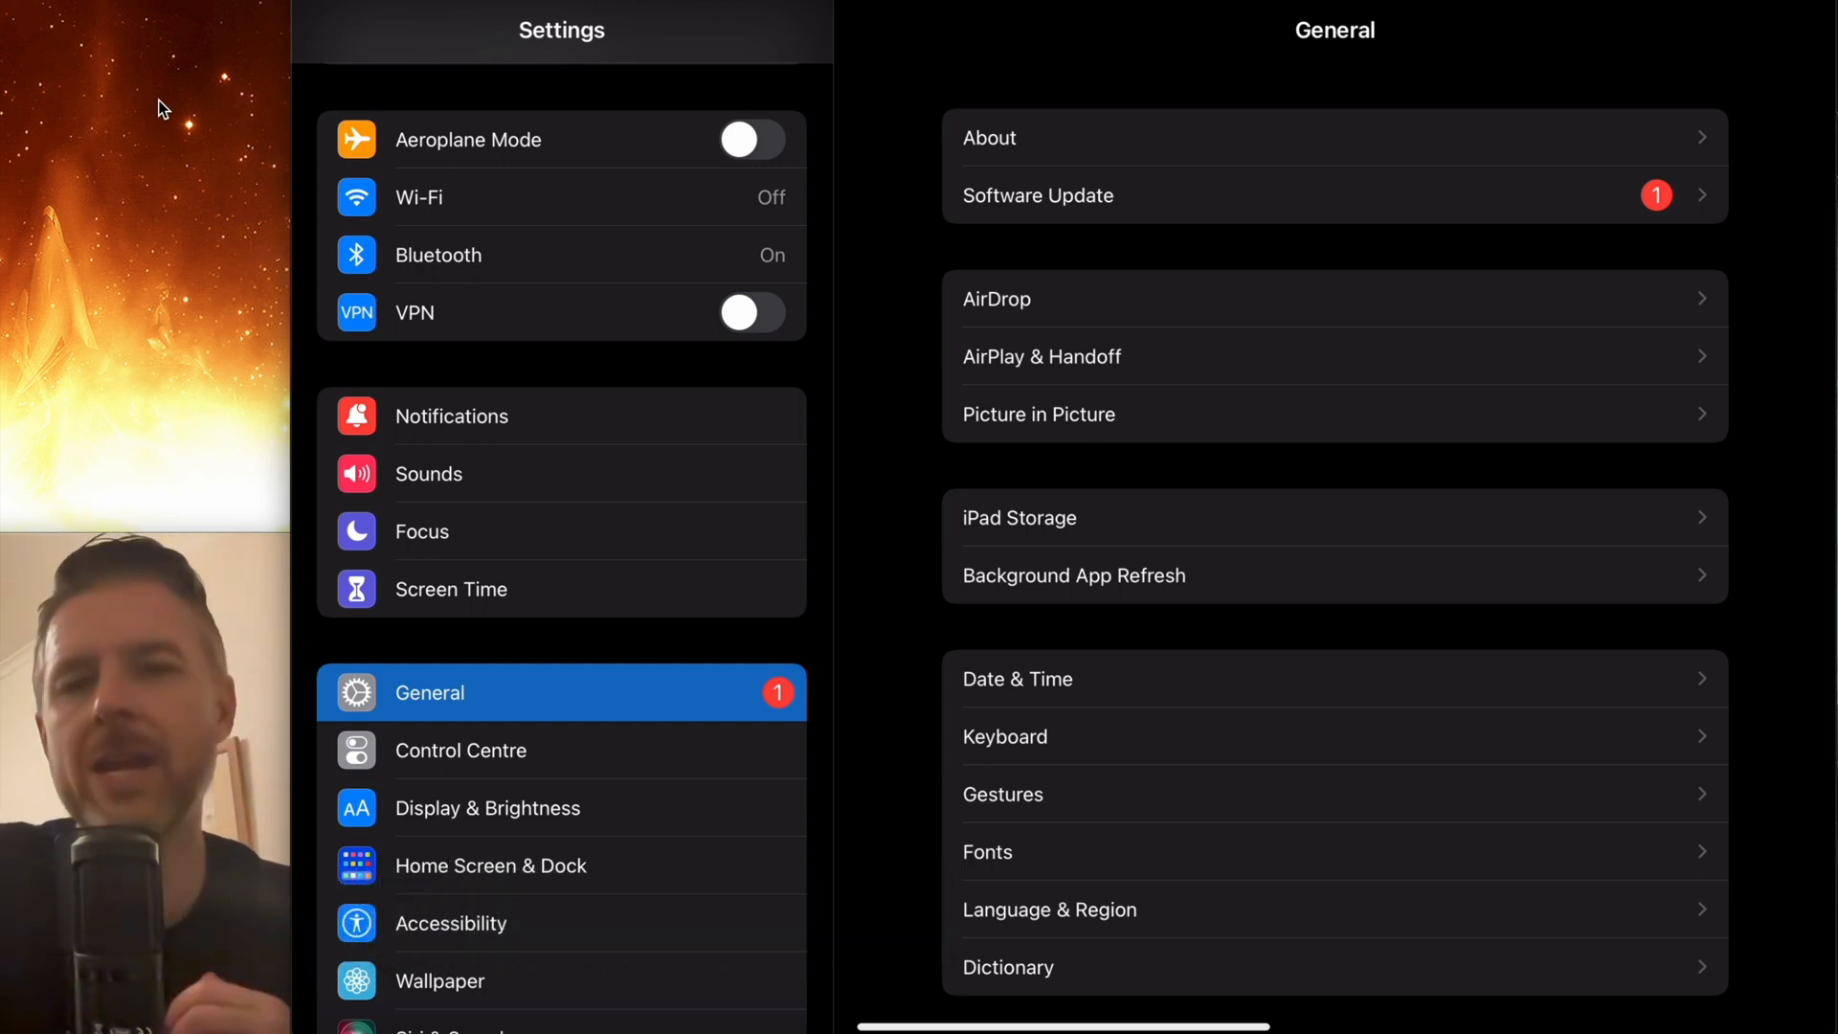
Open the Apple ID Password & Security page, confirming Two-Factor Authentication is on
left_click(751, 140)
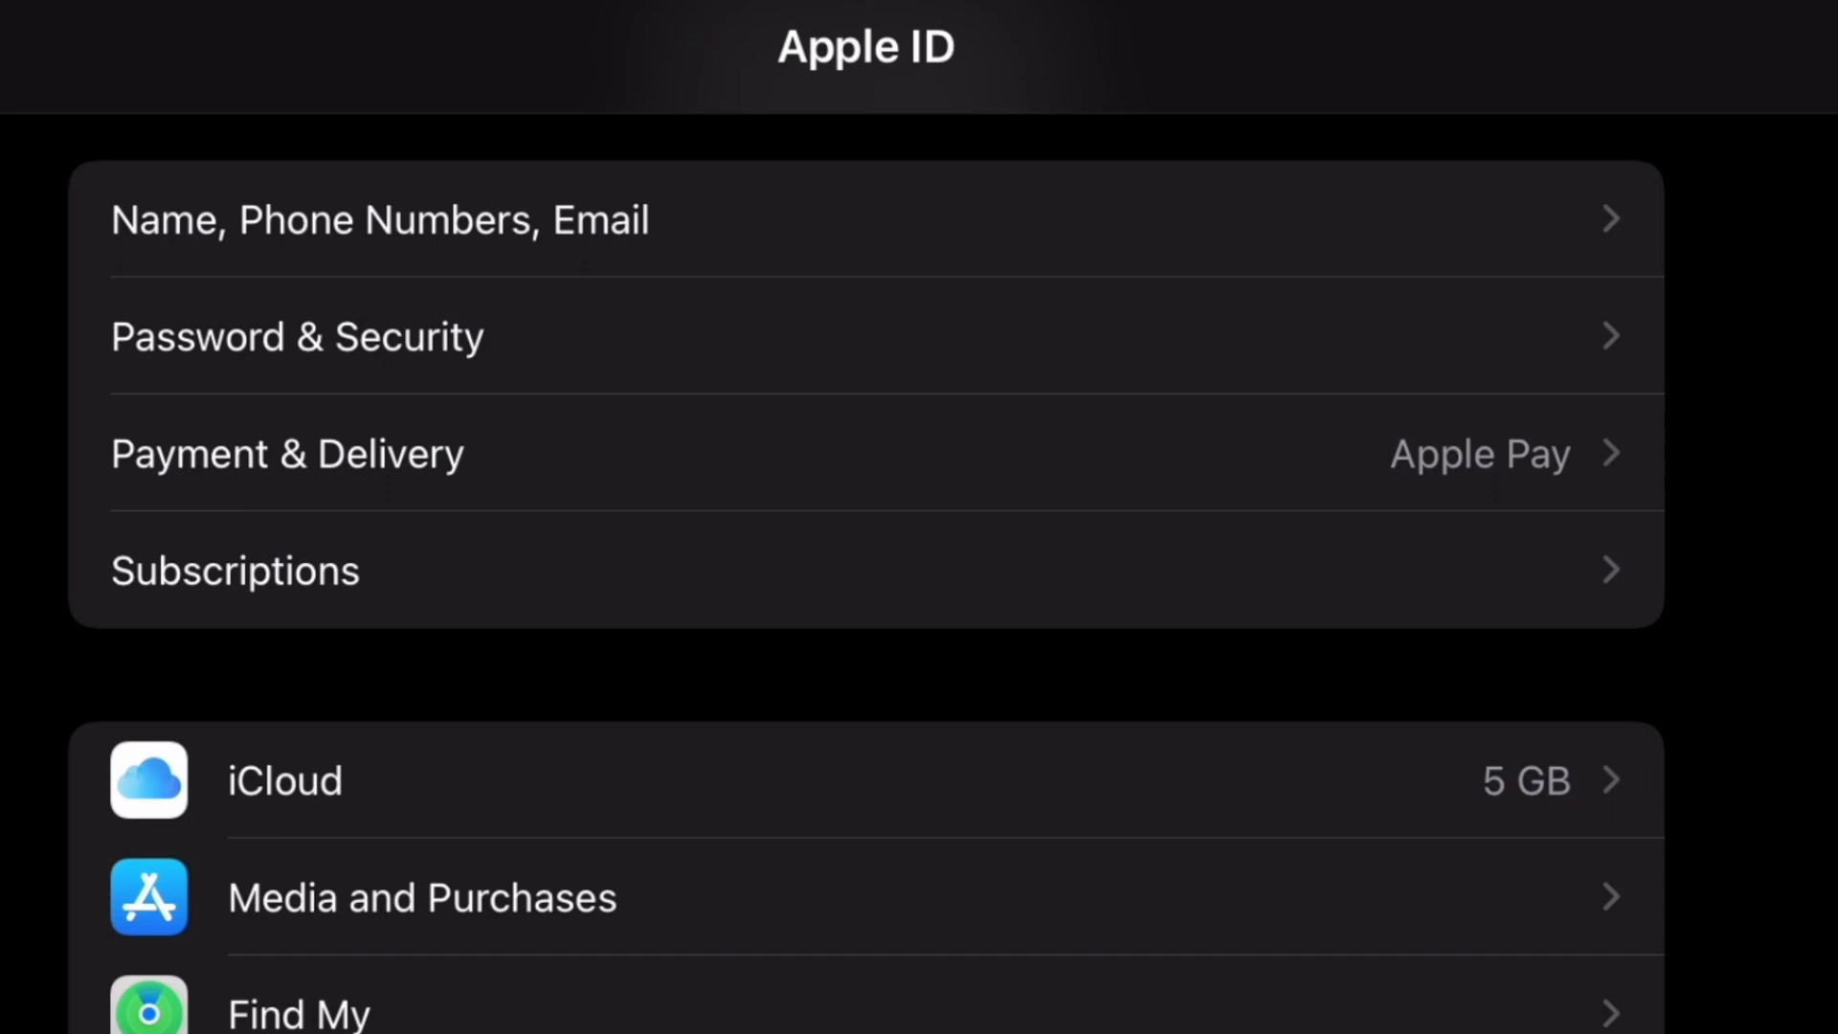
left_click(297, 336)
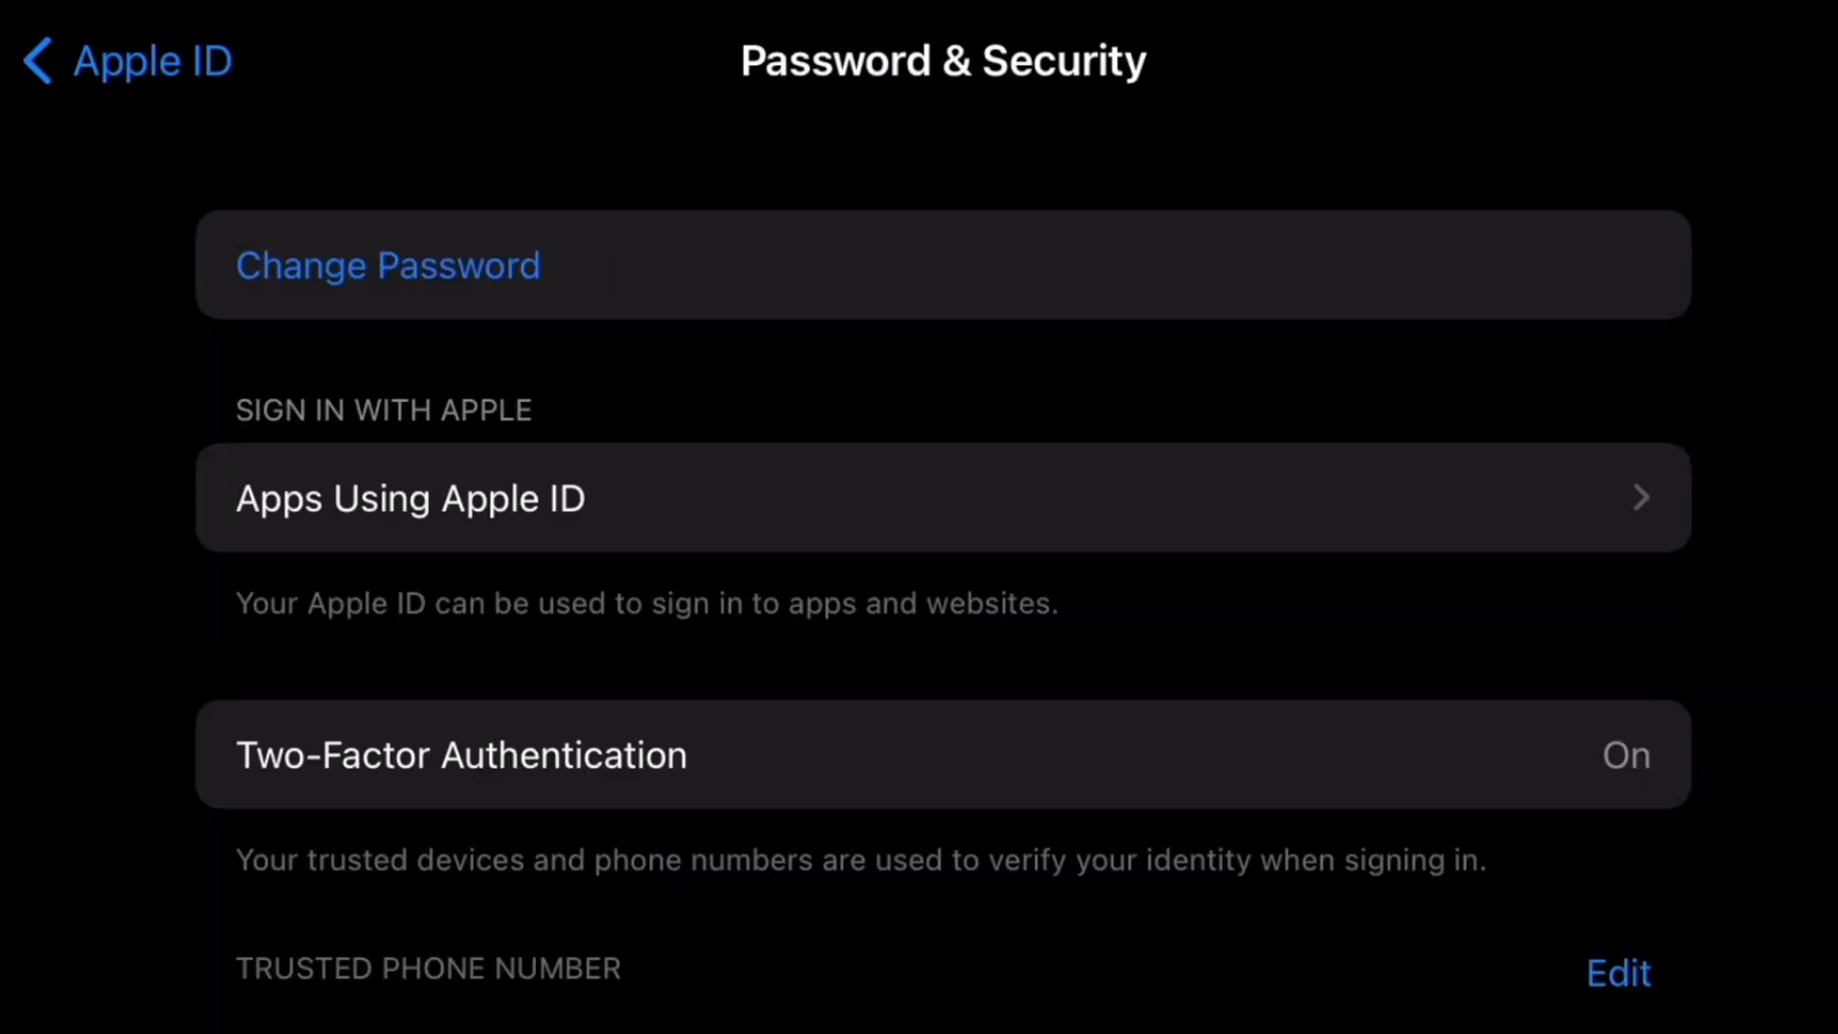